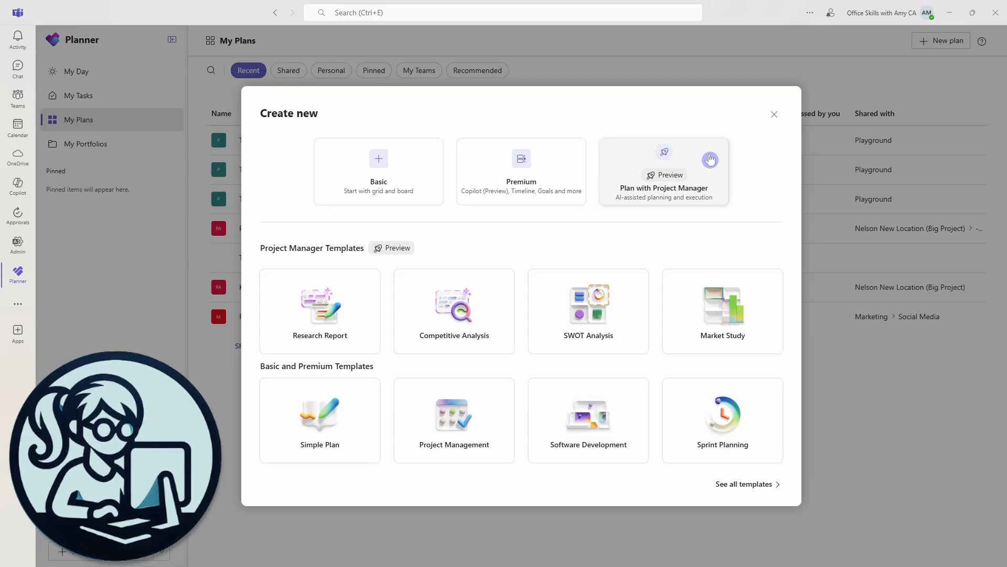
Follow the link from Planner's Create new dialog to the Microsoft 365 Copilot business page.
{"action": "left_click", "coordinate": [663, 171]}
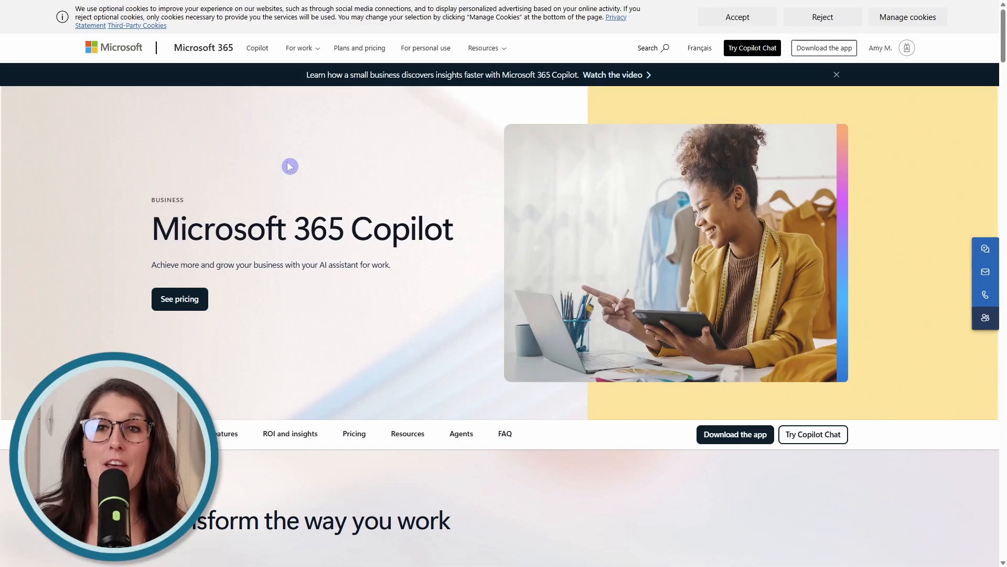
{"action": "mouse_move", "coordinate": [518, 315]}
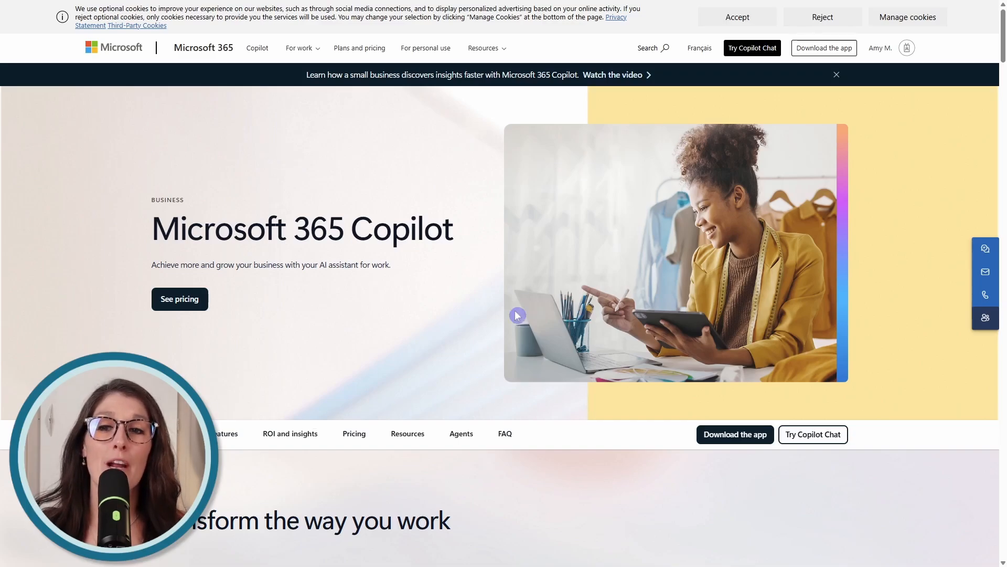
{"action": "mouse_move", "coordinate": [414, 178]}
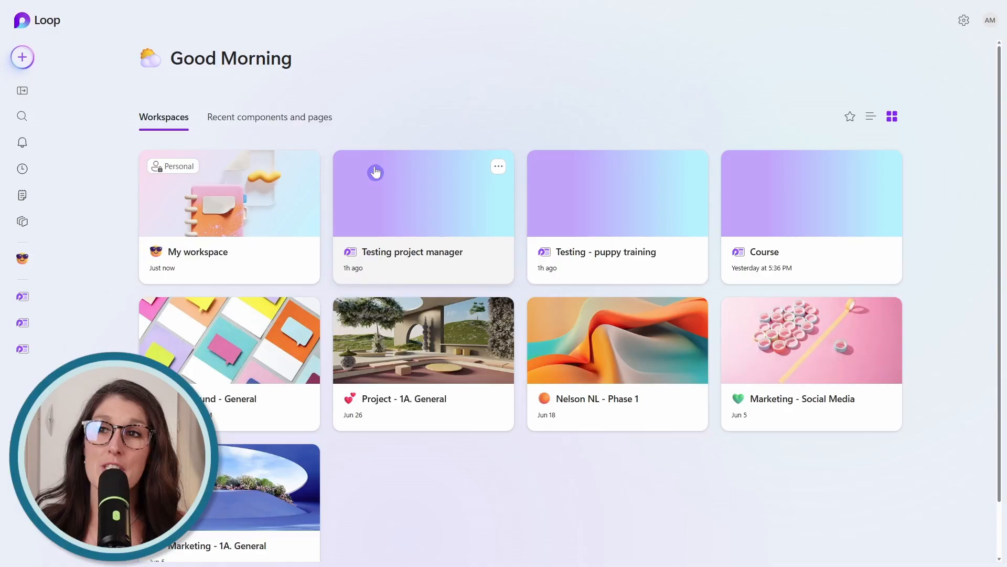
{"action": "mouse_move", "coordinate": [118, 101]}
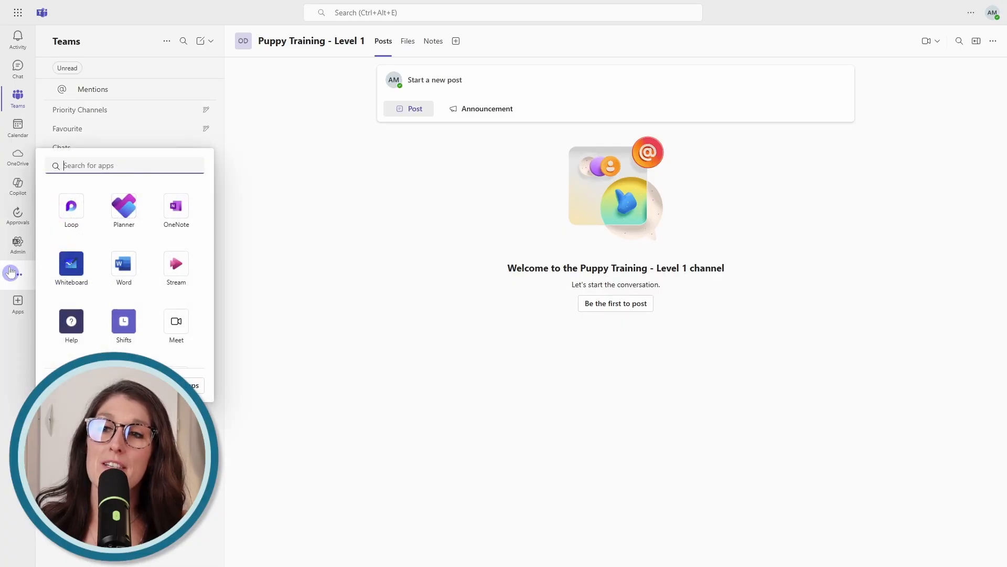
Show the More apps list in the Teams left rail.
{"action": "left_click", "coordinate": [123, 206]}
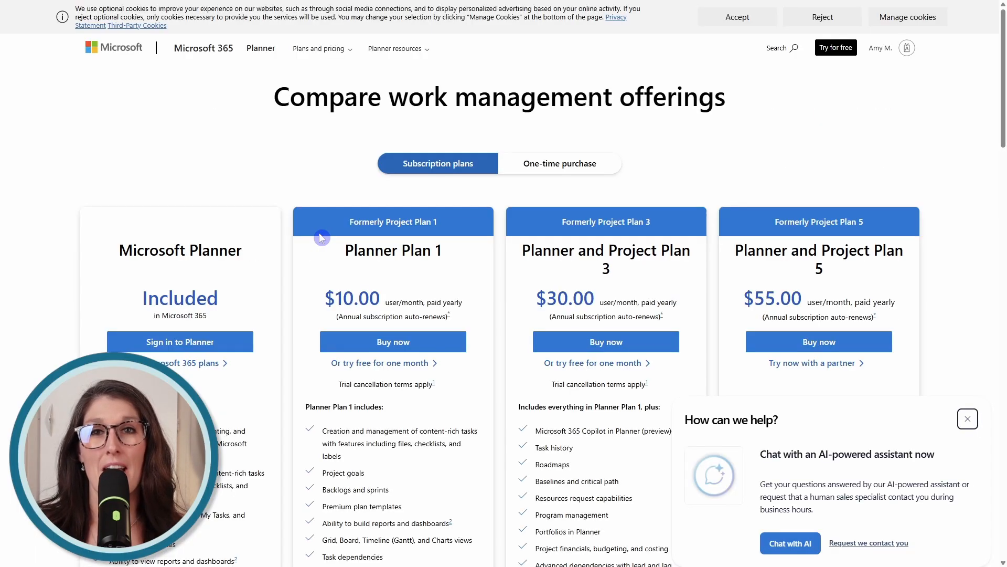
{"action": "mouse_move", "coordinate": [709, 343]}
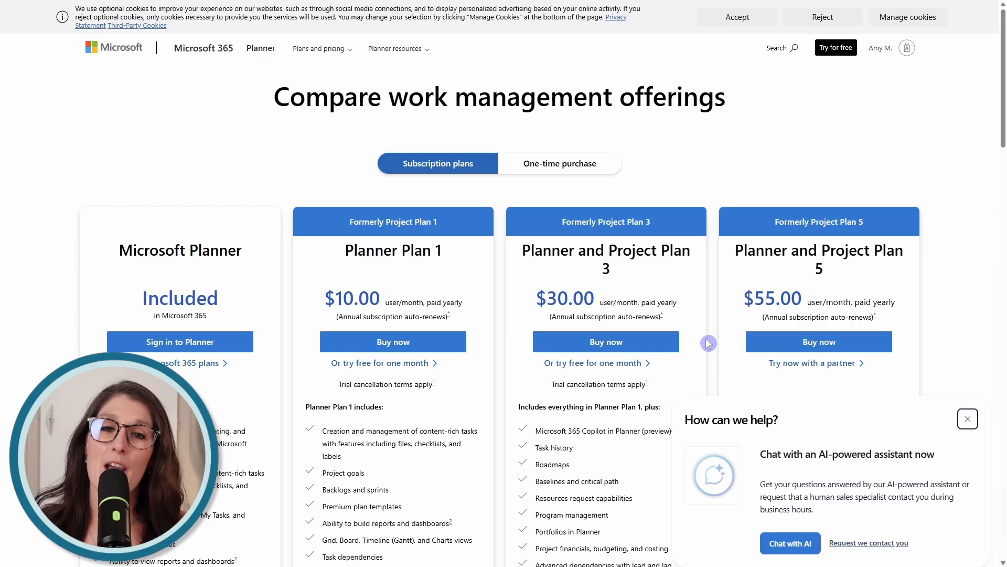
{"action": "mouse_move", "coordinate": [688, 298]}
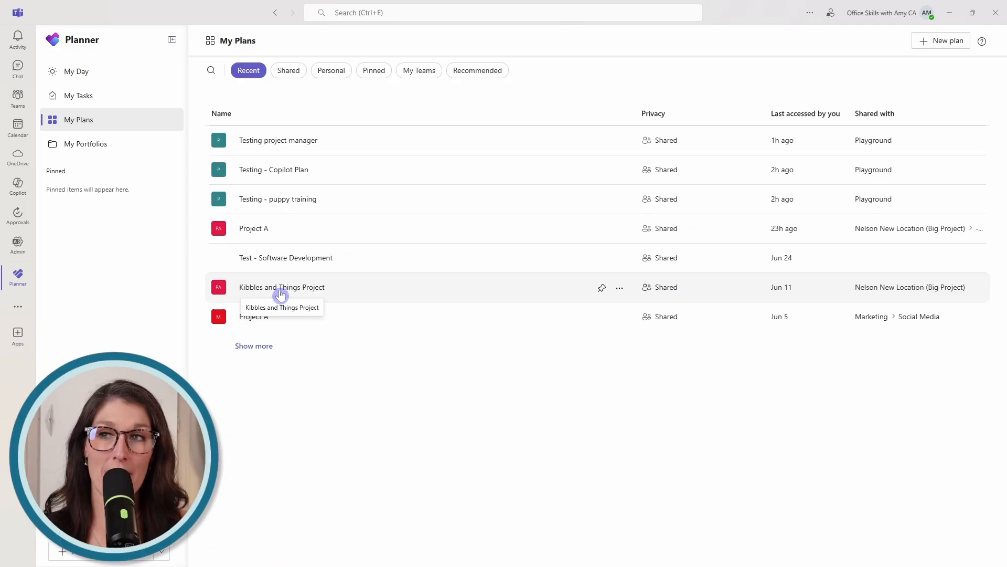
{"action": "mouse_move", "coordinate": [18, 276]}
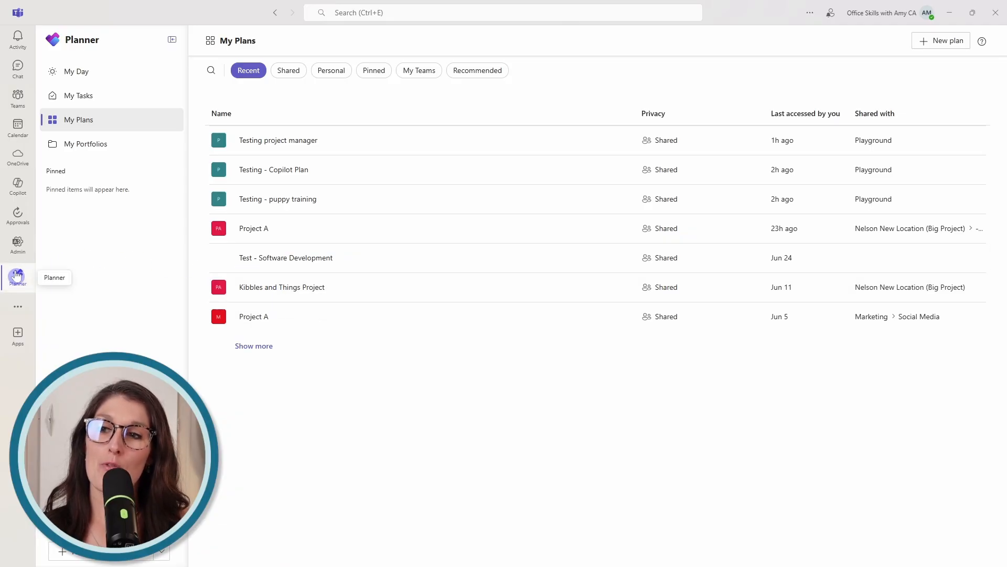
Right-click the Planner app in the Teams rail while viewing My Plans > Recent.
{"action": "right_click", "coordinate": [17, 277]}
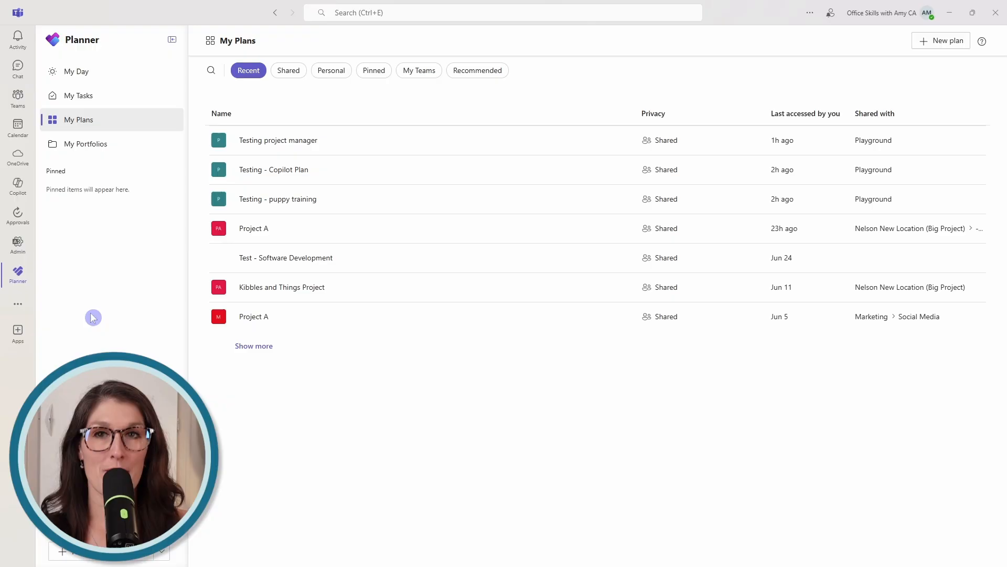
{"action": "mouse_move", "coordinate": [17, 275]}
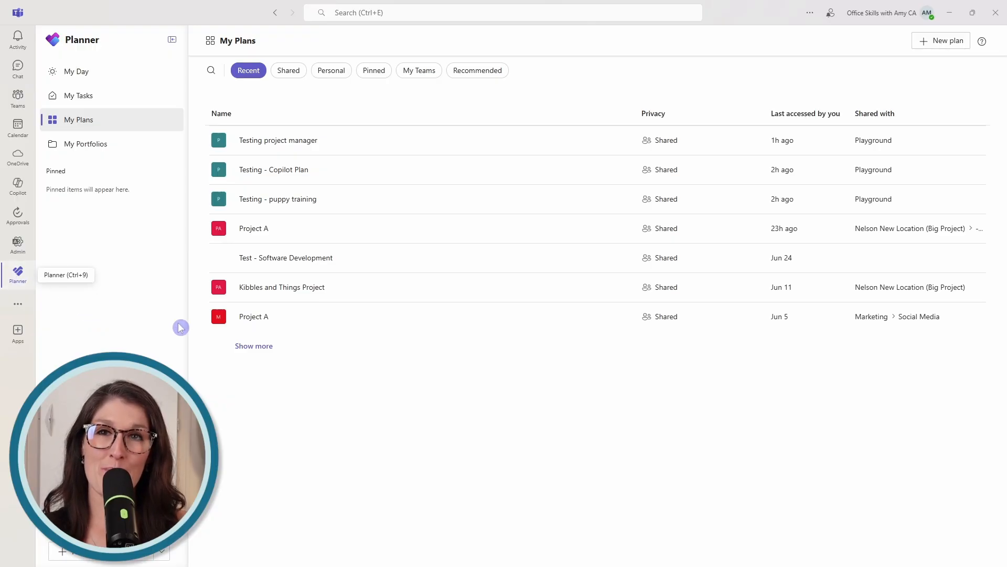
{"action": "mouse_move", "coordinate": [590, 214]}
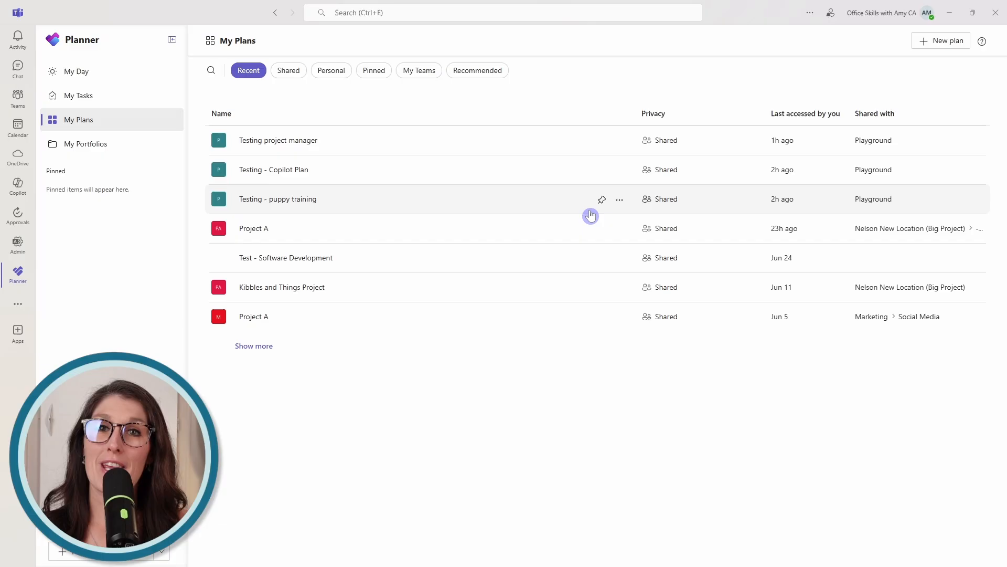
{"action": "mouse_move", "coordinate": [579, 217]}
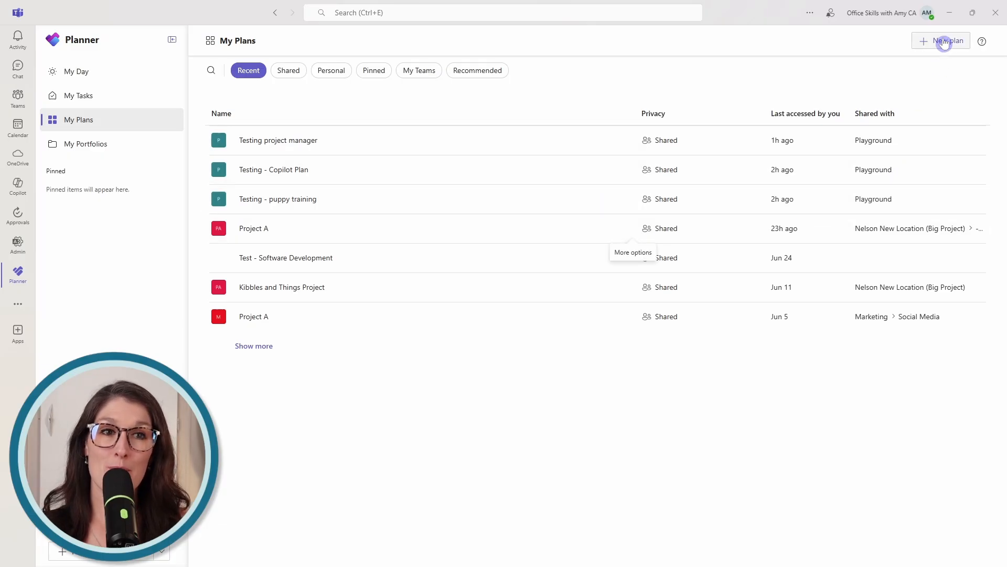
Start a new plan to bring up the Create new dialog and its templates.
{"action": "left_click", "coordinate": [944, 41]}
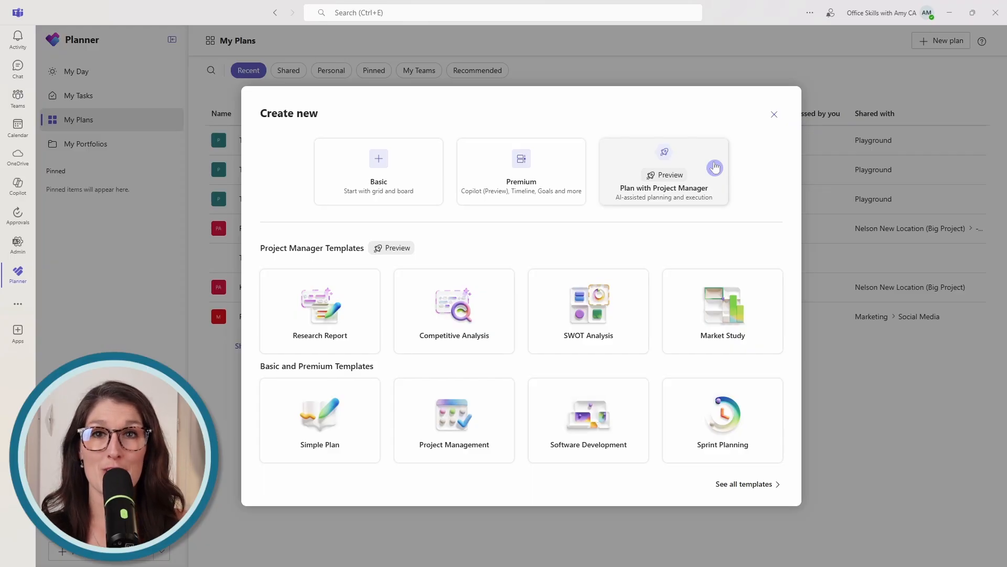
{"action": "mouse_move", "coordinate": [261, 267]}
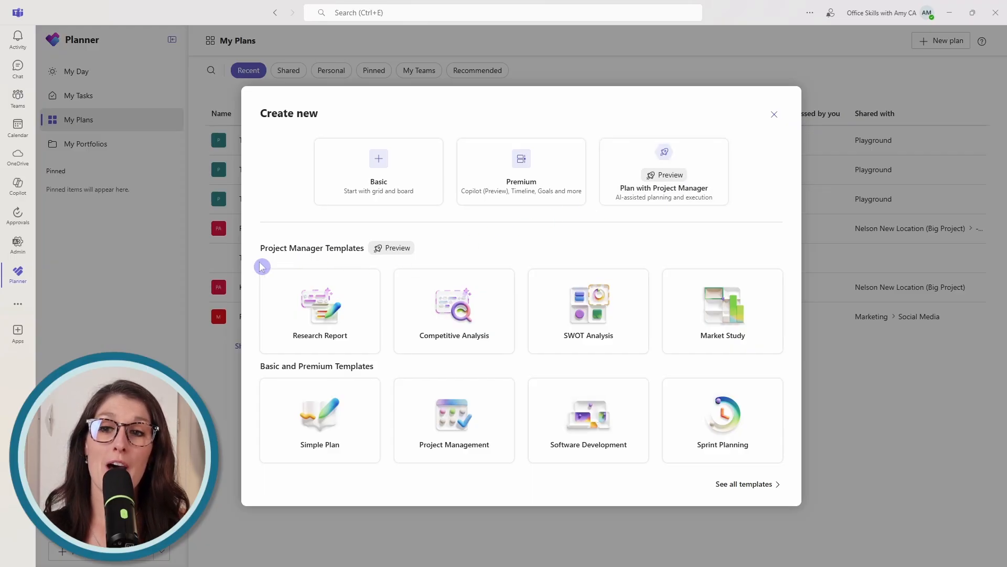
{"action": "mouse_move", "coordinate": [370, 267]}
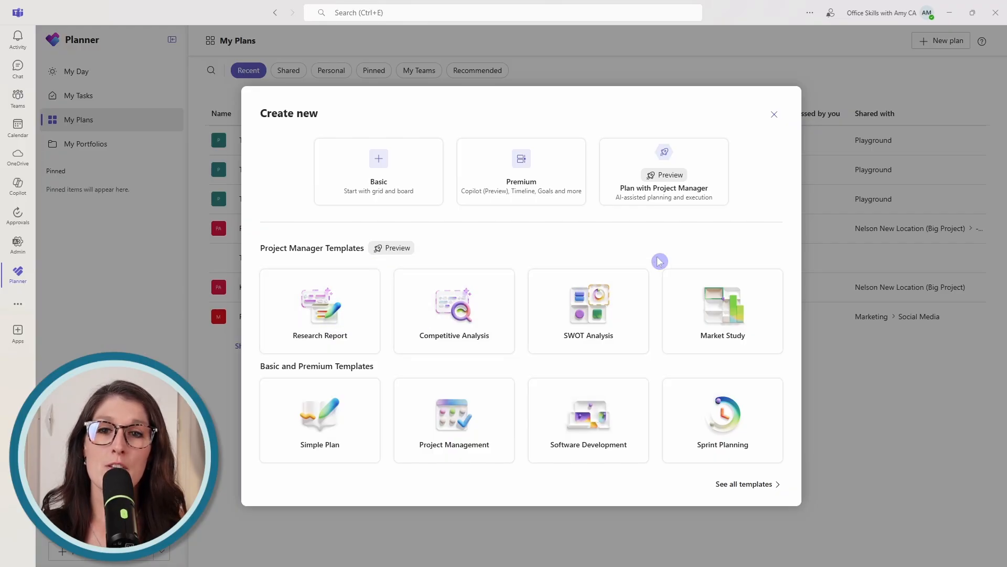
{"action": "mouse_move", "coordinate": [710, 158]}
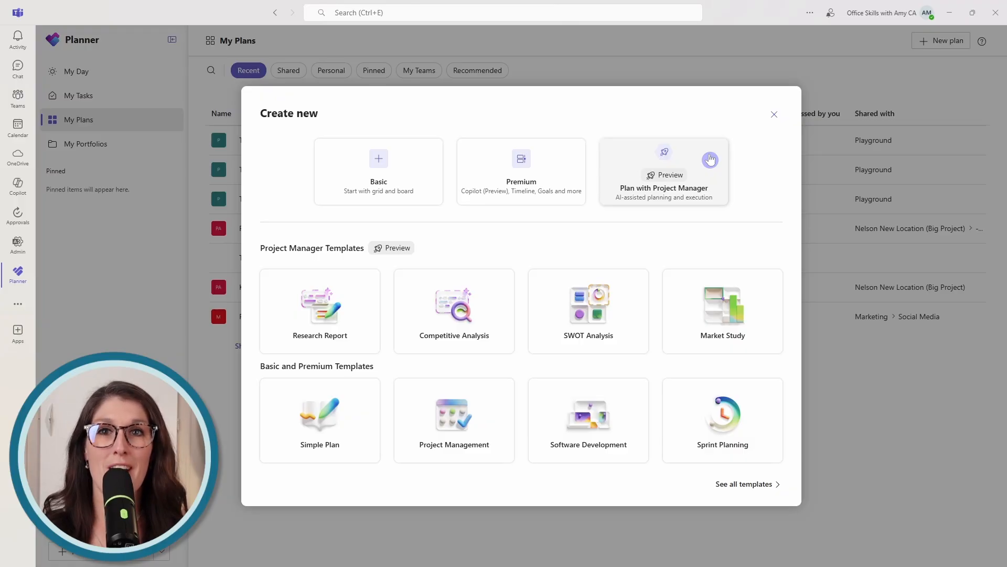
Name a Project Manager plan 'Puppy Training Level 1 - Course Plan' and keep it unpinned.
{"action": "left_click", "coordinate": [662, 188]}
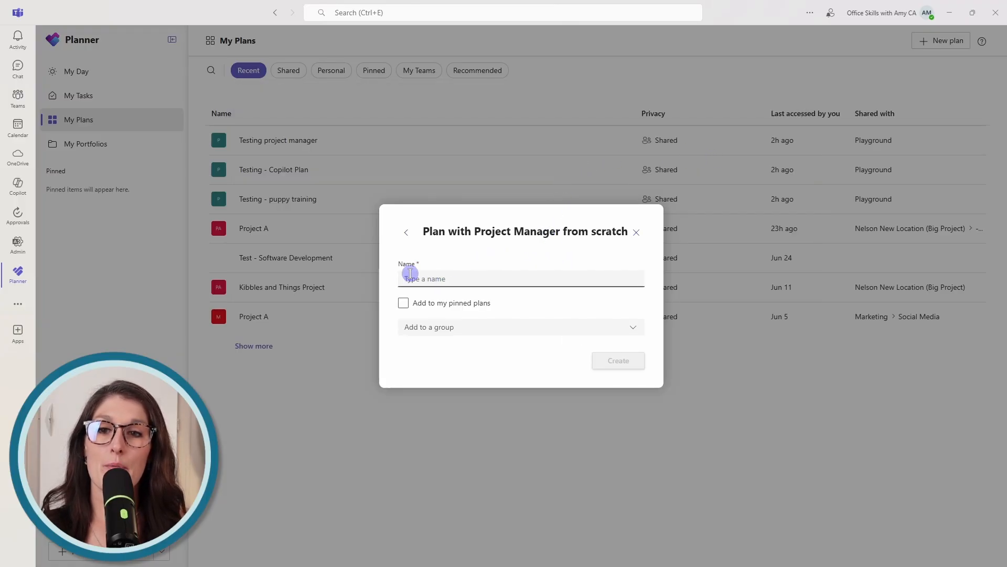
{"action": "type", "text": "Puppy Training Level 1 - Course Plan"}
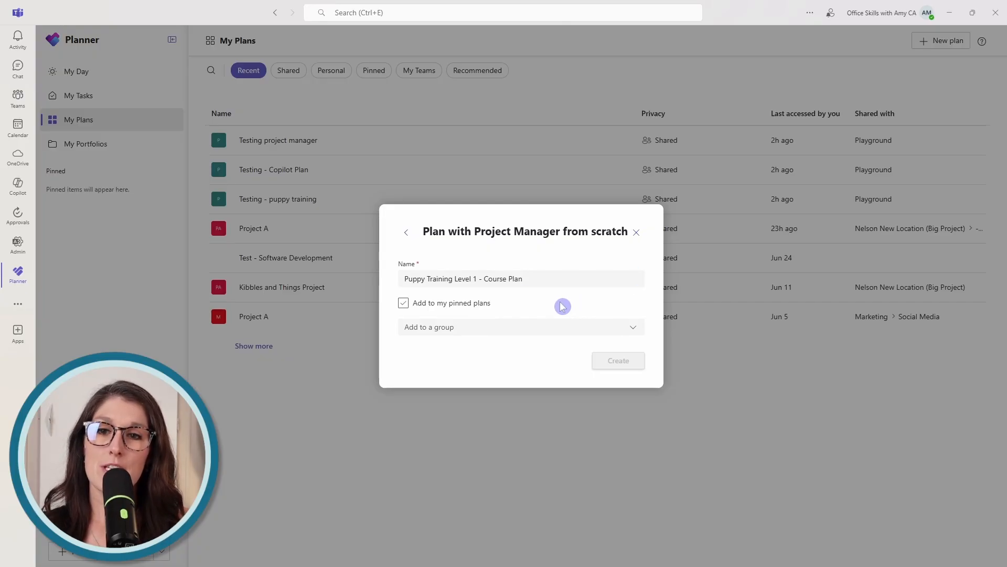
{"action": "left_click", "coordinate": [404, 303]}
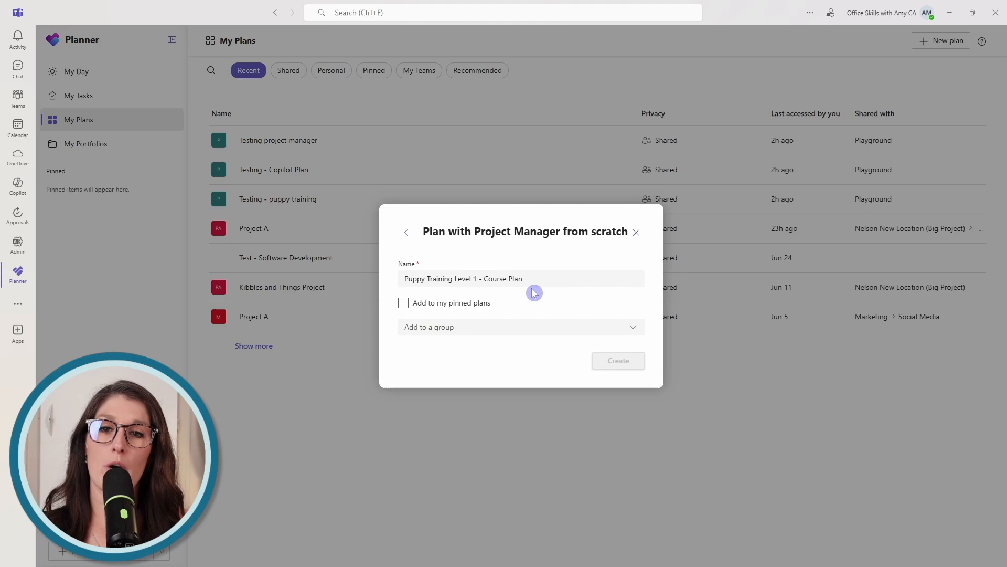
{"action": "mouse_move", "coordinate": [521, 292]}
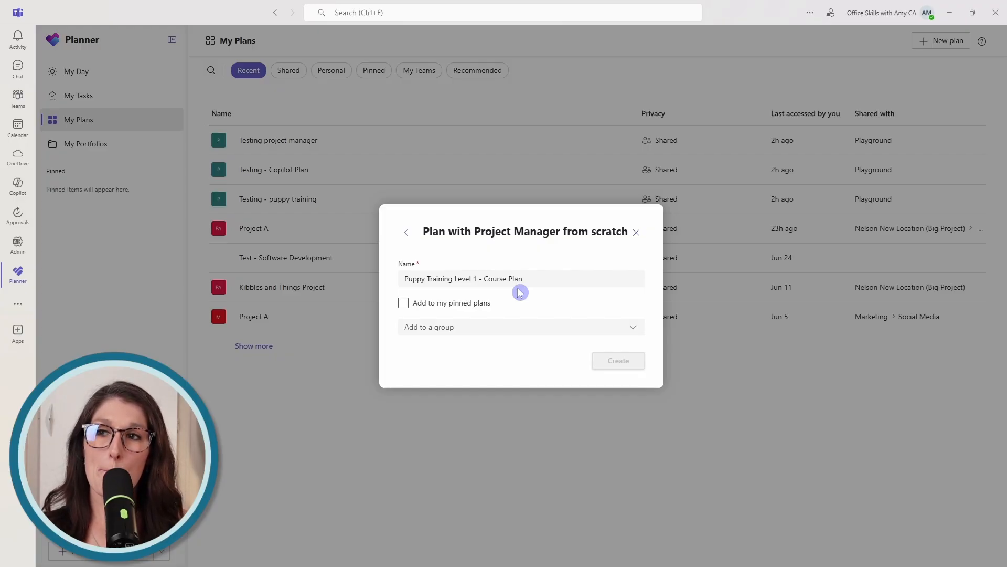
{"action": "left_click", "coordinate": [18, 95]}
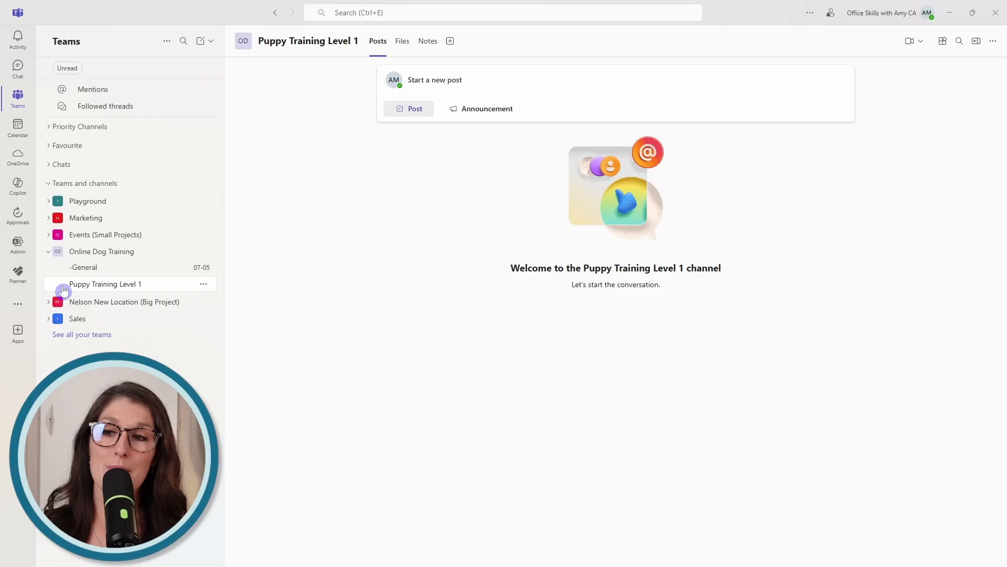
{"action": "mouse_move", "coordinate": [148, 289]}
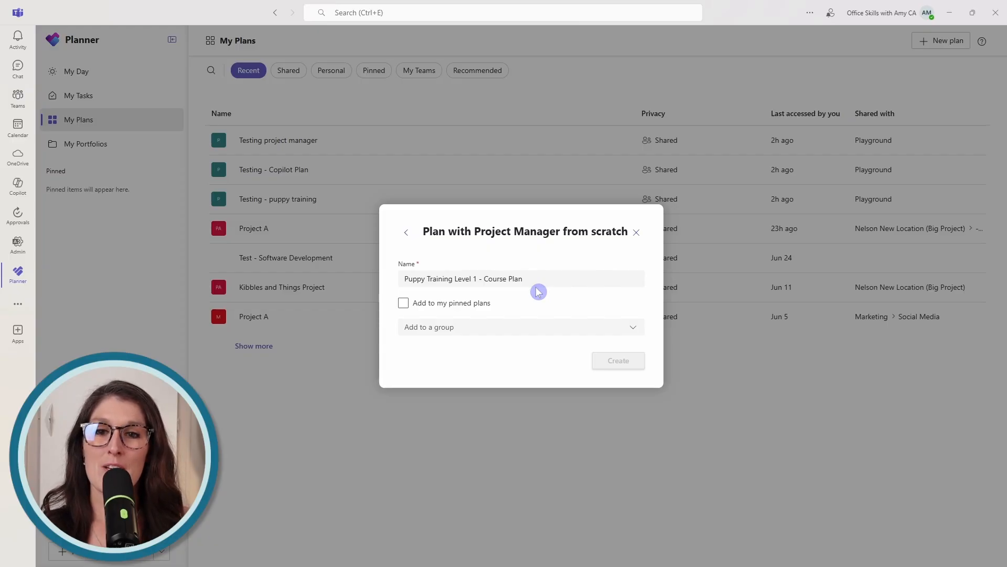
Pin the new plan and assign it to the Online Dog Training group.
{"action": "left_click", "coordinate": [403, 303]}
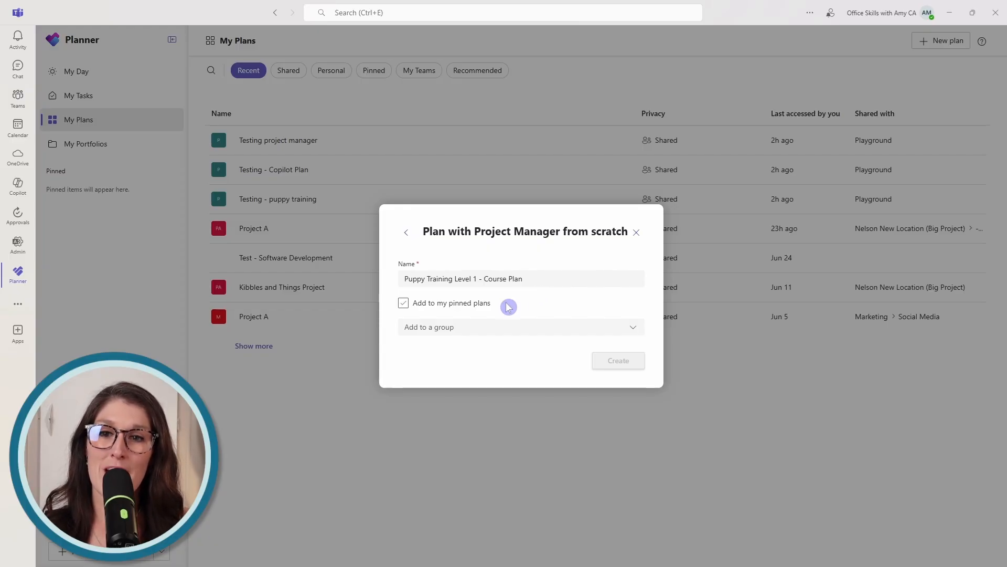
{"action": "left_click", "coordinate": [404, 303]}
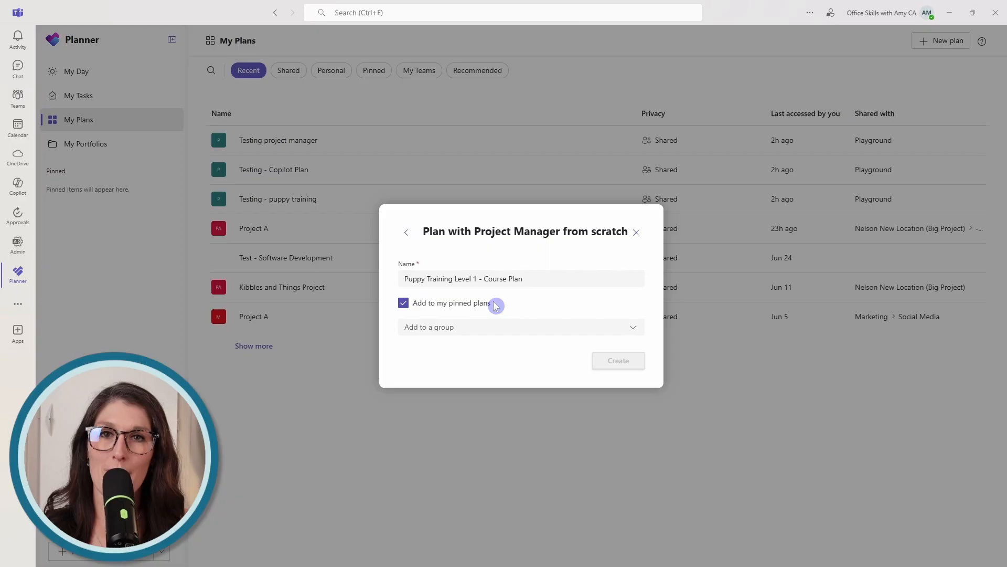
{"action": "mouse_move", "coordinate": [94, 235]}
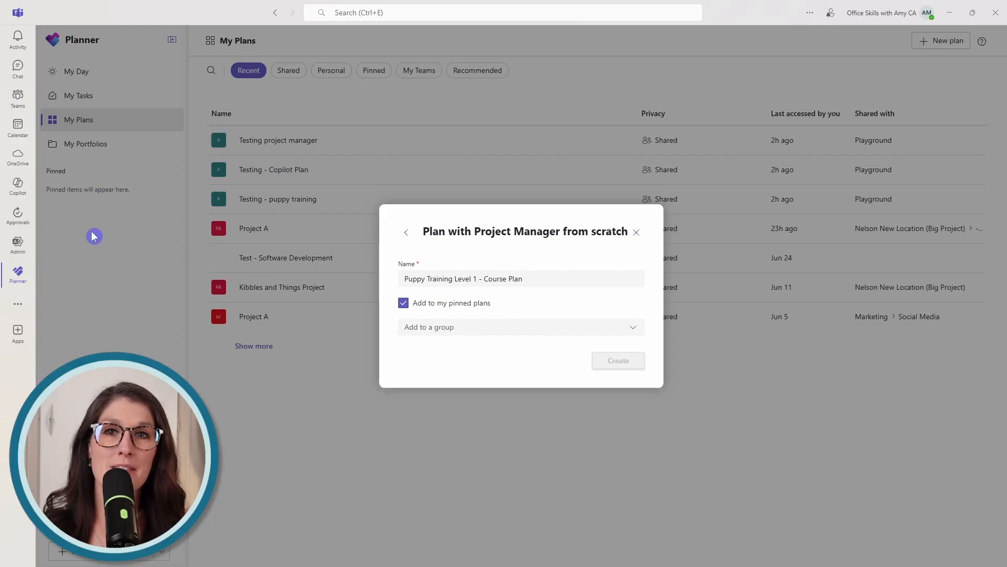
{"action": "mouse_move", "coordinate": [353, 269]}
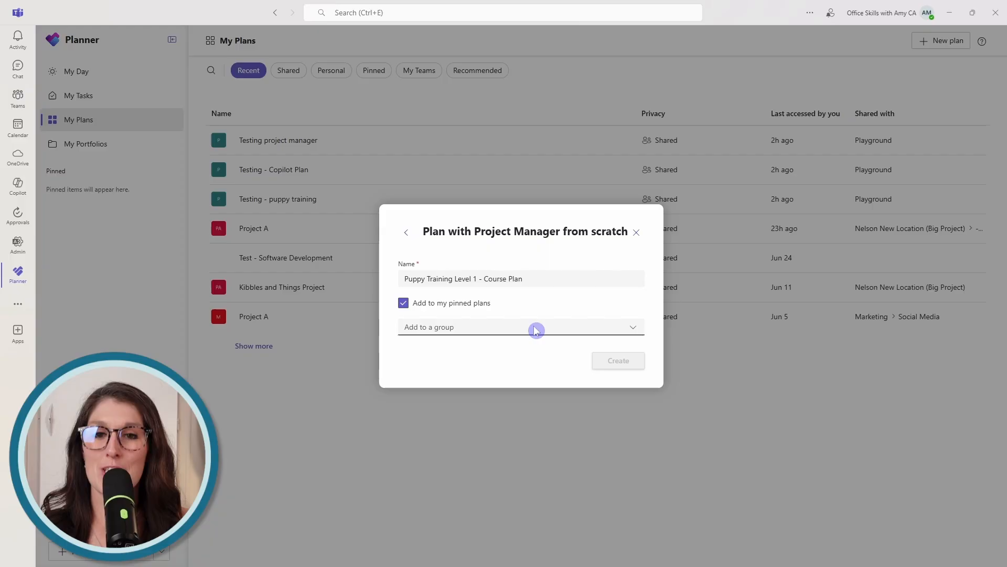
{"action": "left_click", "coordinate": [521, 327]}
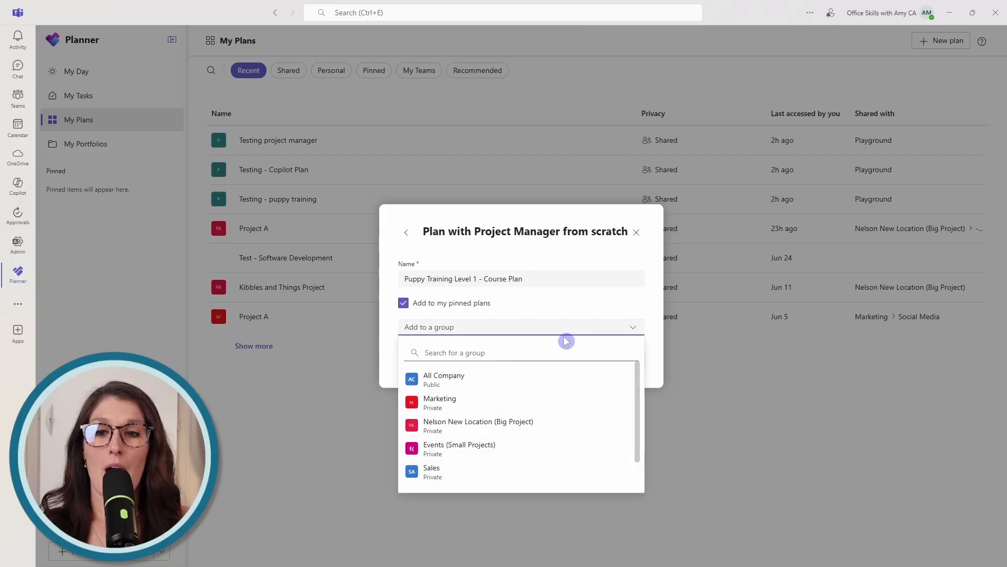
{"action": "scroll", "scroll_direction": "down", "scroll_amount": 3}
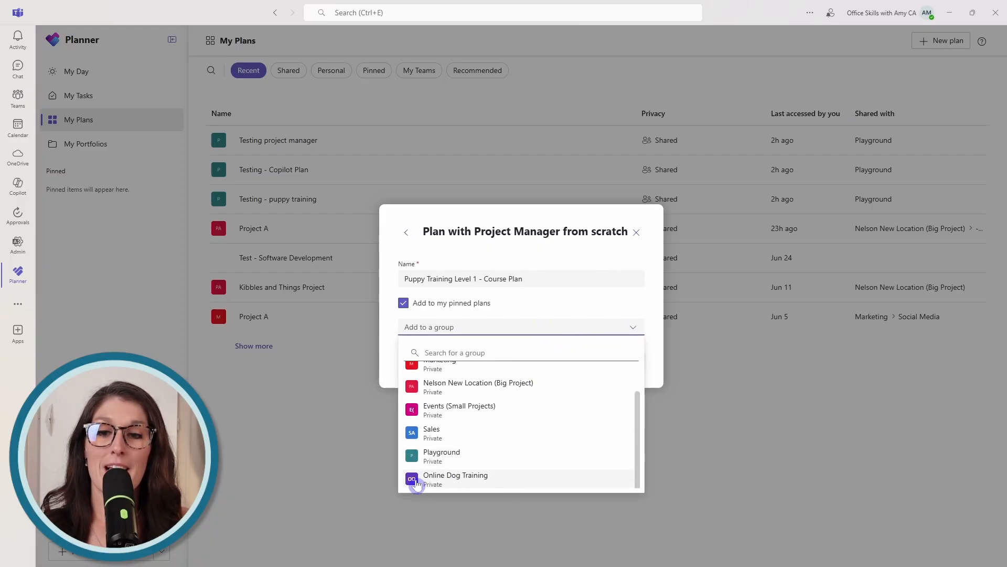
{"action": "left_click", "coordinate": [455, 479]}
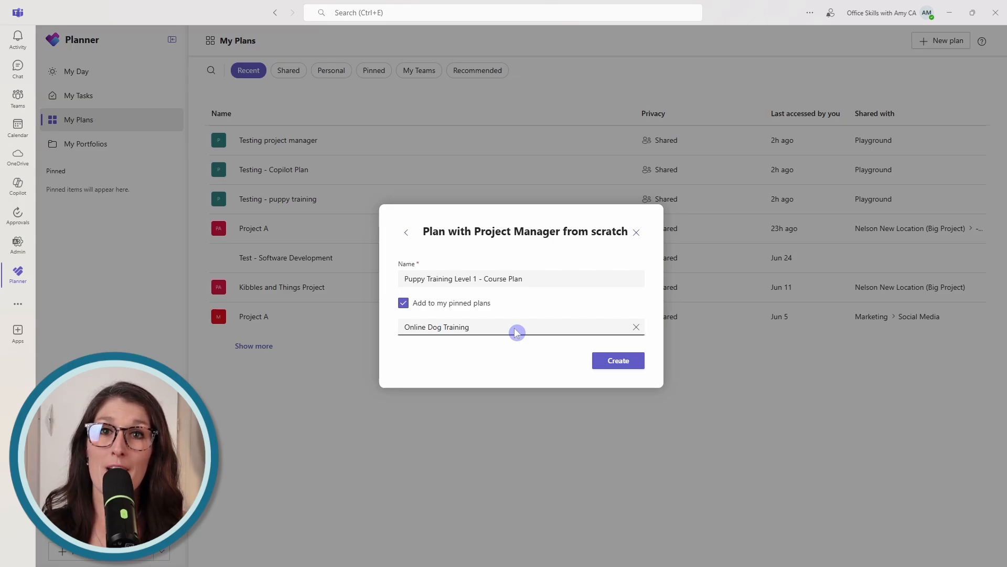
{"action": "mouse_move", "coordinate": [617, 360]}
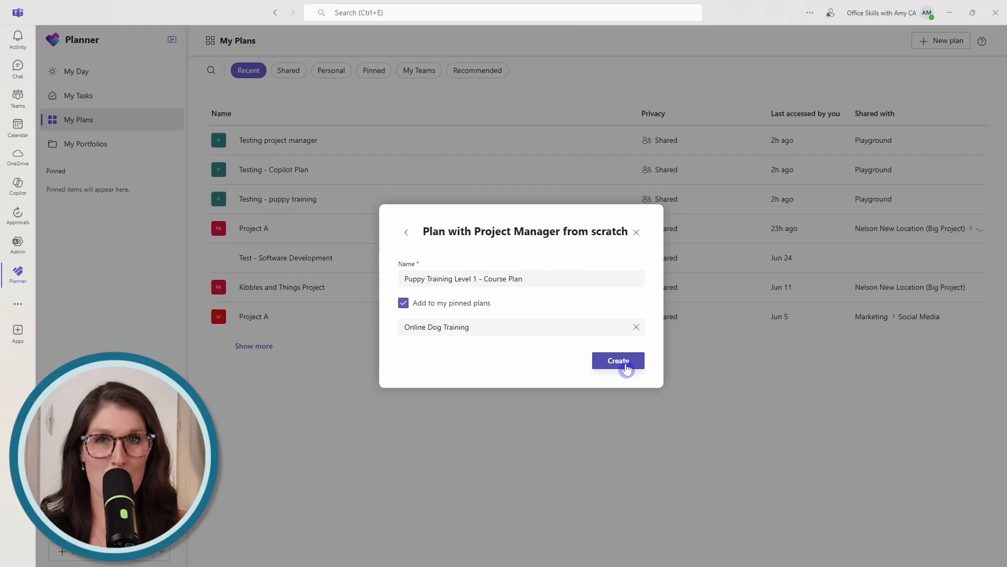
Create the plan and enter a goal to launch an online puppy training level 1 course.
{"action": "left_click", "coordinate": [617, 360]}
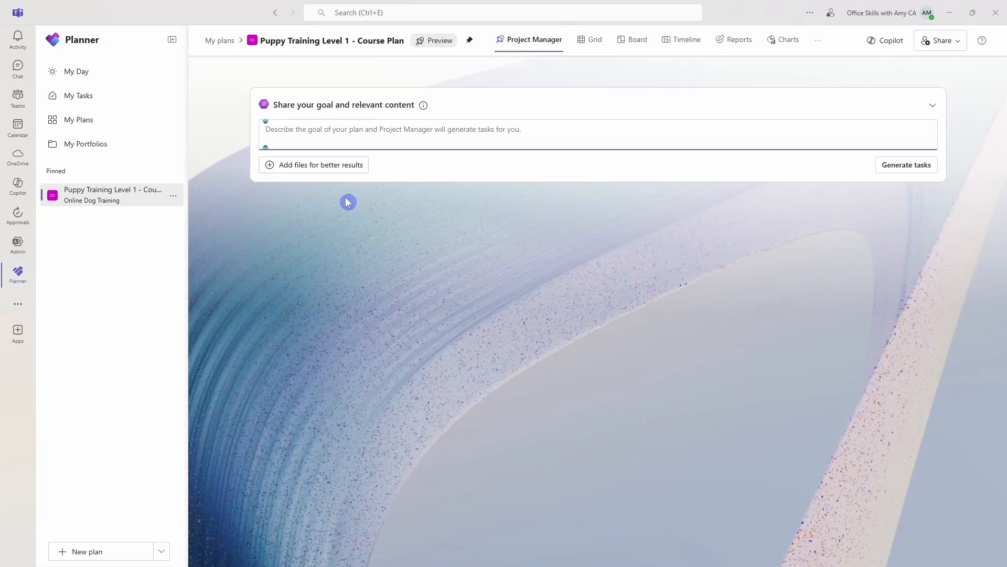
{"action": "mouse_move", "coordinate": [319, 87]}
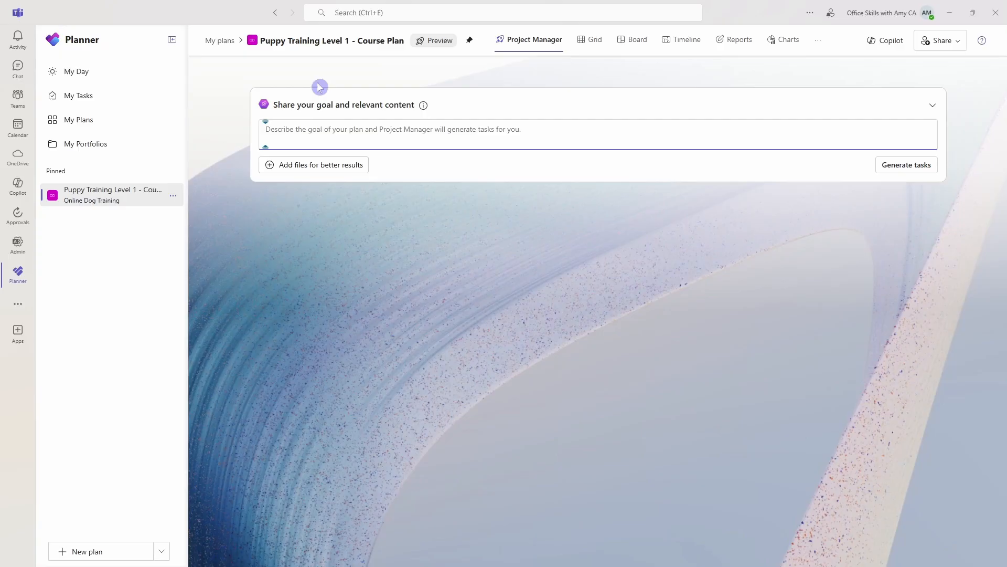
{"action": "mouse_move", "coordinate": [529, 40]}
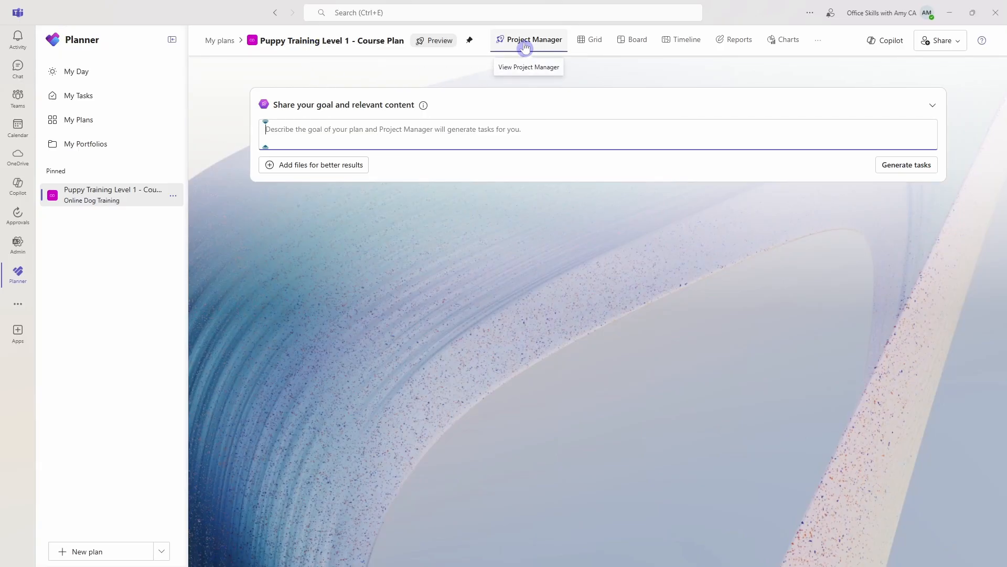
{"action": "mouse_move", "coordinate": [405, 121]}
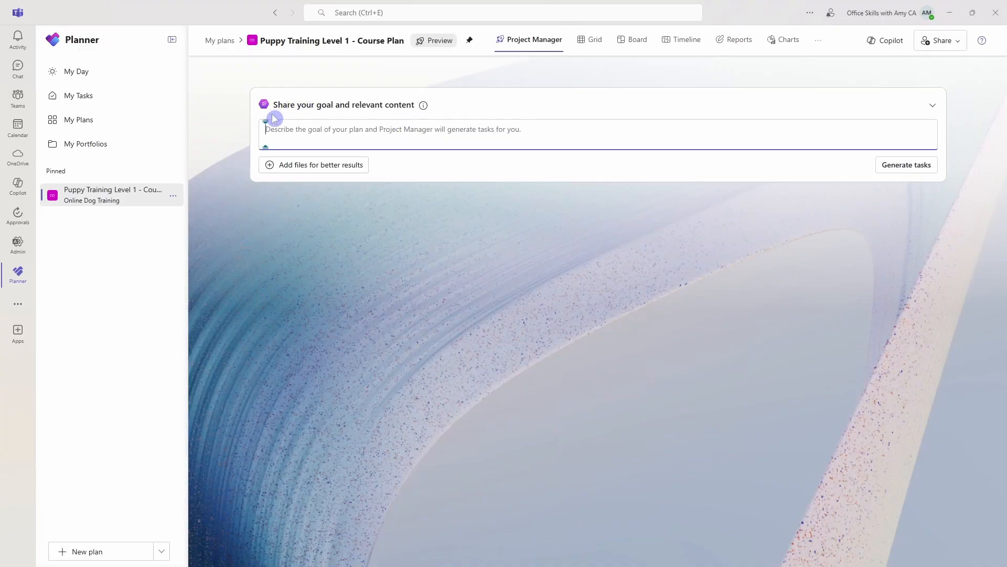
{"action": "mouse_move", "coordinate": [406, 122]}
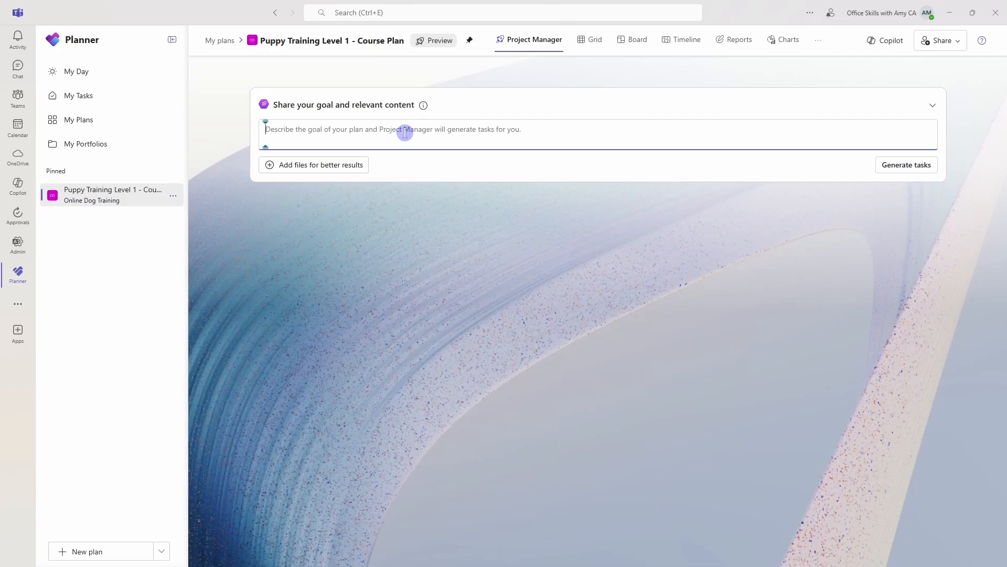
{"action": "type", "text": "Generate a project plan and tasks for launching an online puppy training level 1 course, covering course creation, marketing strategy, and supporting content like blogs or guides"}
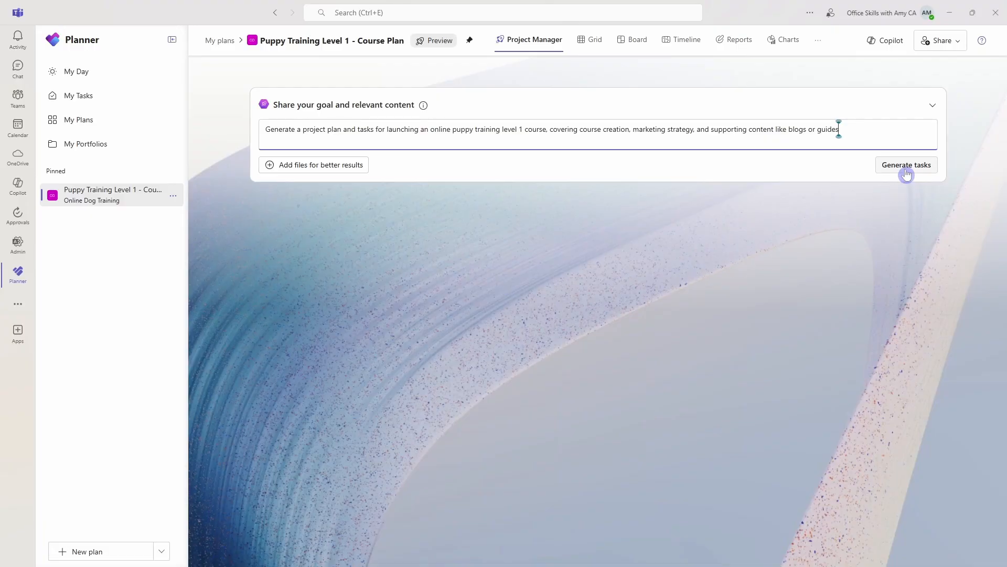
{"action": "mouse_move", "coordinate": [390, 209]}
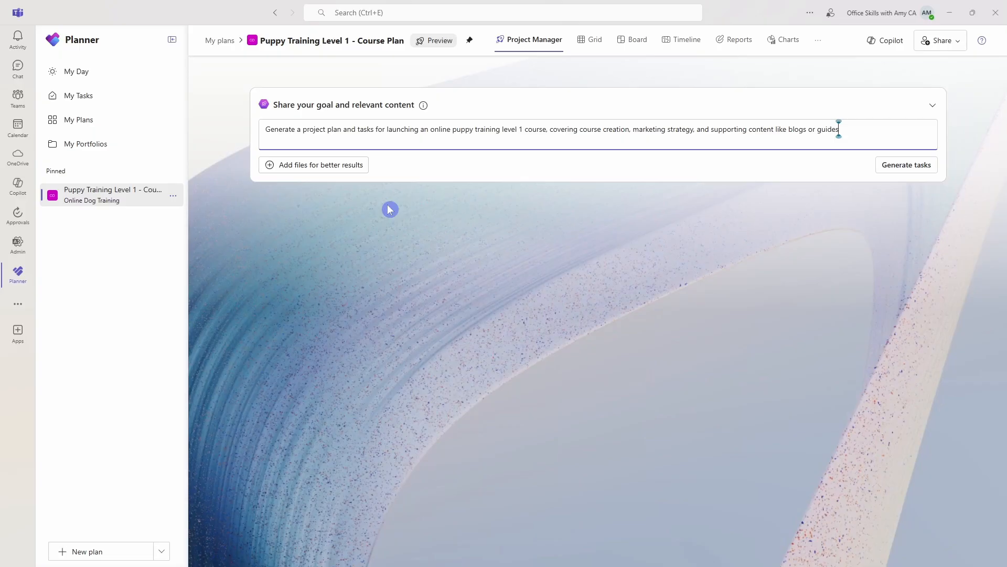
{"action": "mouse_move", "coordinate": [314, 164]}
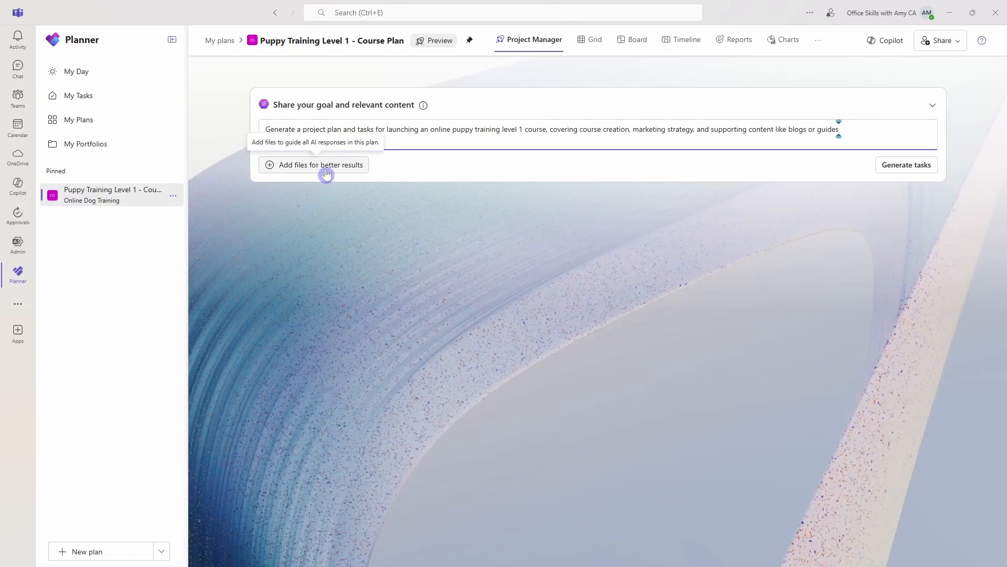
Attach the 'Puppy Level 1 - Lesson Plan' document from recent files.
{"action": "left_click", "coordinate": [314, 164]}
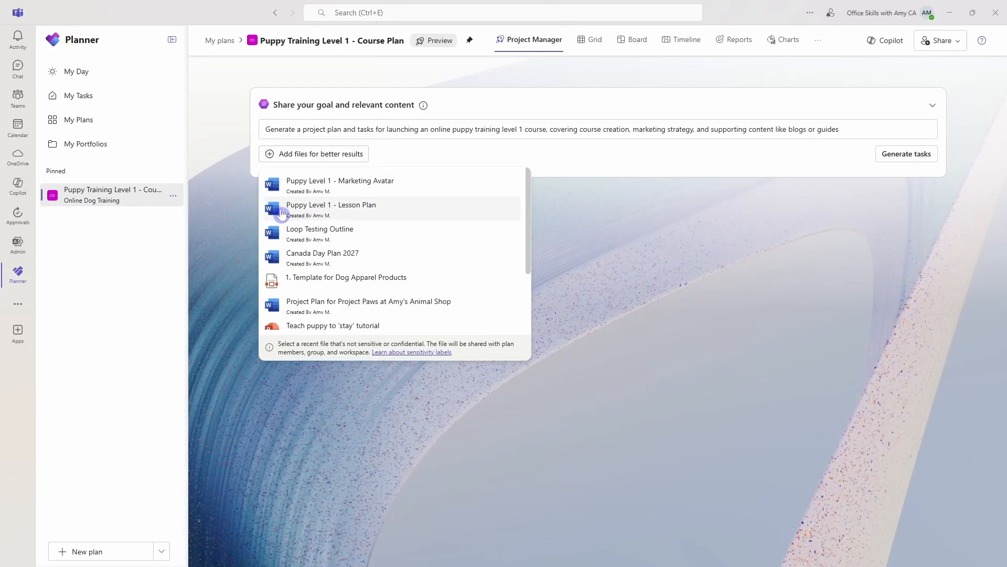
{"action": "mouse_move", "coordinate": [370, 215]}
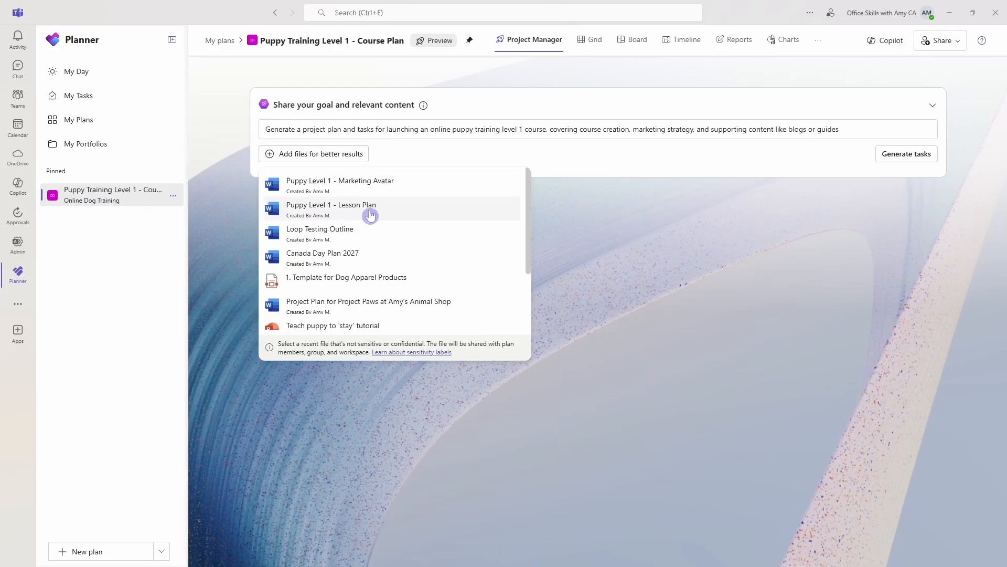
{"action": "left_click", "coordinate": [332, 204]}
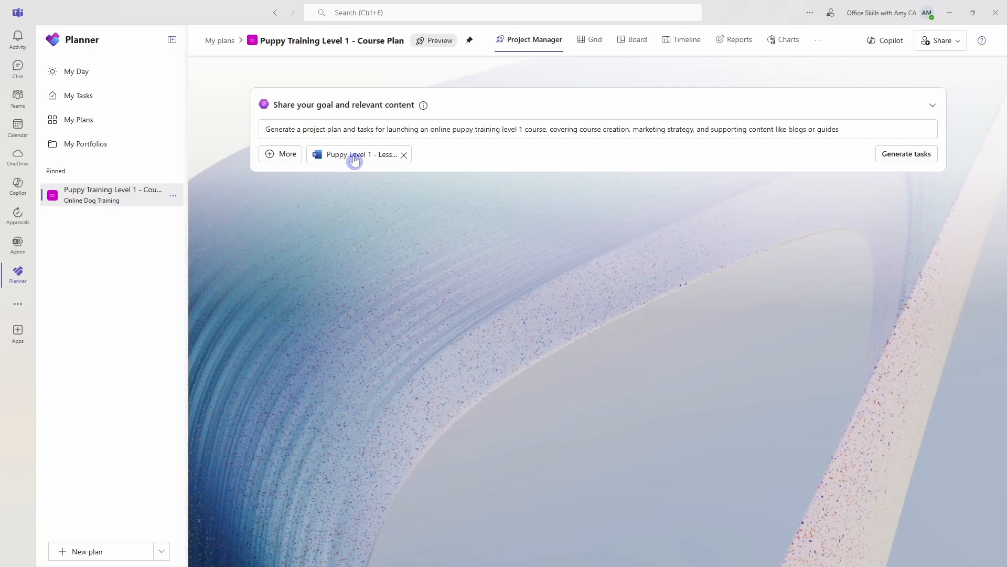
{"action": "mouse_move", "coordinate": [341, 183]}
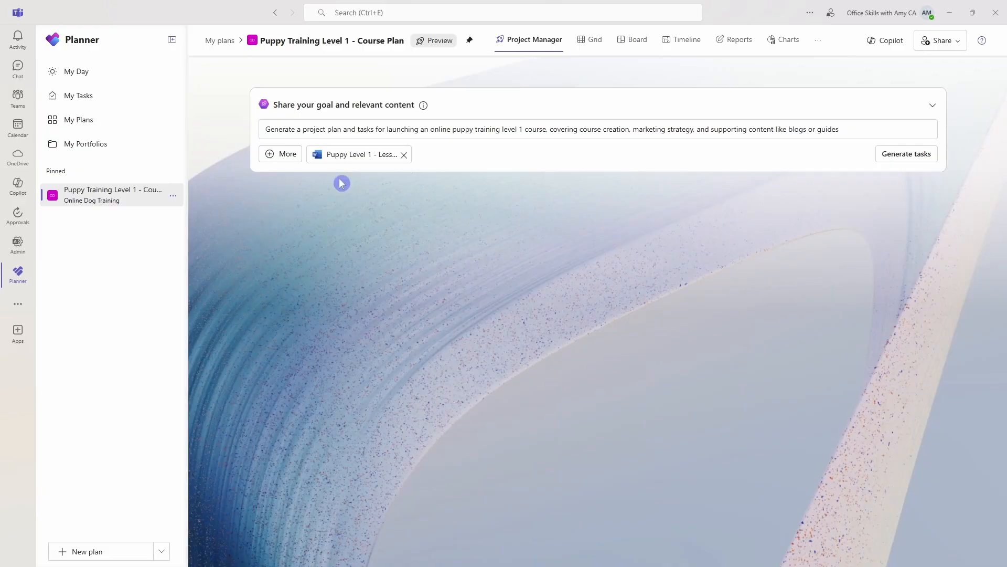
{"action": "mouse_move", "coordinate": [378, 163]}
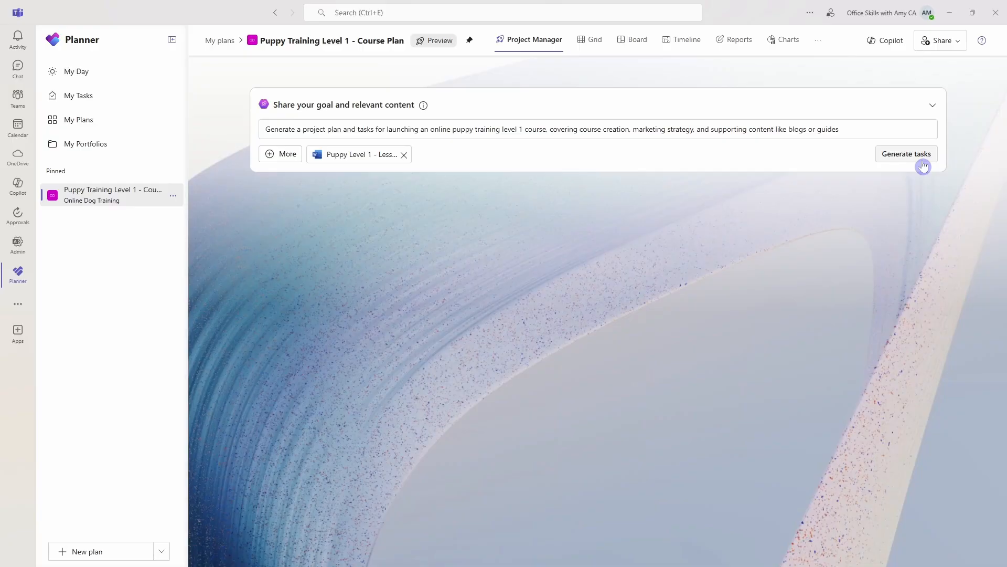
Generate scope, curriculum, marketing and supporting-content tasks from the goal and attached file.
{"action": "left_click", "coordinate": [906, 154]}
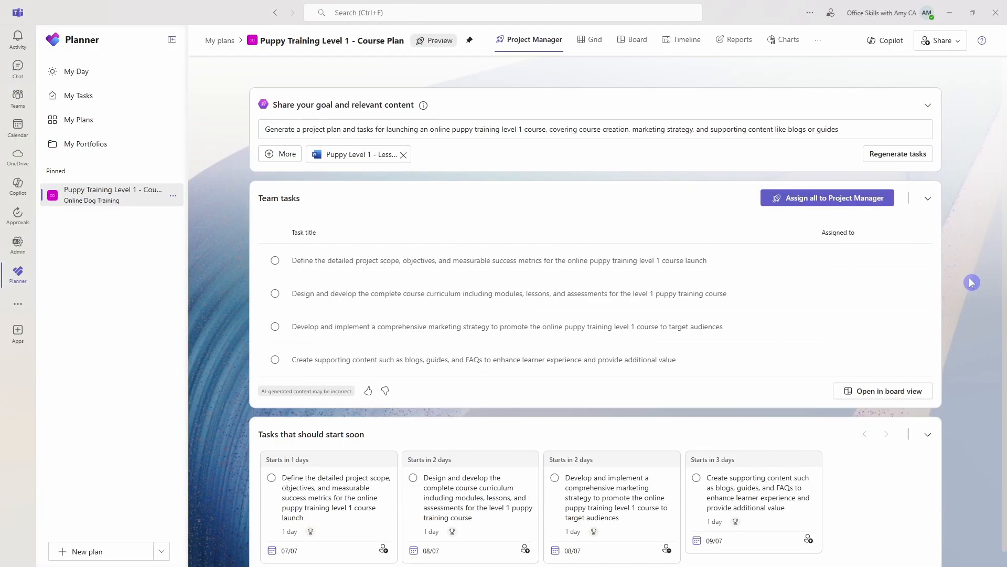
{"action": "mouse_move", "coordinate": [595, 185]}
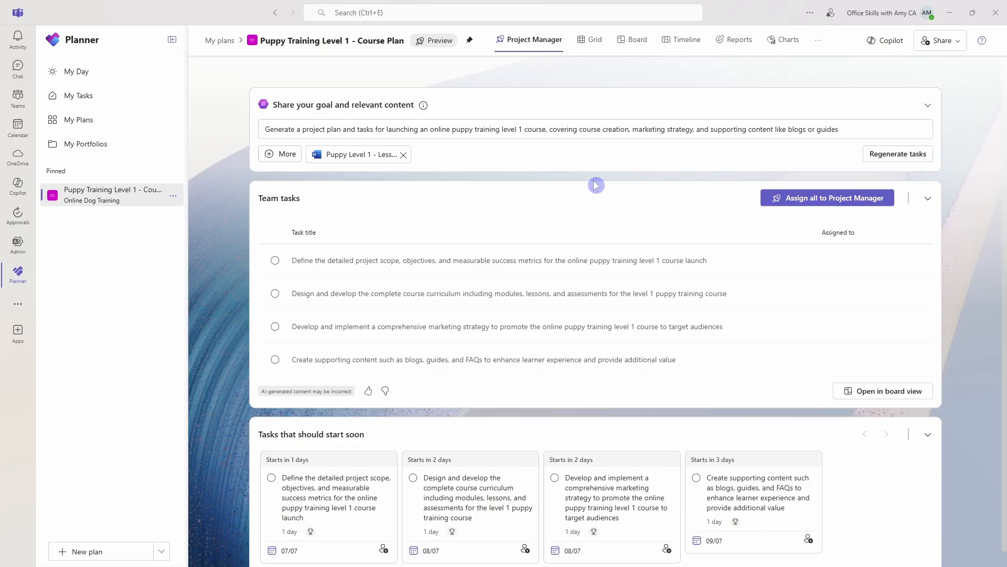
{"action": "mouse_move", "coordinate": [865, 237]}
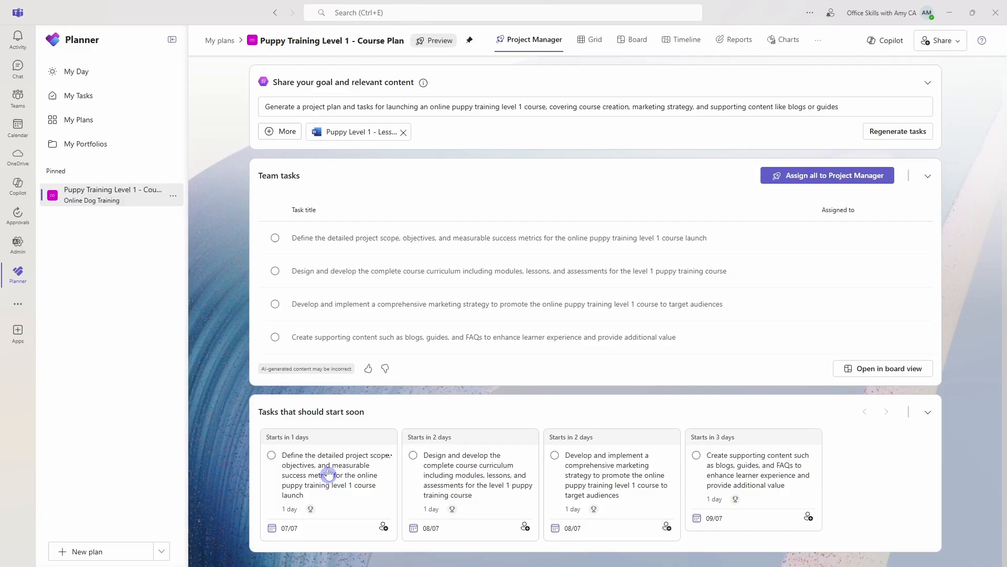
{"action": "mouse_move", "coordinate": [743, 496]}
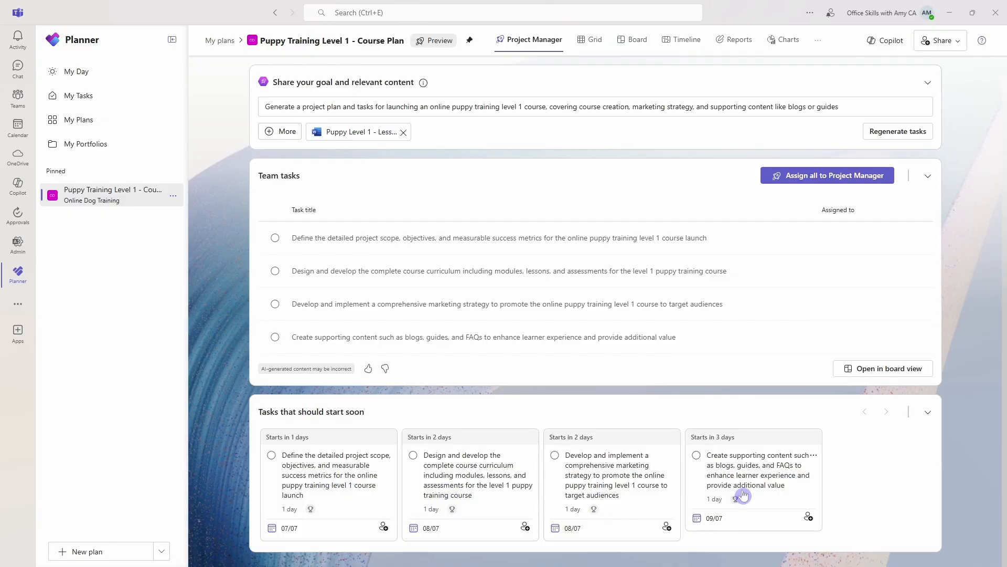
{"action": "mouse_move", "coordinate": [856, 489]}
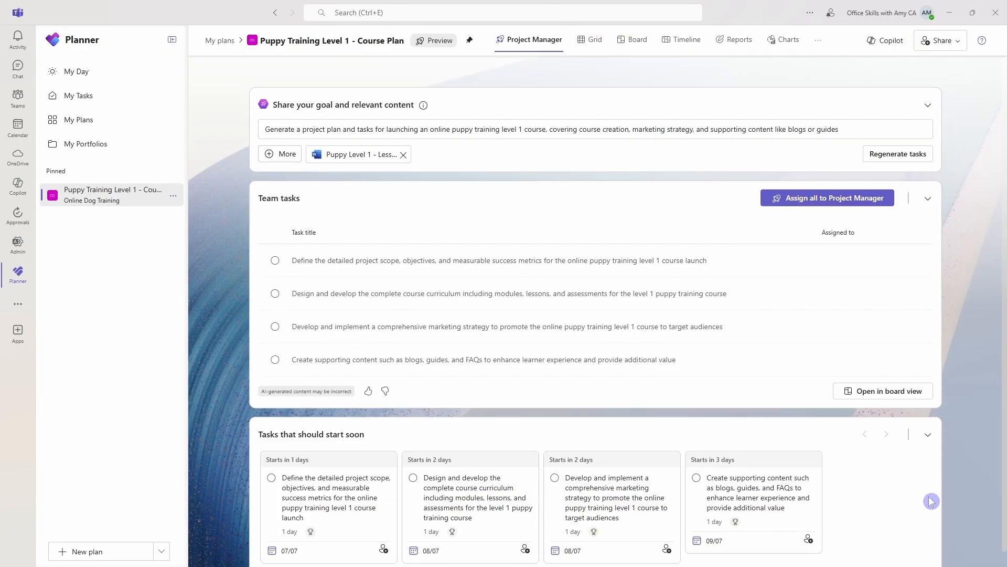
{"action": "mouse_move", "coordinate": [961, 359]}
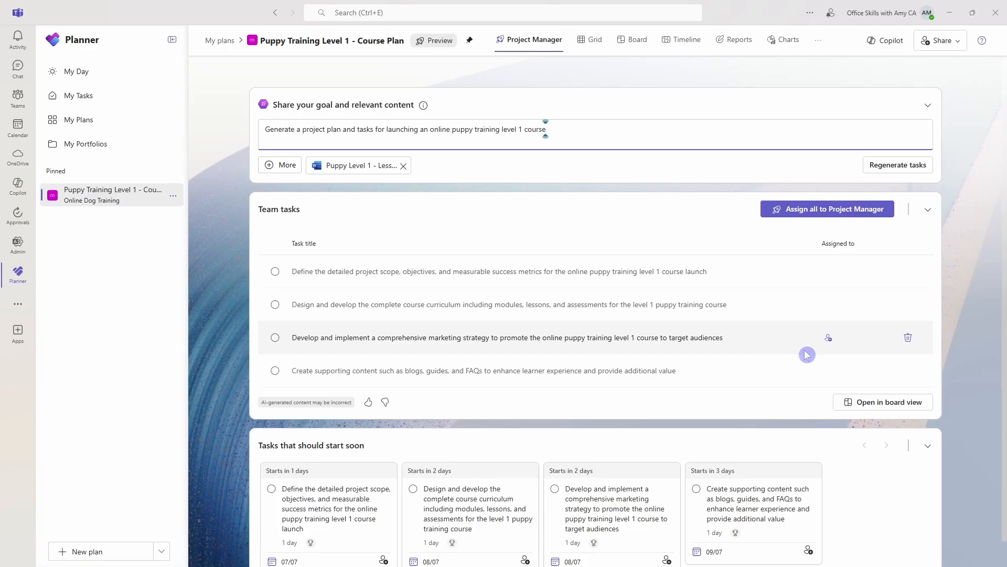
Regenerate tasks from the shortened goal and confirm replacing the four existing tasks.
{"action": "left_click", "coordinate": [898, 165]}
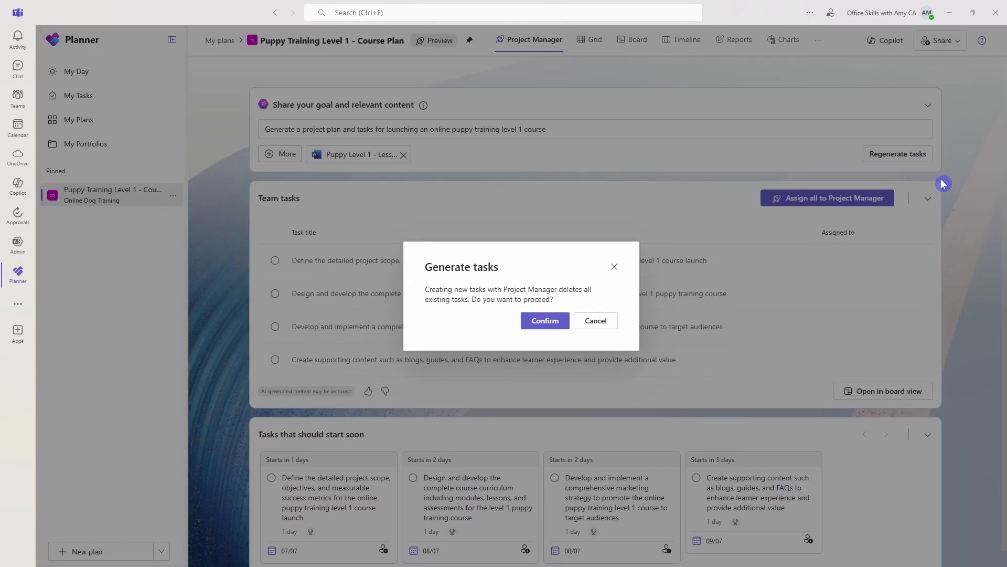
{"action": "mouse_move", "coordinate": [474, 309]}
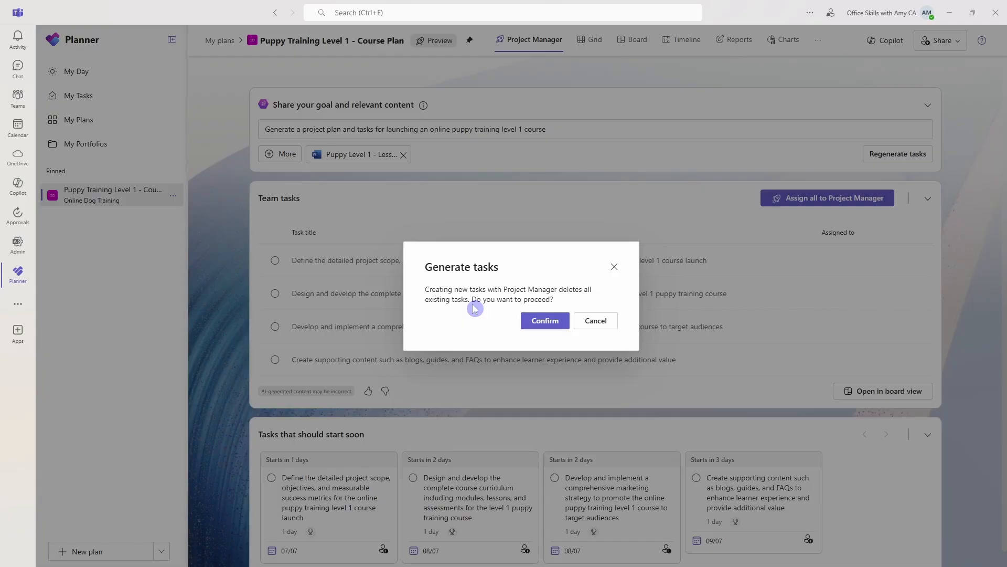
{"action": "mouse_move", "coordinate": [547, 312]}
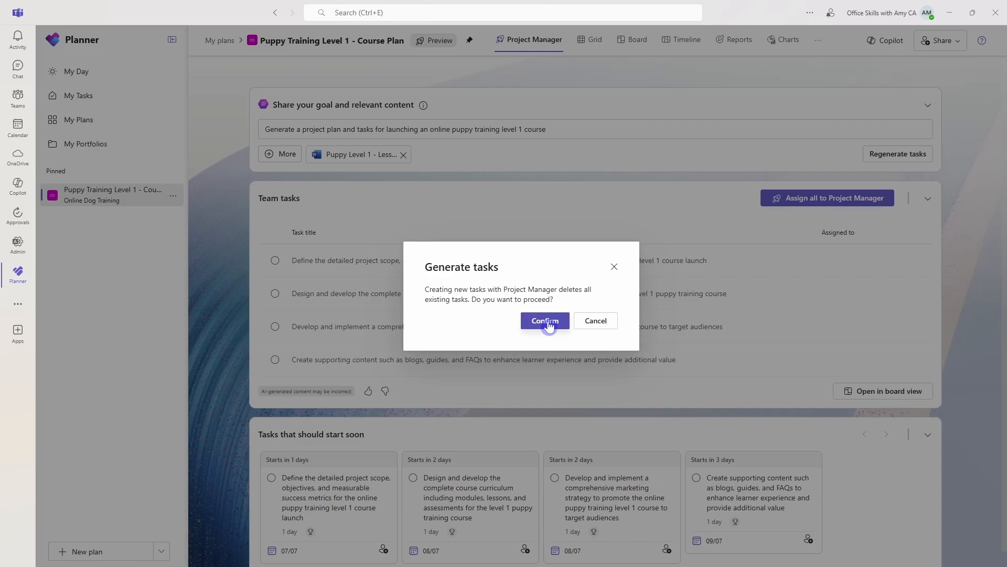
{"action": "left_click", "coordinate": [544, 321]}
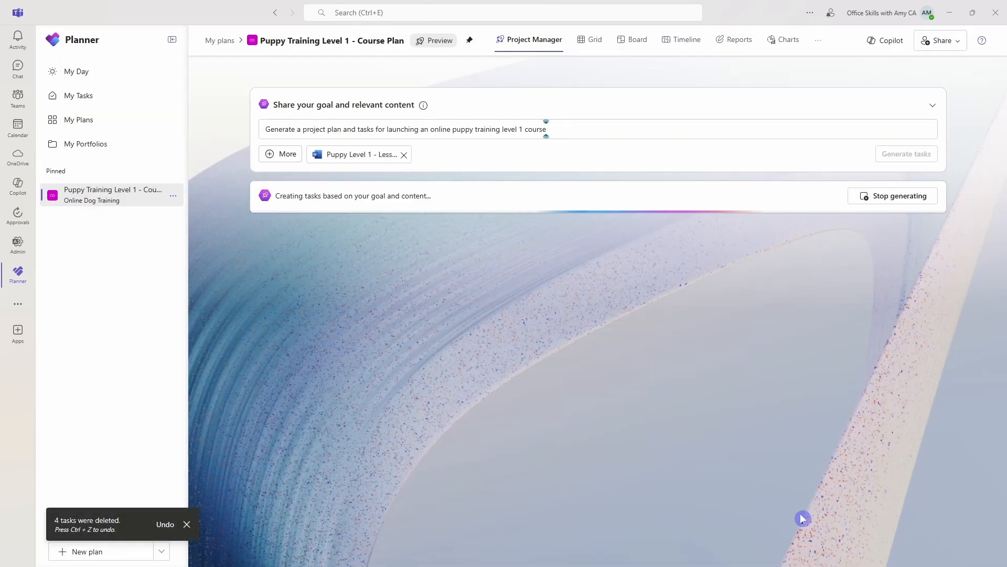
{"action": "mouse_move", "coordinate": [966, 295]}
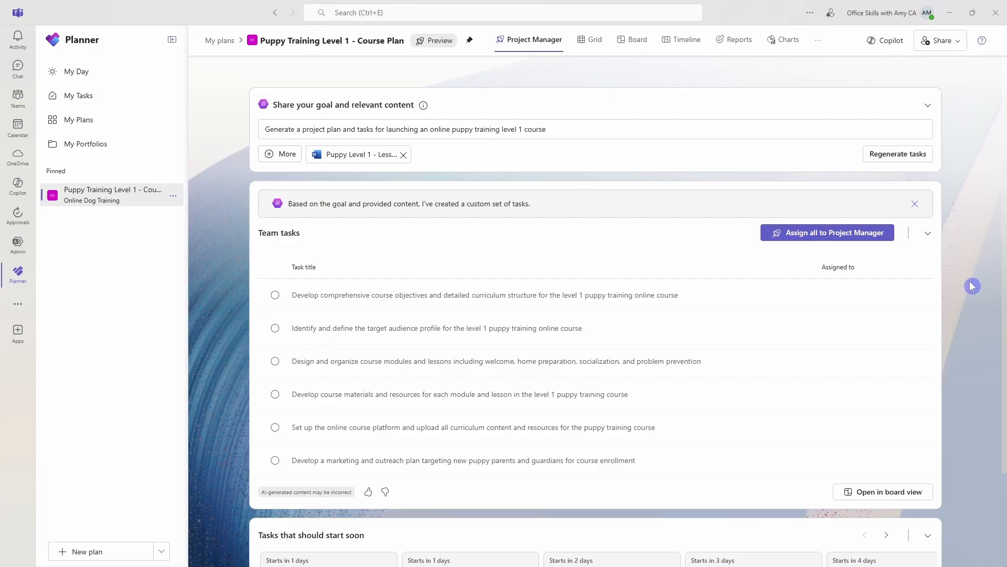
{"action": "mouse_move", "coordinate": [507, 197]}
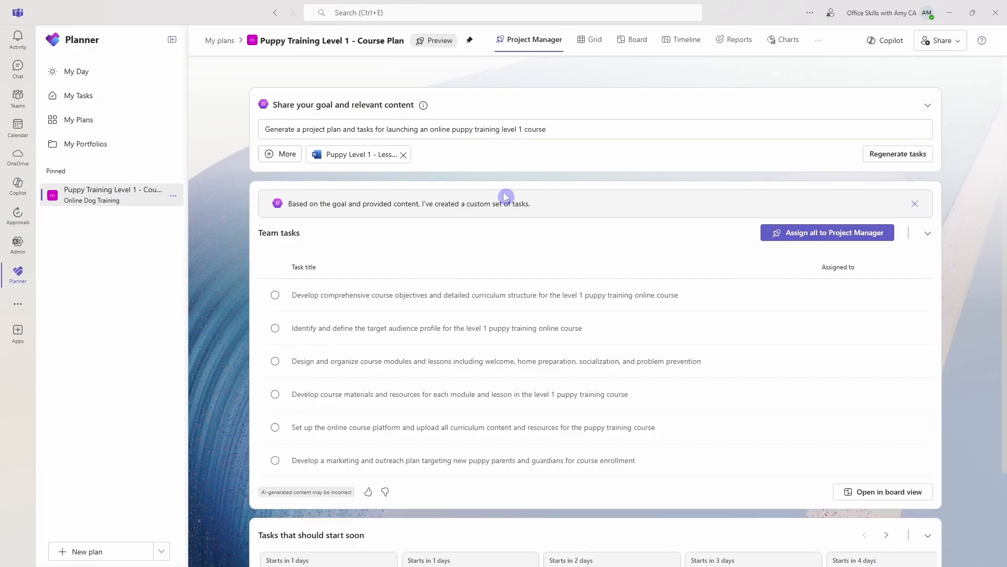
Scroll down to review the six regenerated team tasks and their start dates.
{"action": "scroll", "scroll_direction": "down", "scroll_amount": 3}
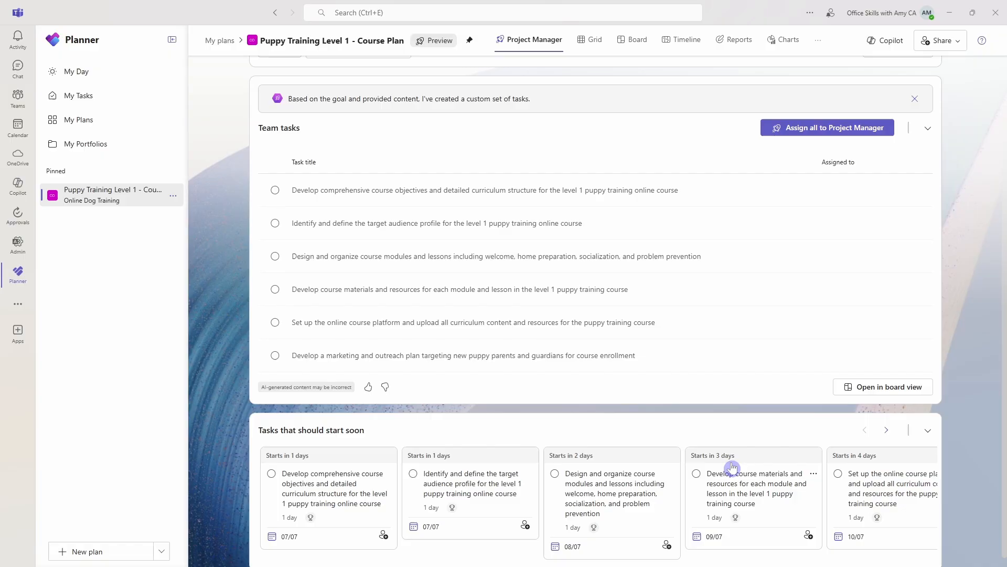
{"action": "mouse_move", "coordinate": [625, 415]}
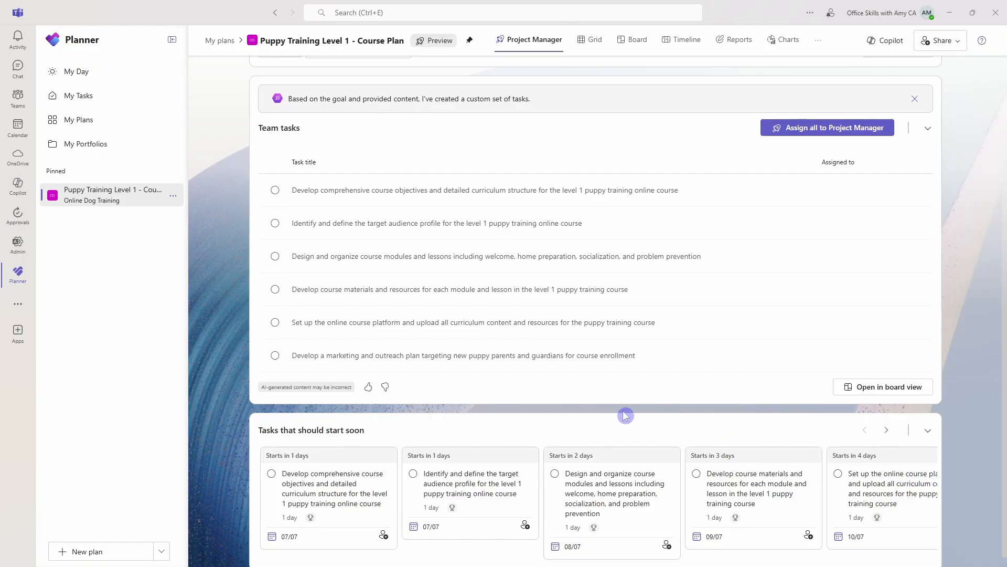
{"action": "mouse_move", "coordinate": [411, 289]}
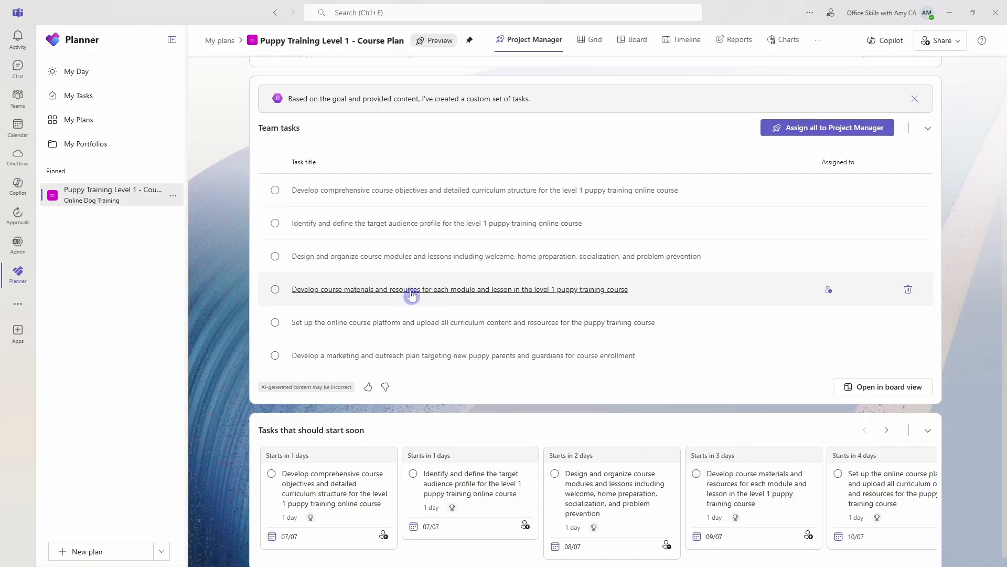
{"action": "mouse_move", "coordinate": [346, 287]}
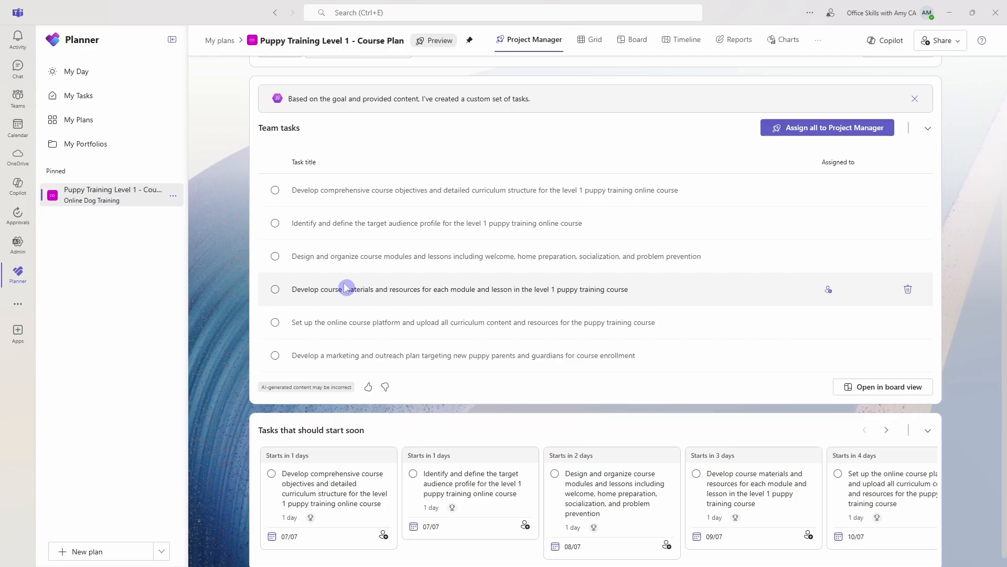
{"action": "mouse_move", "coordinate": [396, 326]}
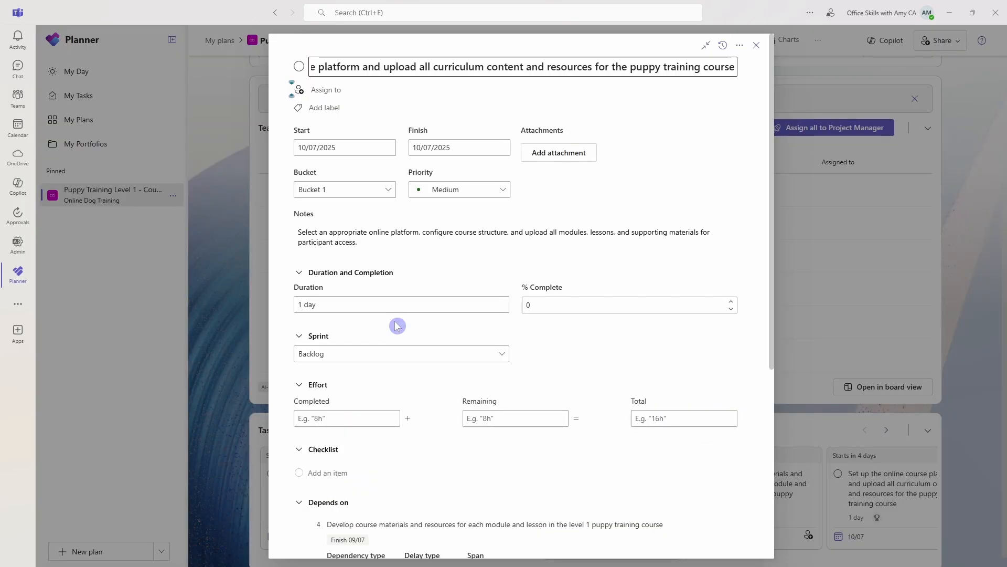
{"action": "mouse_move", "coordinate": [390, 66]}
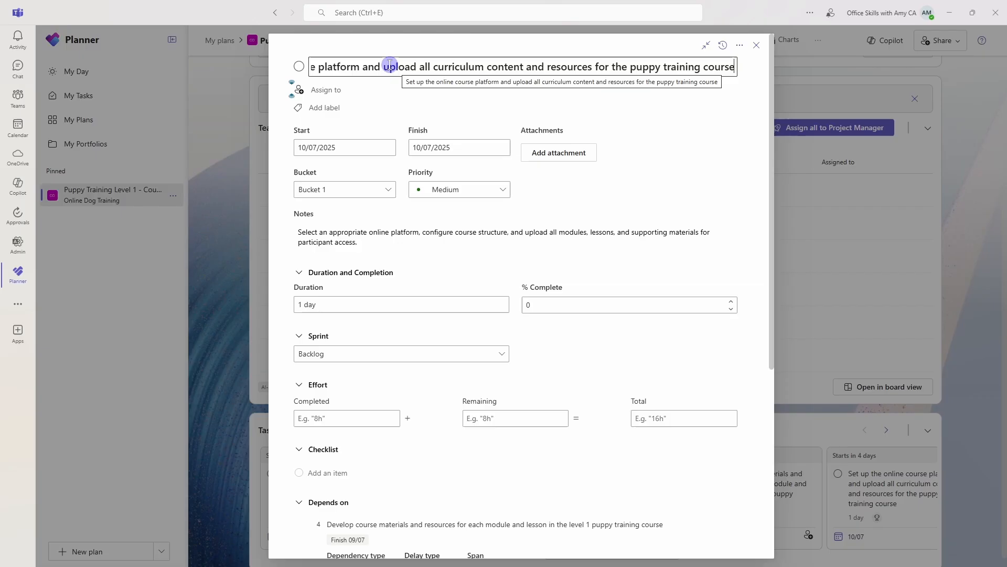
Rename the fifth task to 'Upload all curriculum content and resources for the puppy training course' and close it.
{"action": "type", "text": "Upload all curriculum content and resources for the puppy training course"}
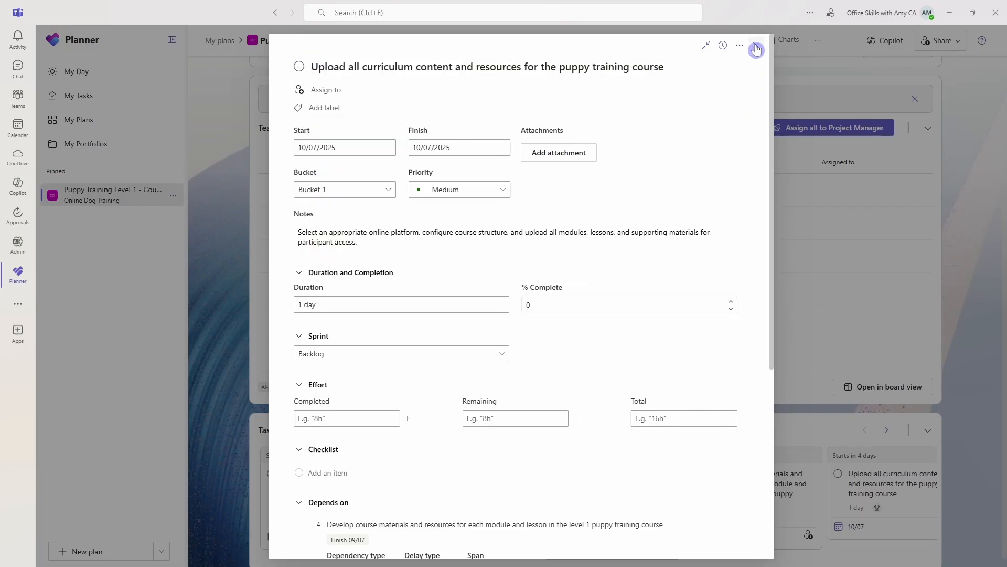
{"action": "left_click", "coordinate": [756, 45]}
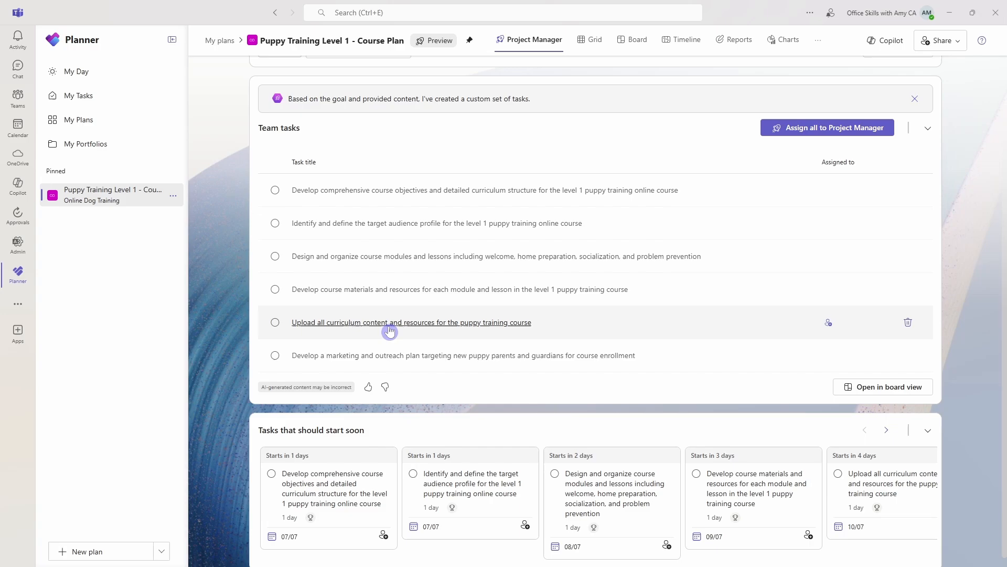
{"action": "mouse_move", "coordinate": [511, 326]}
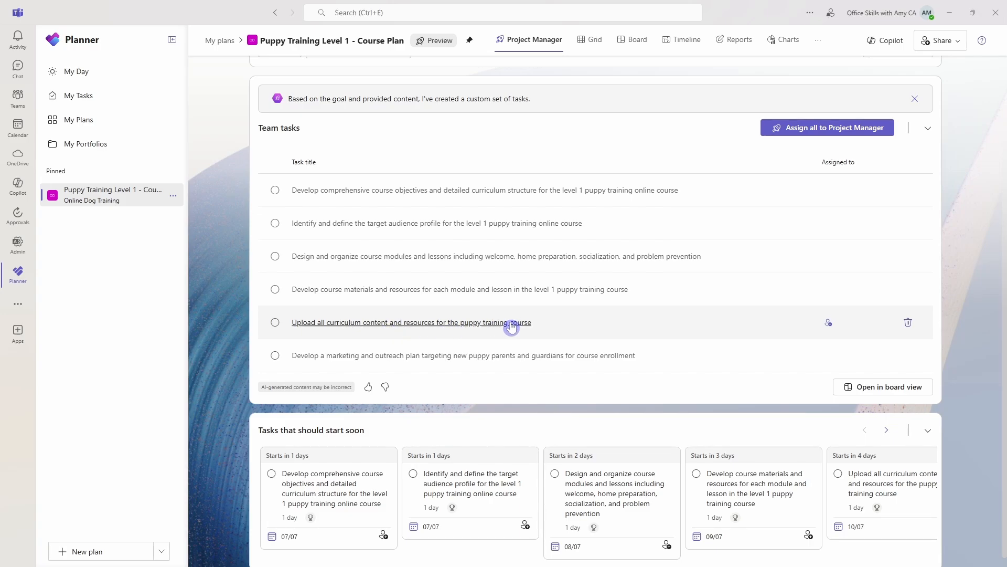
{"action": "mouse_move", "coordinate": [456, 355]}
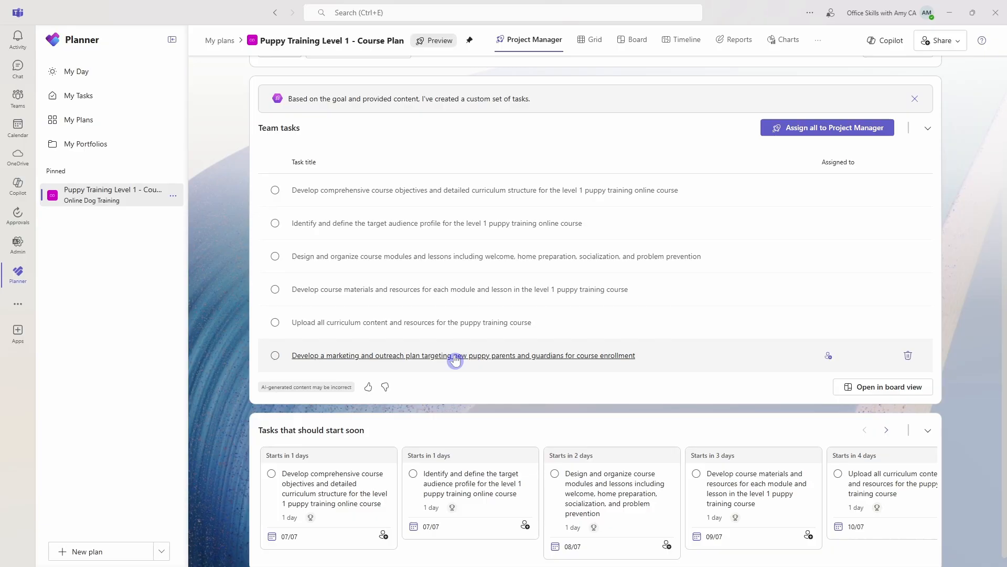
{"action": "mouse_move", "coordinate": [908, 355]}
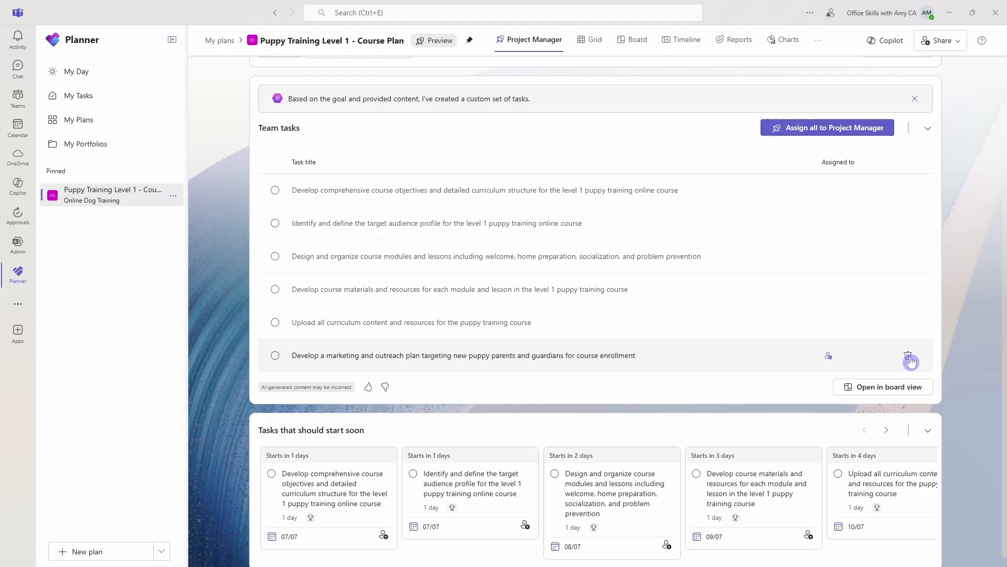
{"action": "mouse_move", "coordinate": [925, 363]}
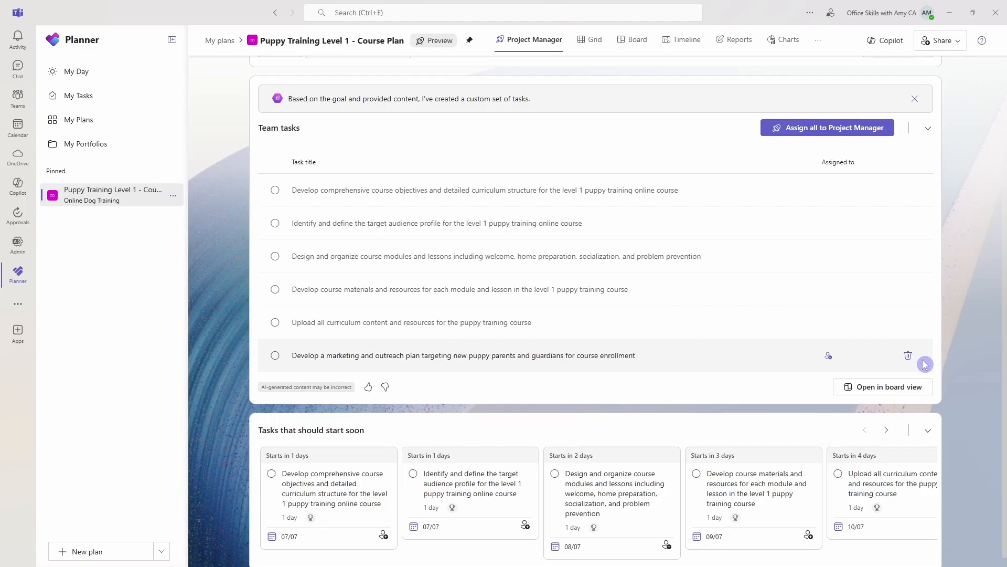
{"action": "mouse_move", "coordinate": [856, 146]}
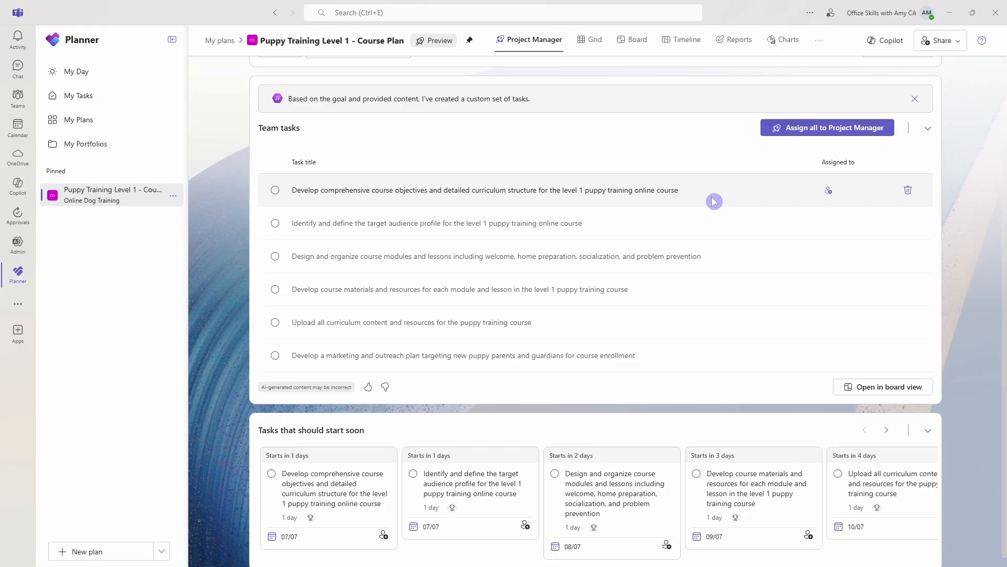
{"action": "mouse_move", "coordinate": [722, 198]}
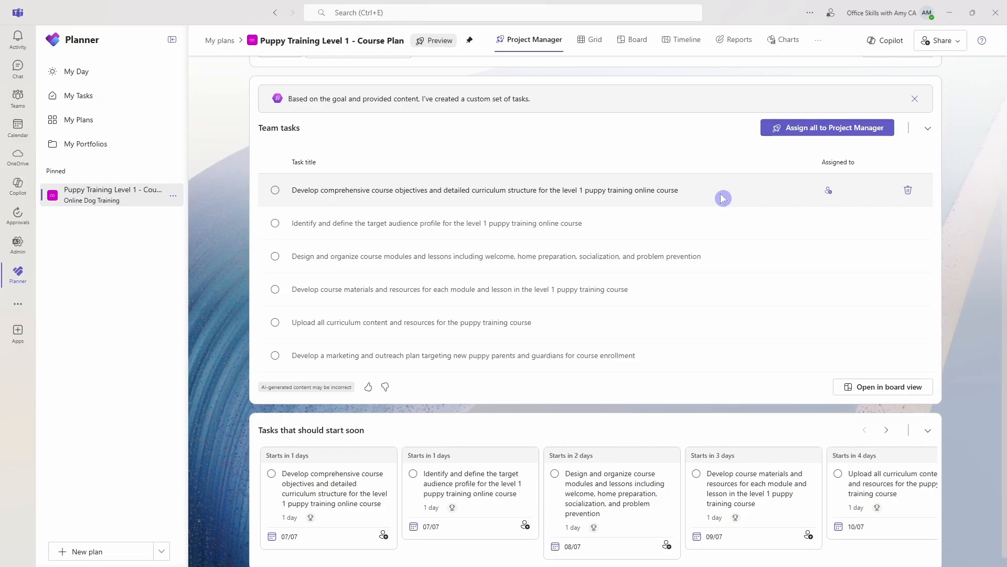
{"action": "mouse_move", "coordinate": [830, 195]}
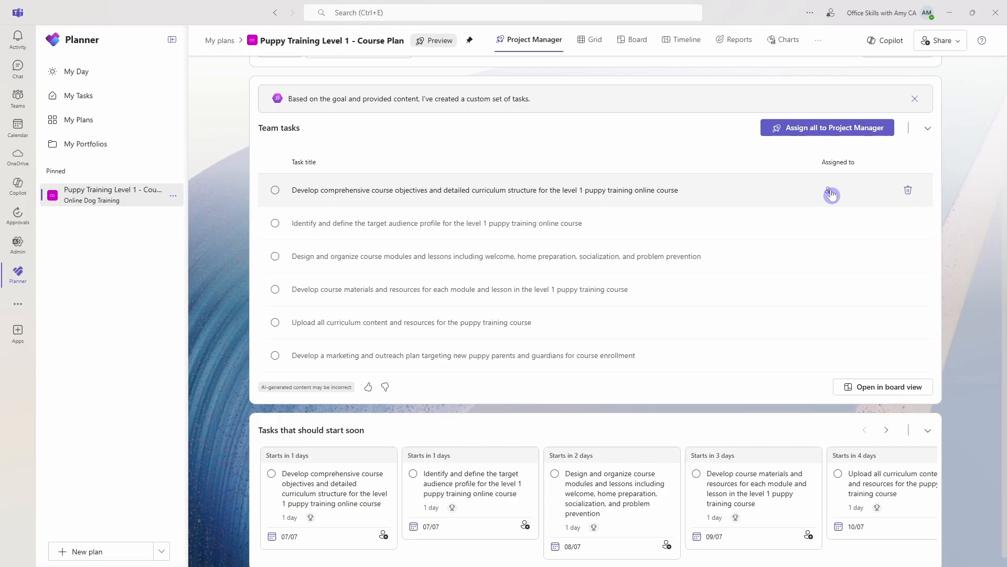
{"action": "left_click", "coordinate": [831, 190]}
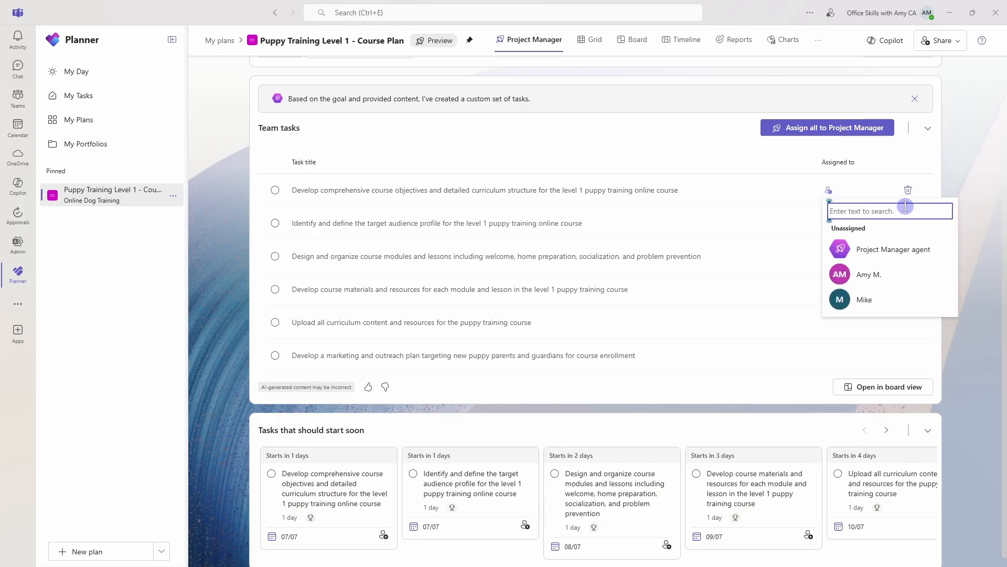
{"action": "mouse_move", "coordinate": [882, 300]}
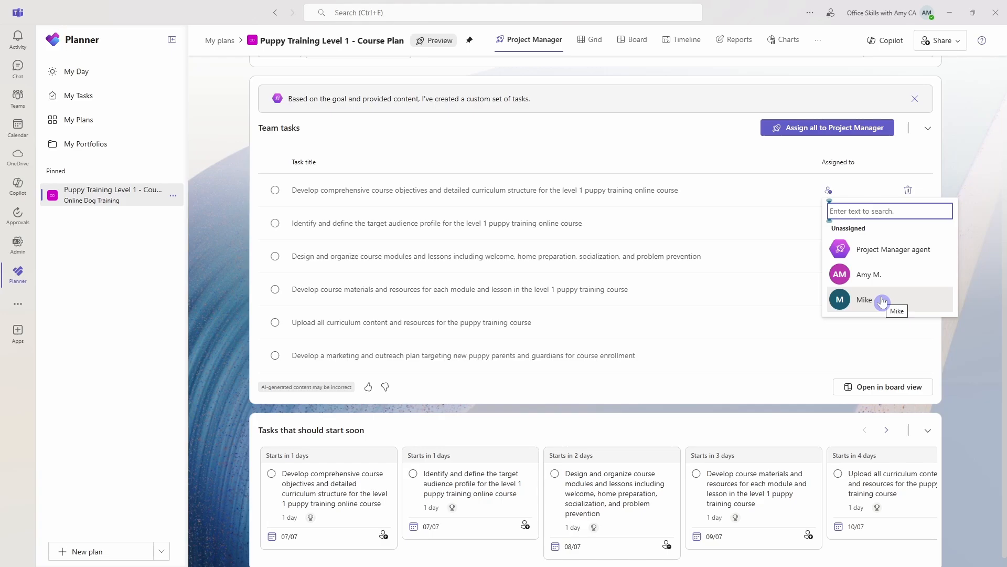
{"action": "mouse_move", "coordinate": [890, 300]}
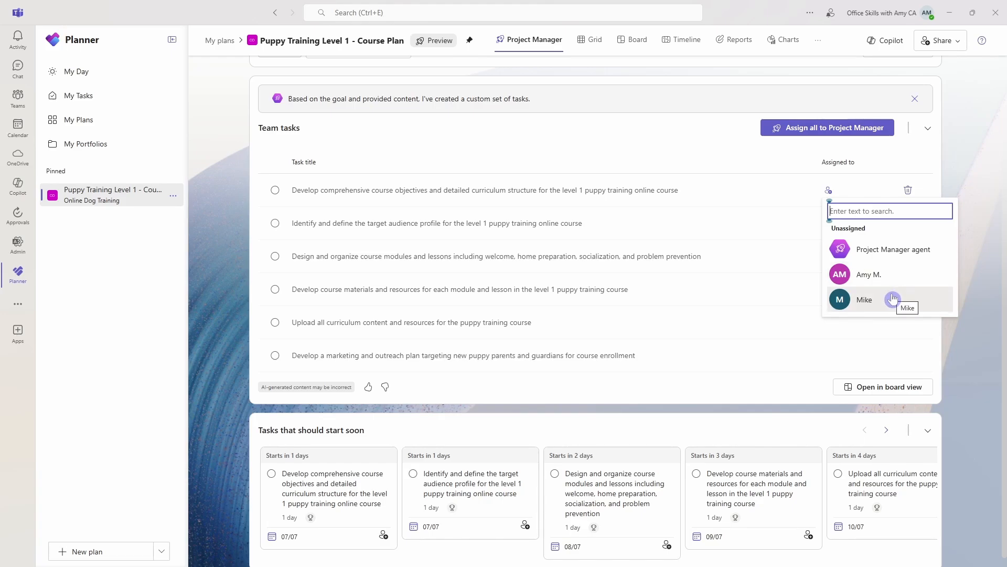
{"action": "mouse_move", "coordinate": [893, 249]}
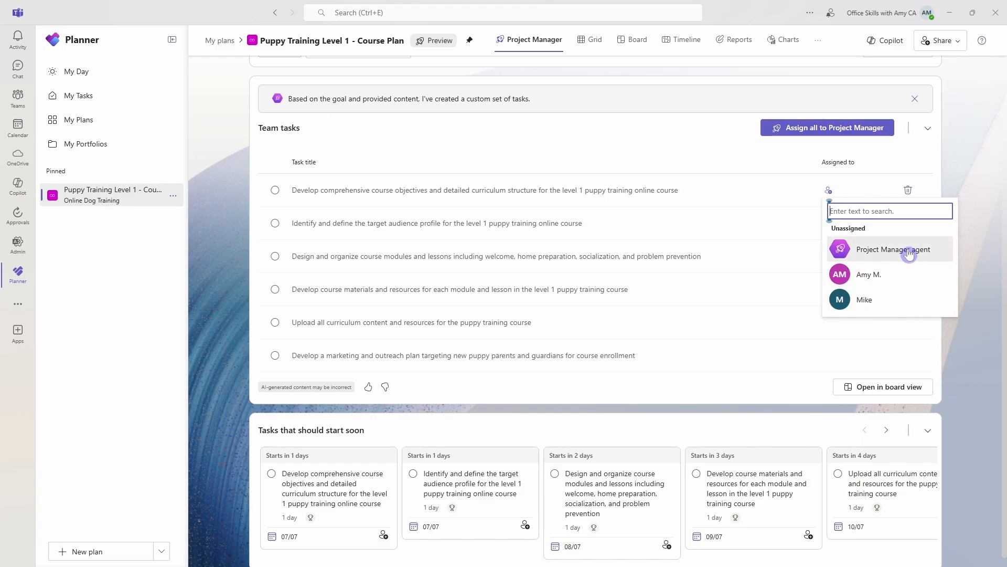
{"action": "mouse_move", "coordinate": [892, 249]}
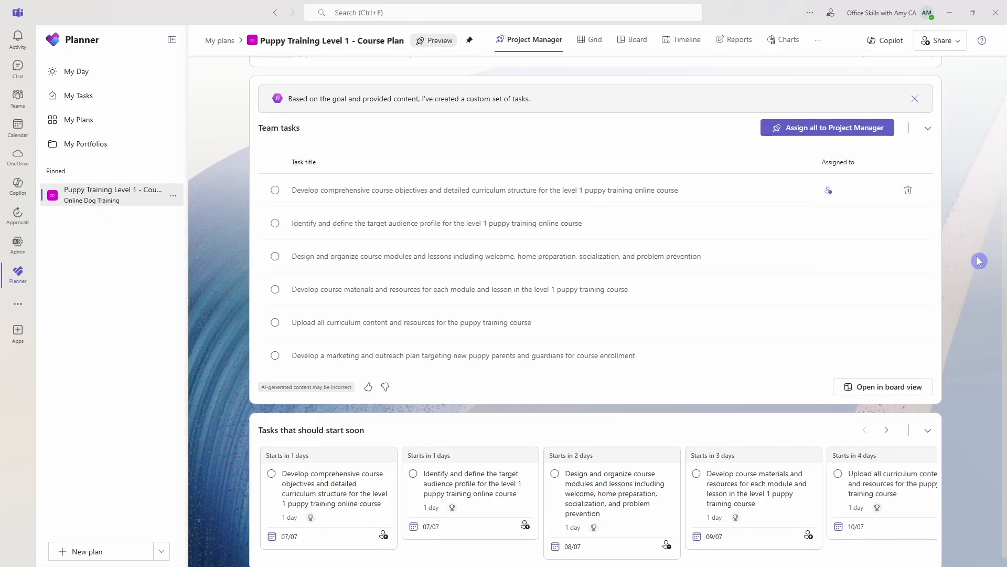
{"action": "mouse_move", "coordinate": [844, 135]}
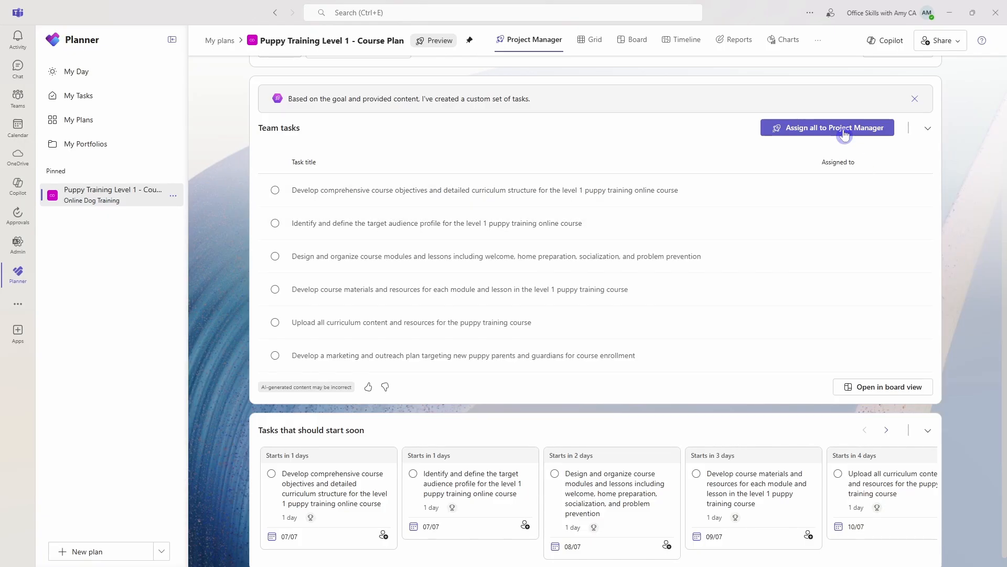
Assign all six team tasks to the Project Manager agent.
{"action": "left_click", "coordinate": [827, 127]}
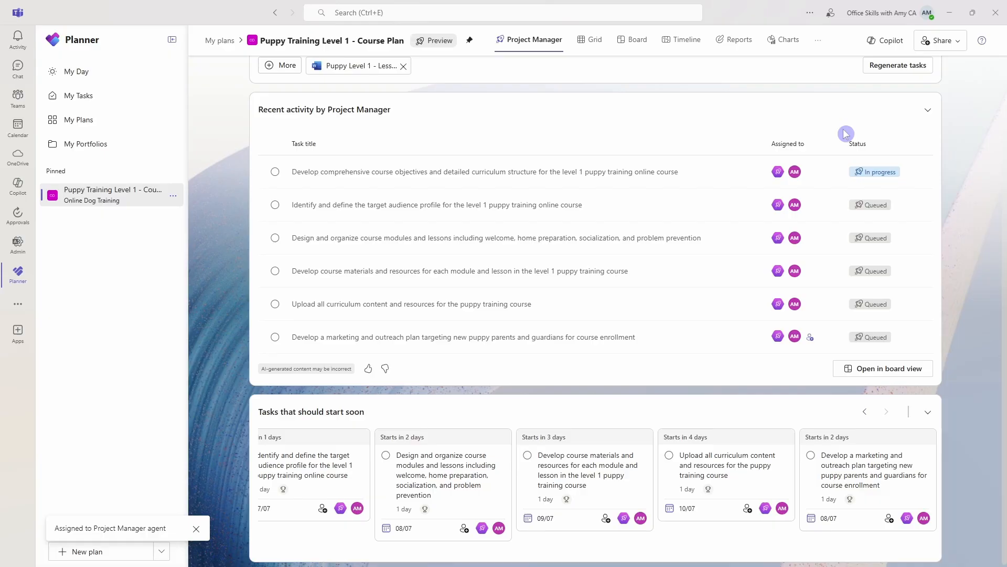
{"action": "mouse_move", "coordinate": [843, 171]}
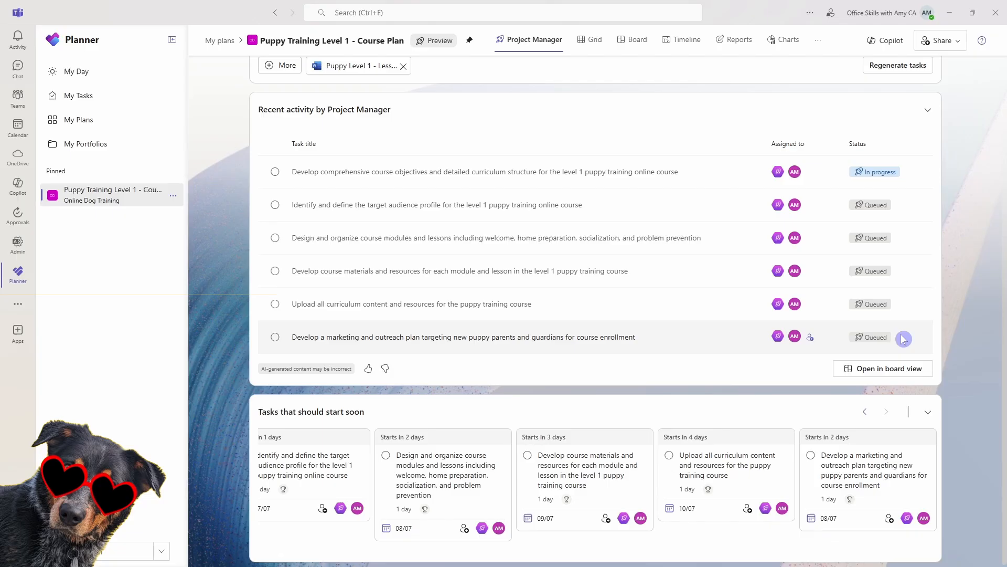
{"action": "mouse_move", "coordinate": [910, 374]}
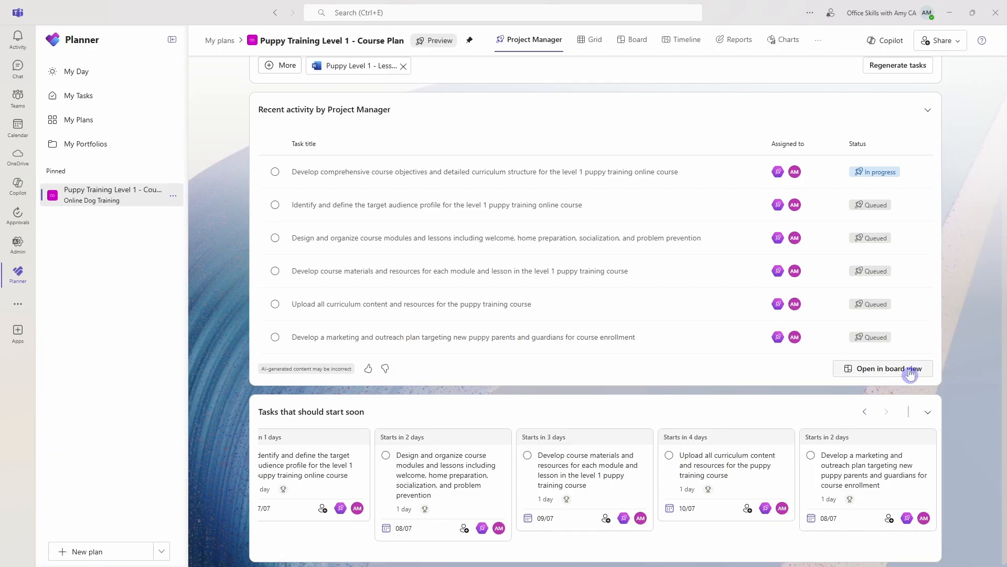
{"action": "left_click", "coordinate": [882, 369]}
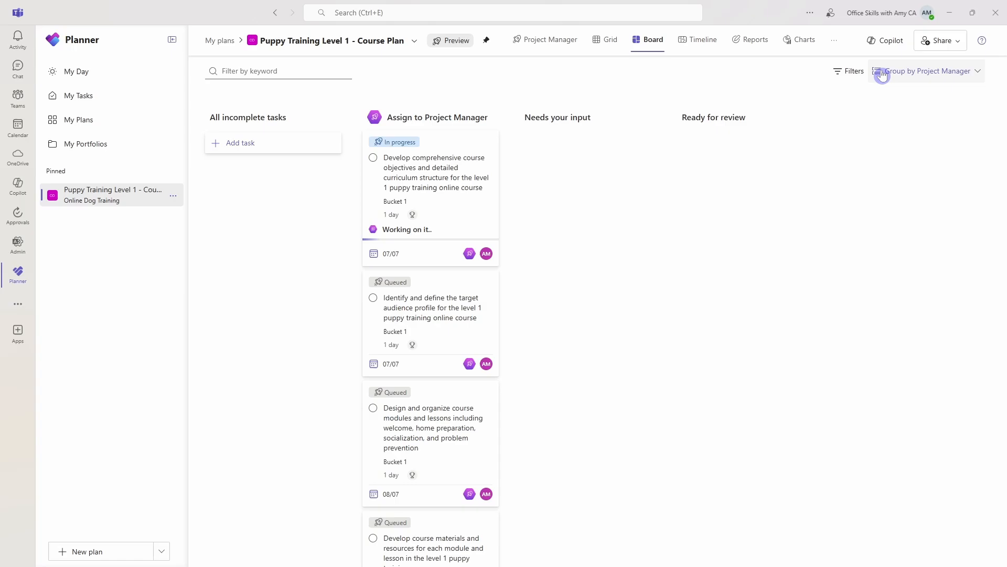
{"action": "mouse_move", "coordinate": [972, 78]}
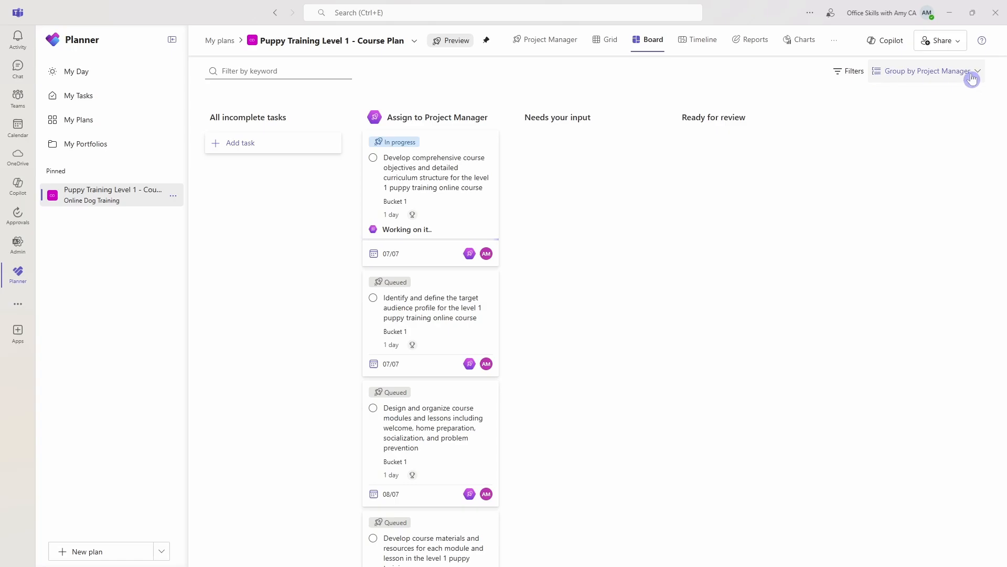
{"action": "mouse_move", "coordinate": [366, 106]}
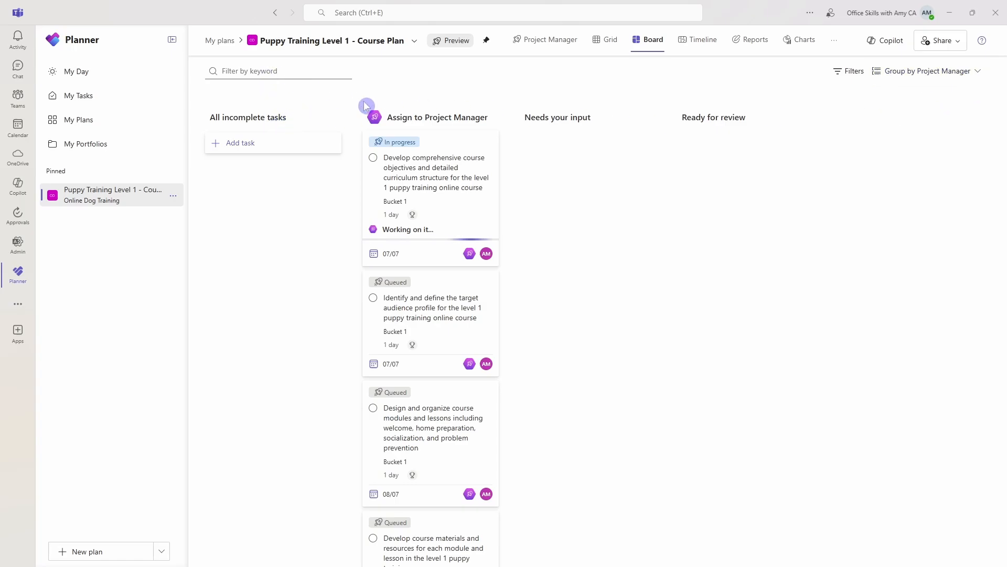
{"action": "mouse_move", "coordinate": [482, 117]}
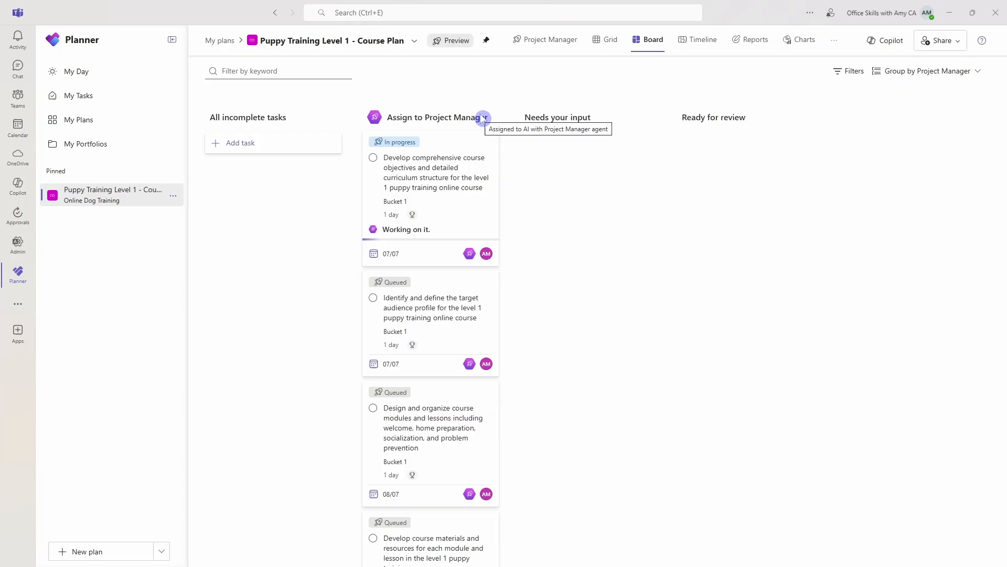
{"action": "mouse_move", "coordinate": [650, 157]}
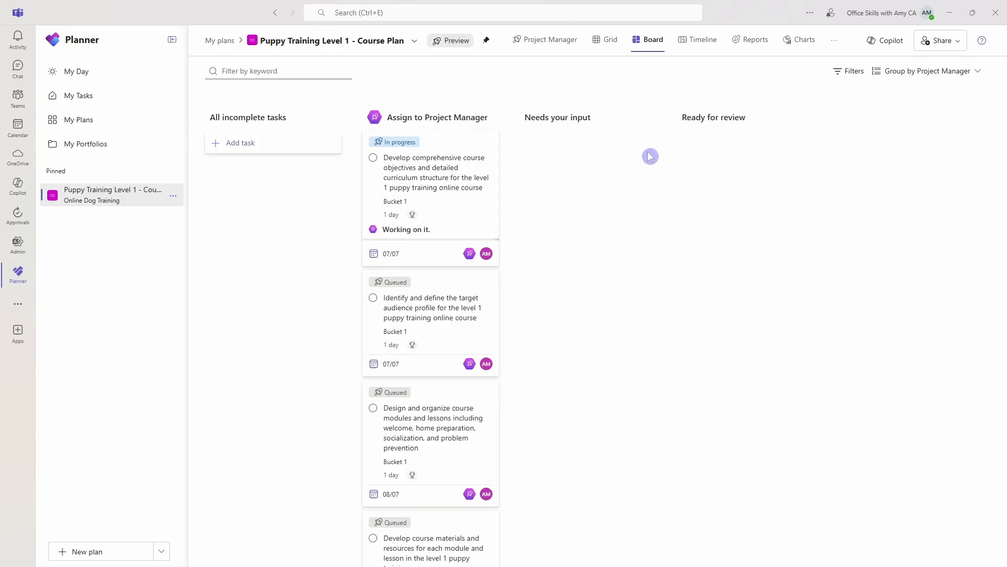
{"action": "mouse_move", "coordinate": [606, 111]}
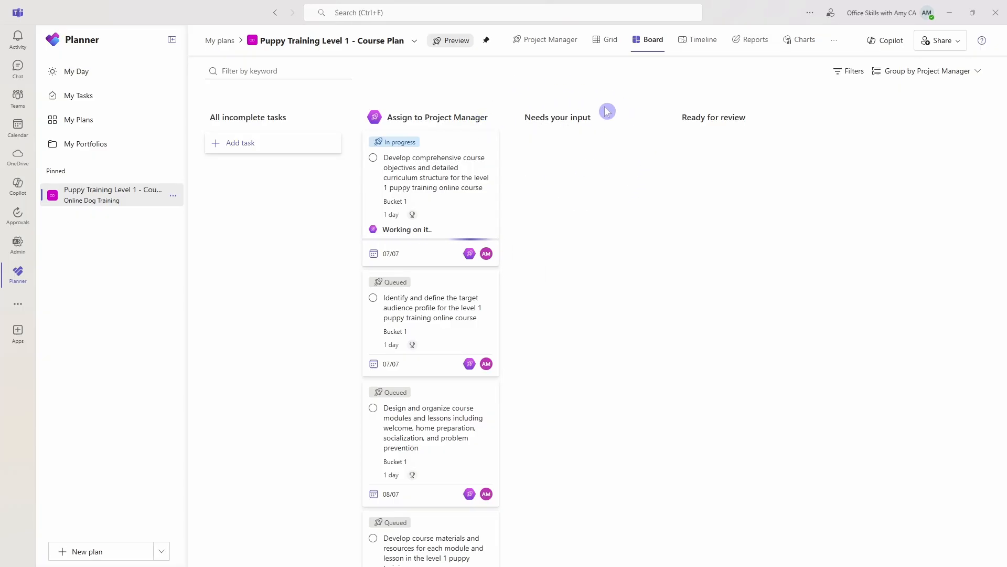
{"action": "mouse_move", "coordinate": [688, 154]}
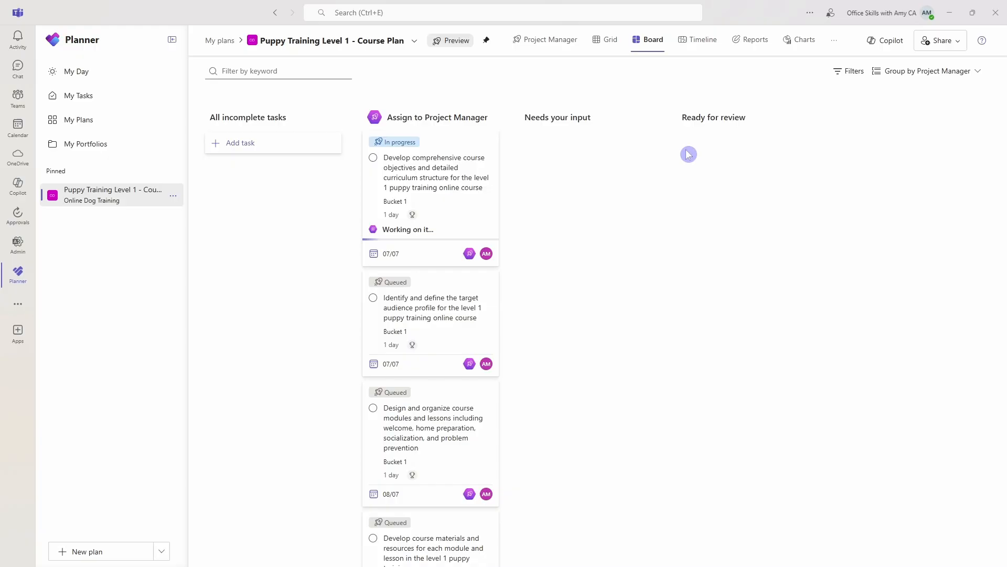
{"action": "mouse_move", "coordinate": [778, 121]}
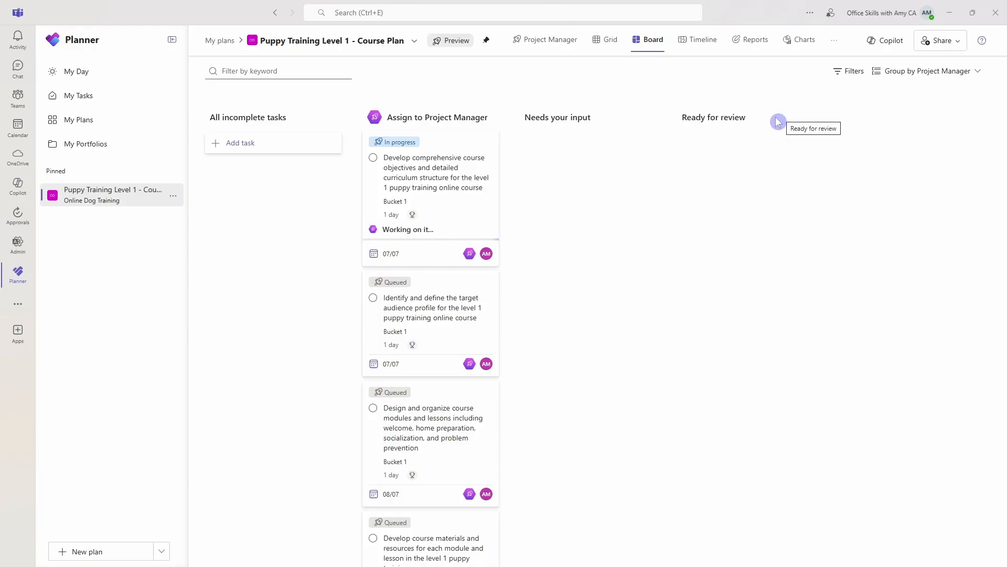
{"action": "mouse_move", "coordinate": [727, 206]}
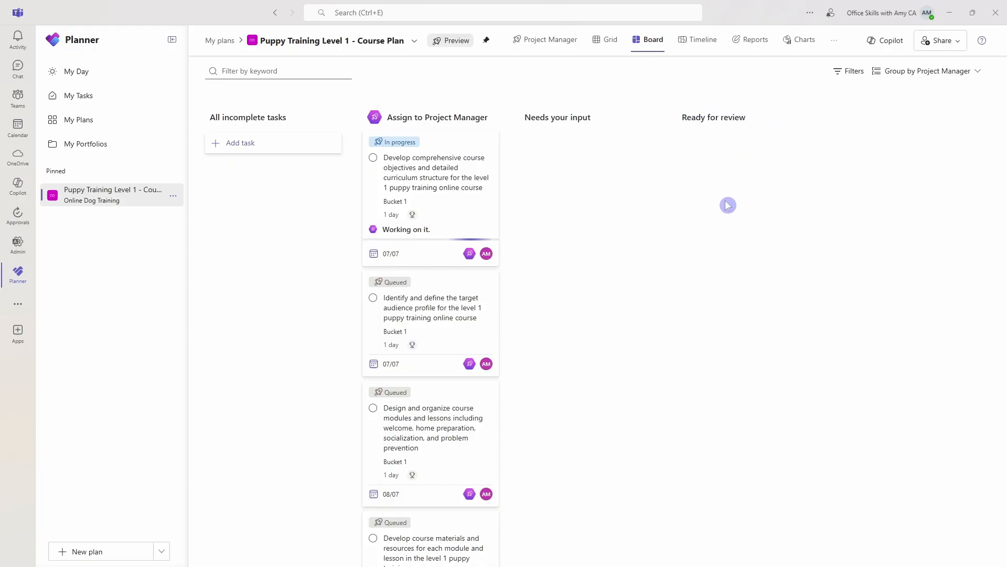
{"action": "mouse_move", "coordinate": [741, 180]}
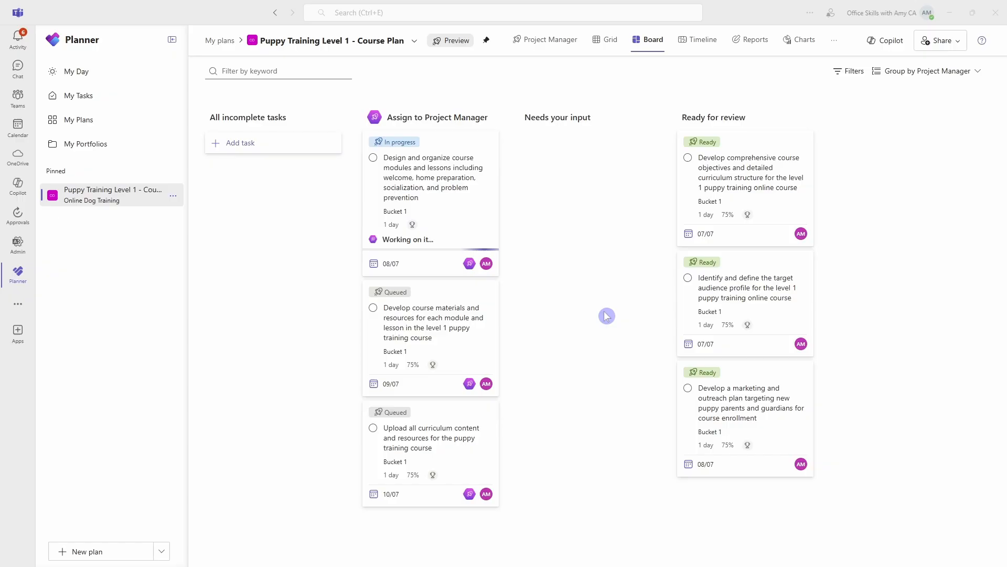
{"action": "mouse_move", "coordinate": [827, 198]}
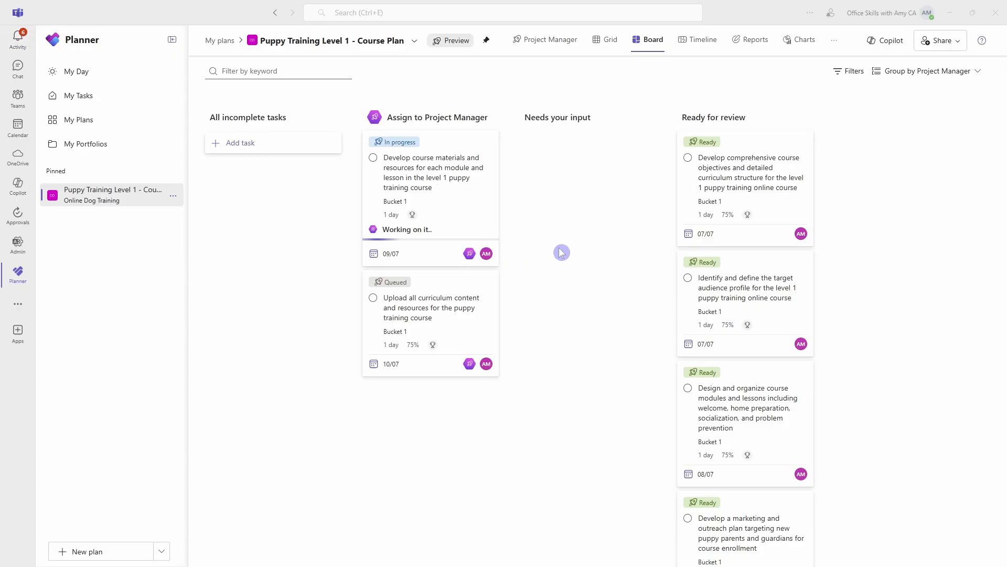
{"action": "mouse_move", "coordinate": [852, 224]}
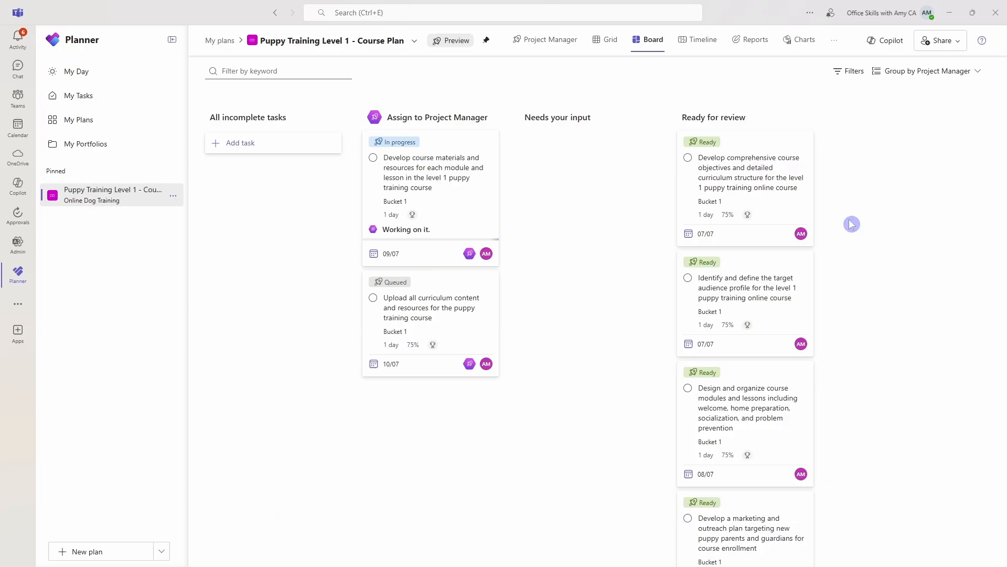
{"action": "mouse_move", "coordinate": [702, 214]}
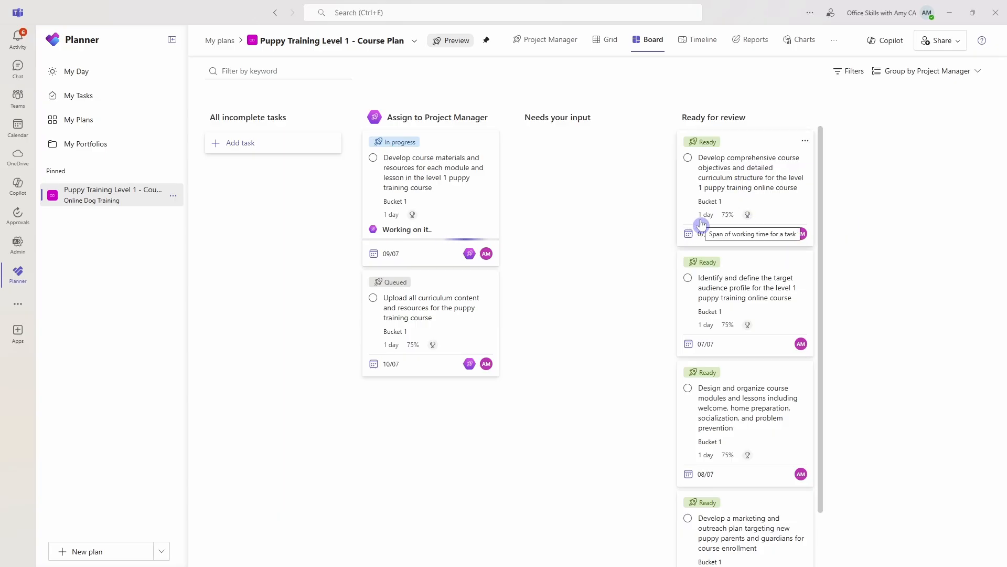
{"action": "mouse_move", "coordinate": [747, 215]}
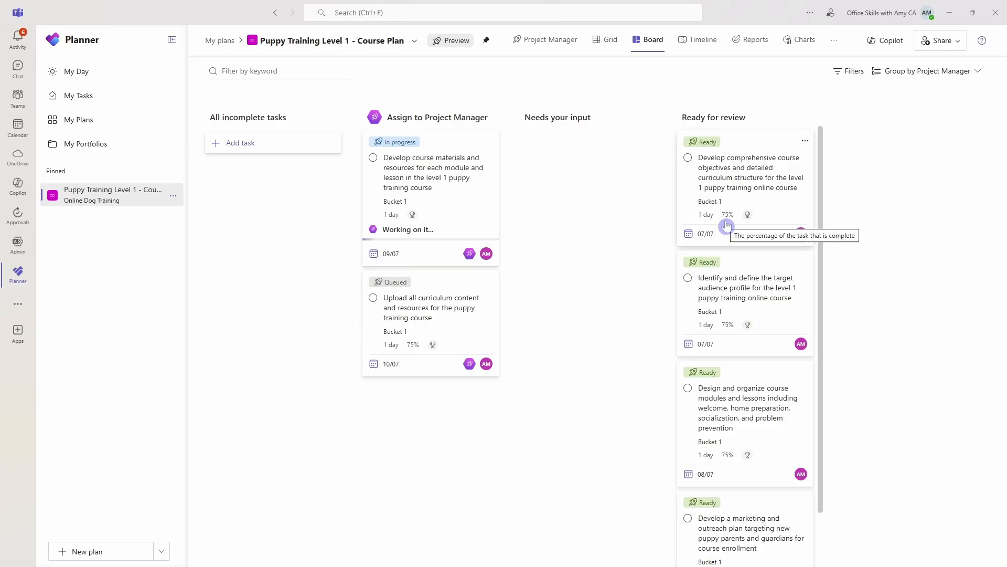
{"action": "mouse_move", "coordinate": [747, 226]}
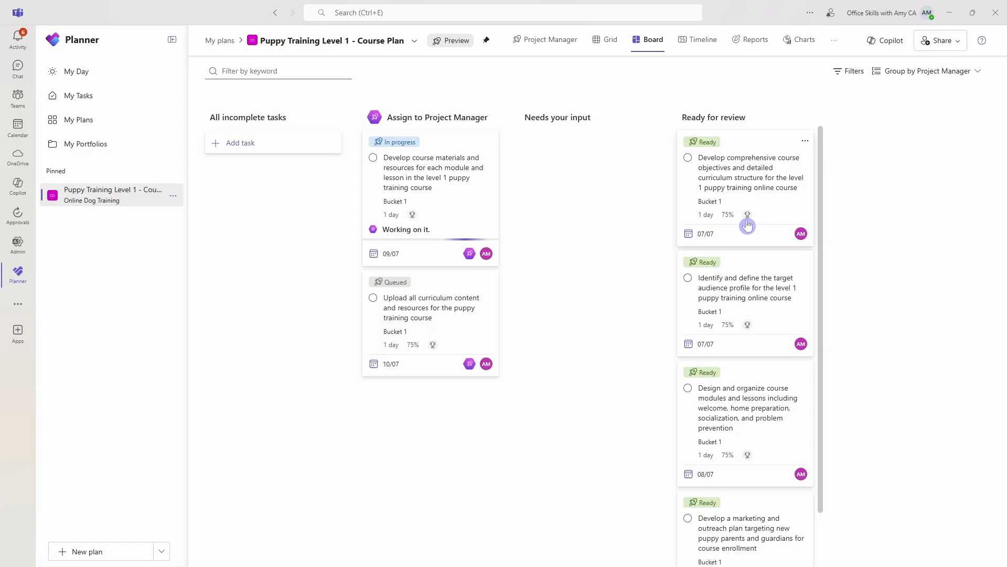
{"action": "mouse_move", "coordinate": [782, 146]}
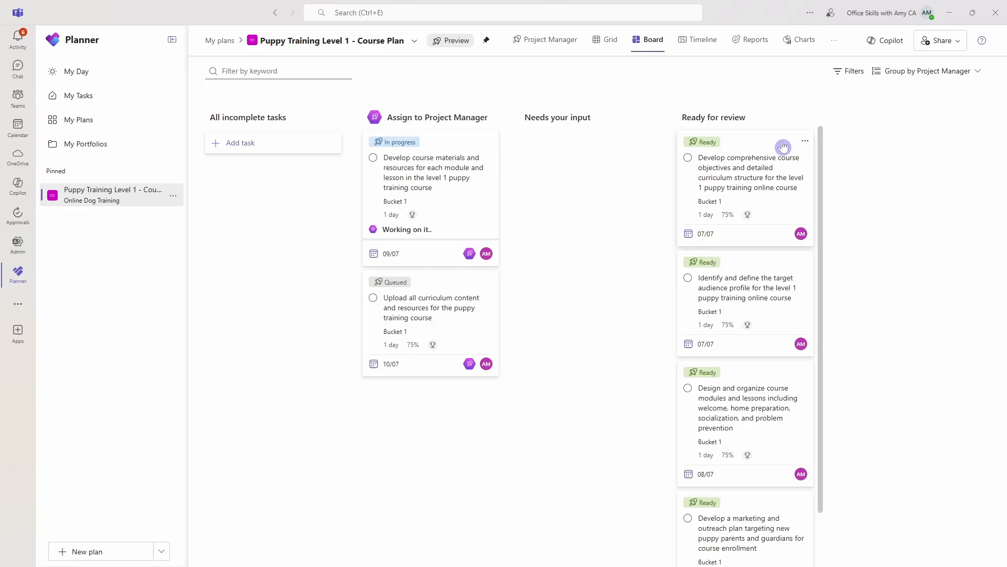
Open the course objectives task and scroll through Copilot's generated curriculum document.
{"action": "left_click", "coordinate": [747, 172]}
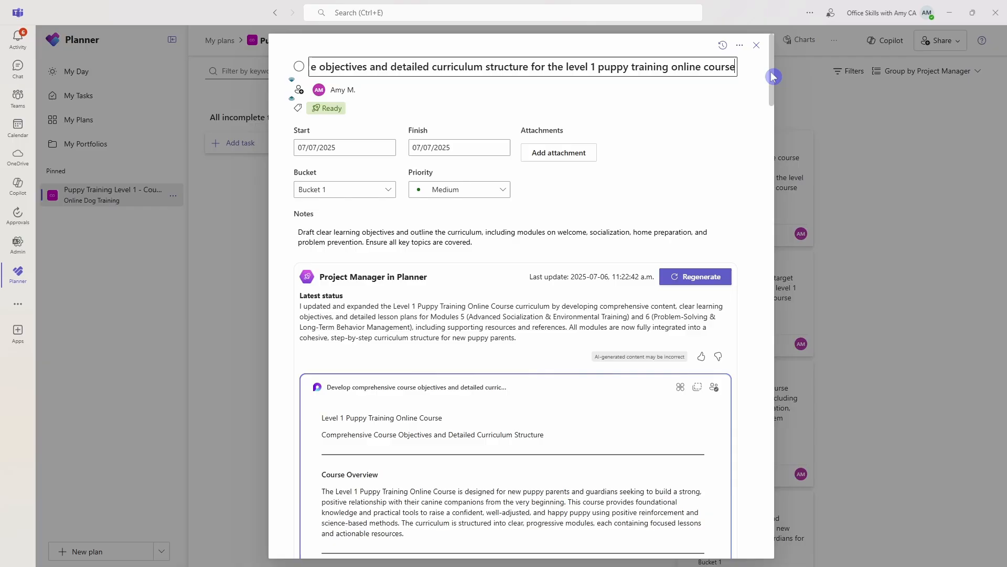
{"action": "mouse_move", "coordinate": [774, 64]}
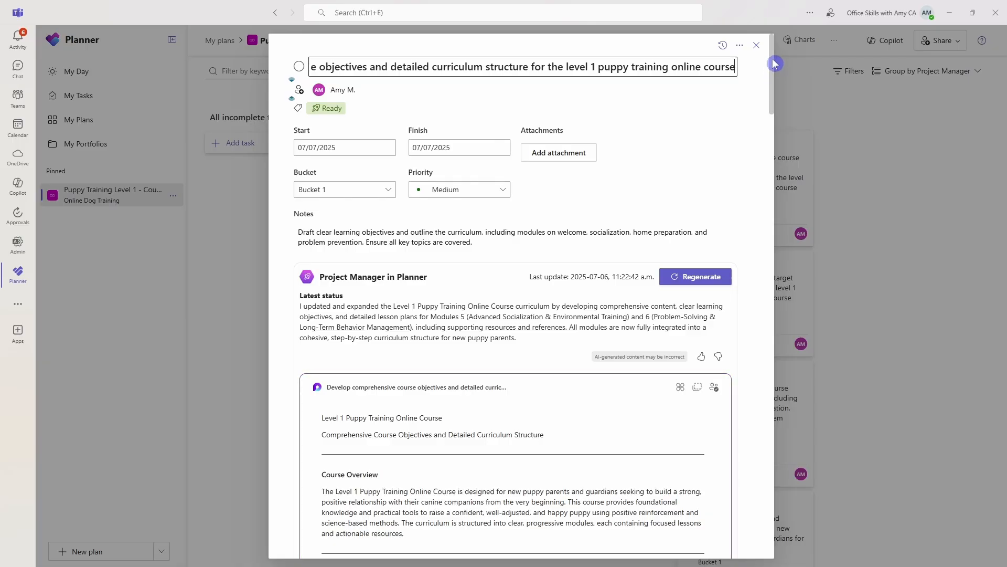
{"action": "scroll", "scroll_direction": "down", "scroll_amount": 3}
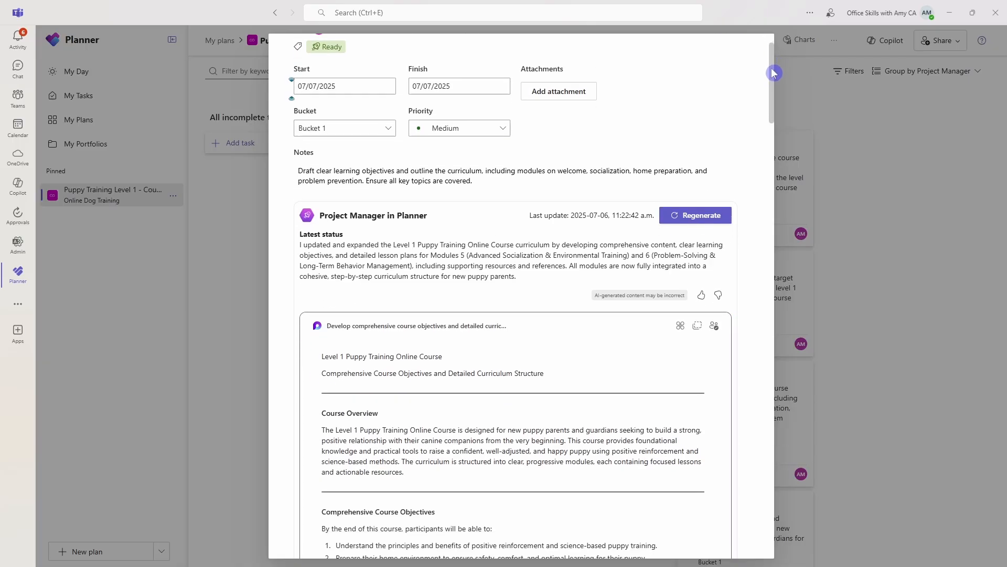
{"action": "scroll", "scroll_direction": "down", "scroll_amount": 3}
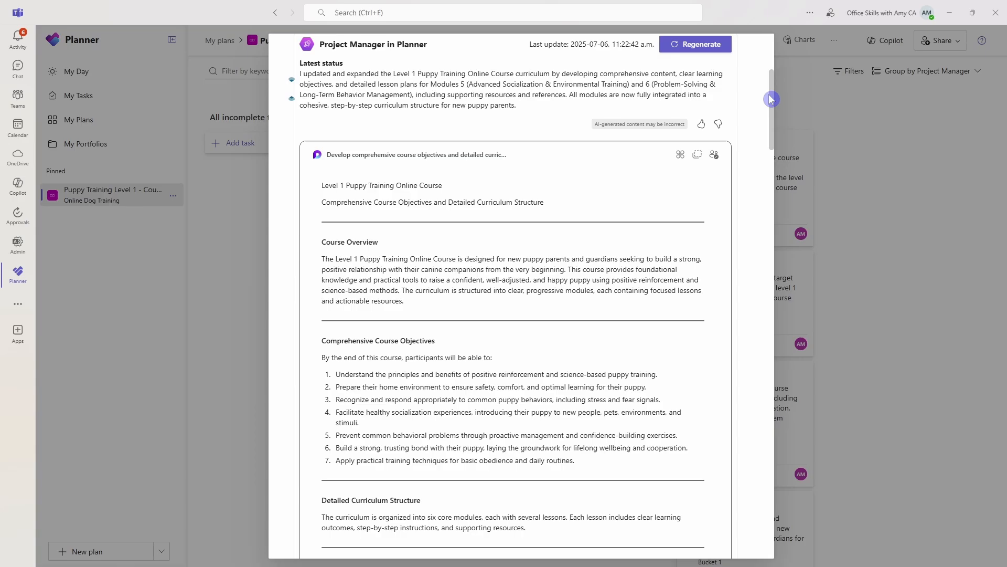
{"action": "mouse_move", "coordinate": [468, 181]}
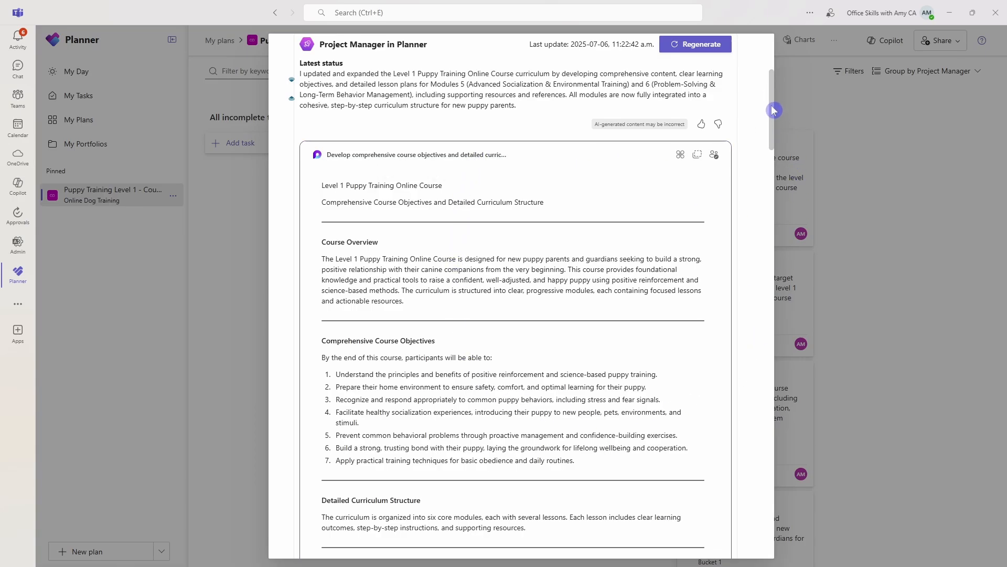
{"action": "scroll", "scroll_direction": "down", "scroll_amount": 3}
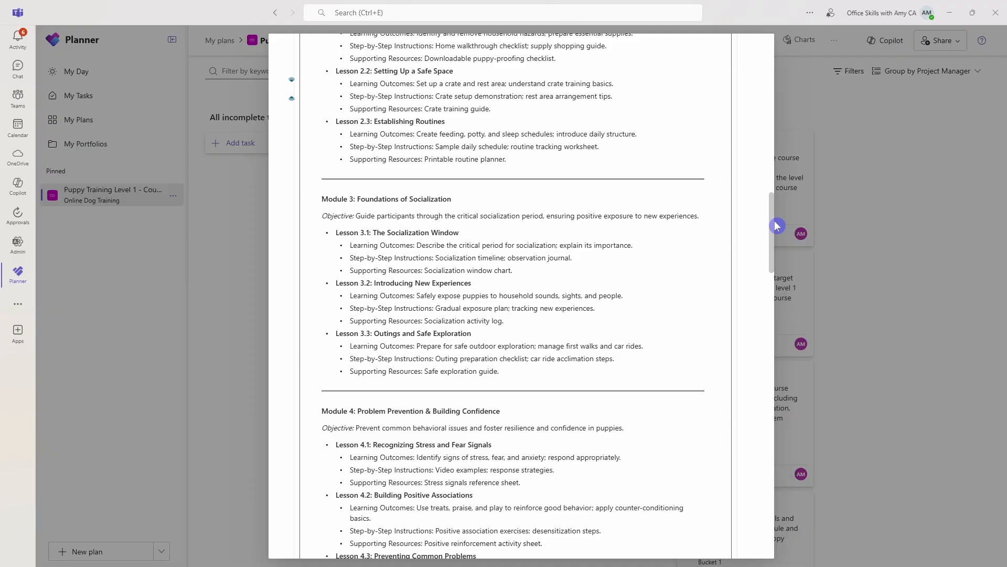
{"action": "scroll", "scroll_direction": "down", "scroll_amount": 3}
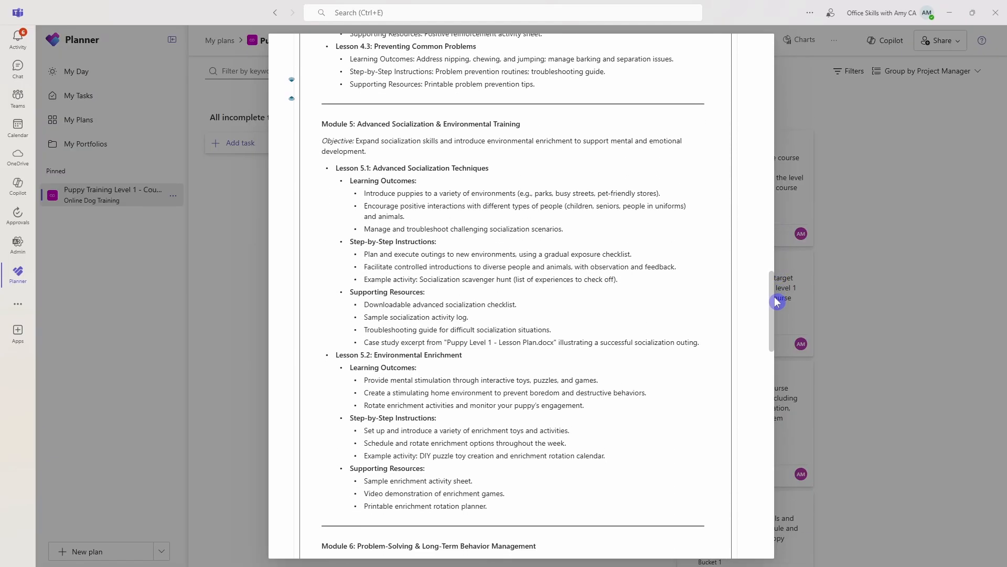
{"action": "scroll", "scroll_direction": "down", "scroll_amount": 3}
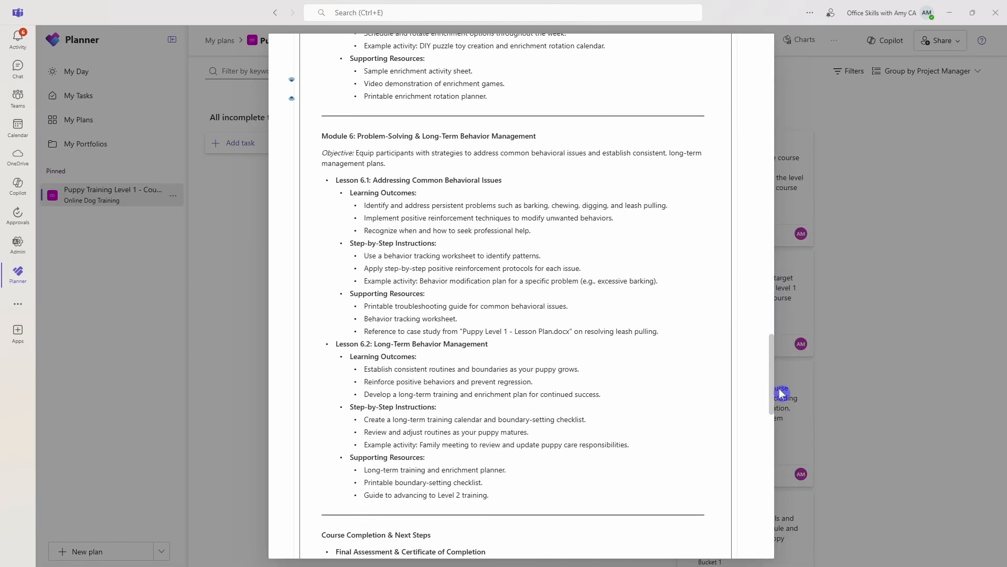
{"action": "scroll", "scroll_direction": "up", "scroll_amount": 3}
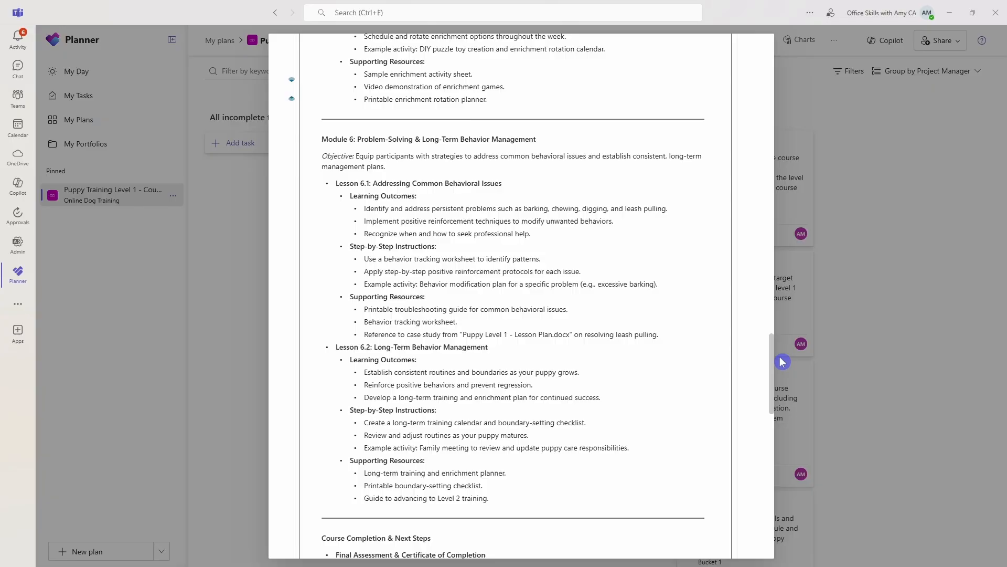
{"action": "scroll", "scroll_direction": "up", "scroll_amount": 3}
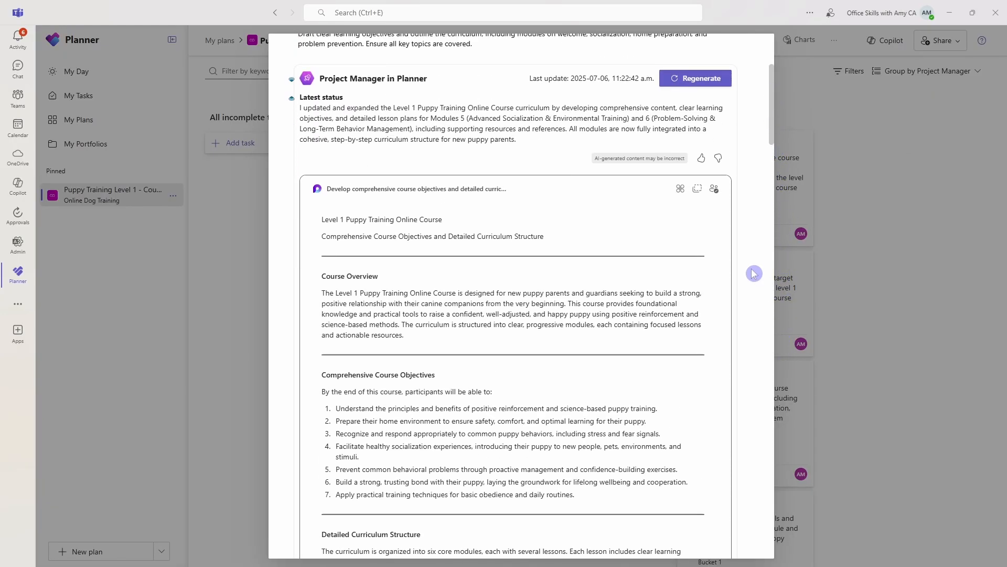
{"action": "mouse_move", "coordinate": [739, 298]}
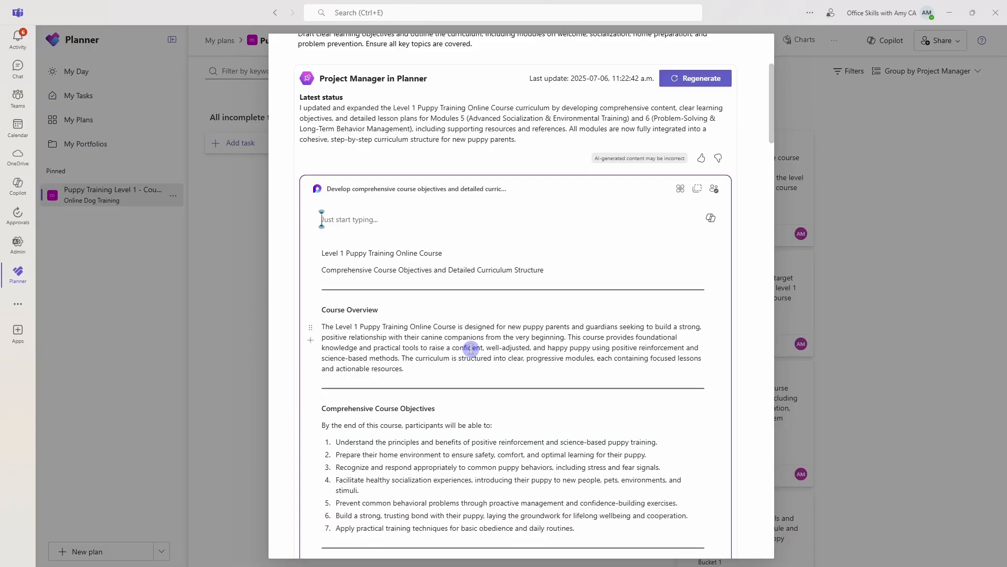
Type 'make this shorter' into the curriculum document, then open the target audience profile task.
{"action": "type", "text": "make this shorter"}
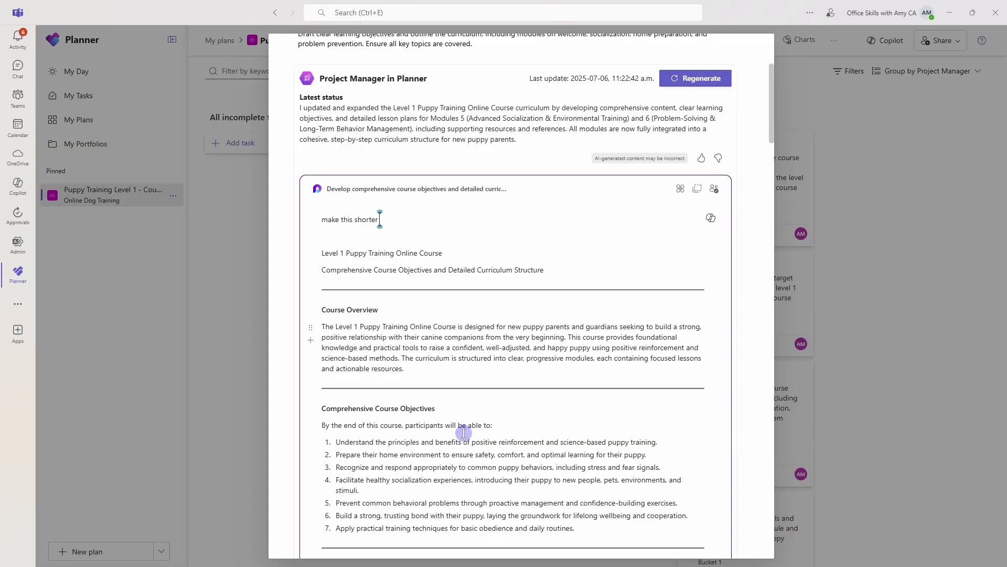
{"action": "scroll", "scroll_direction": "down", "scroll_amount": 3}
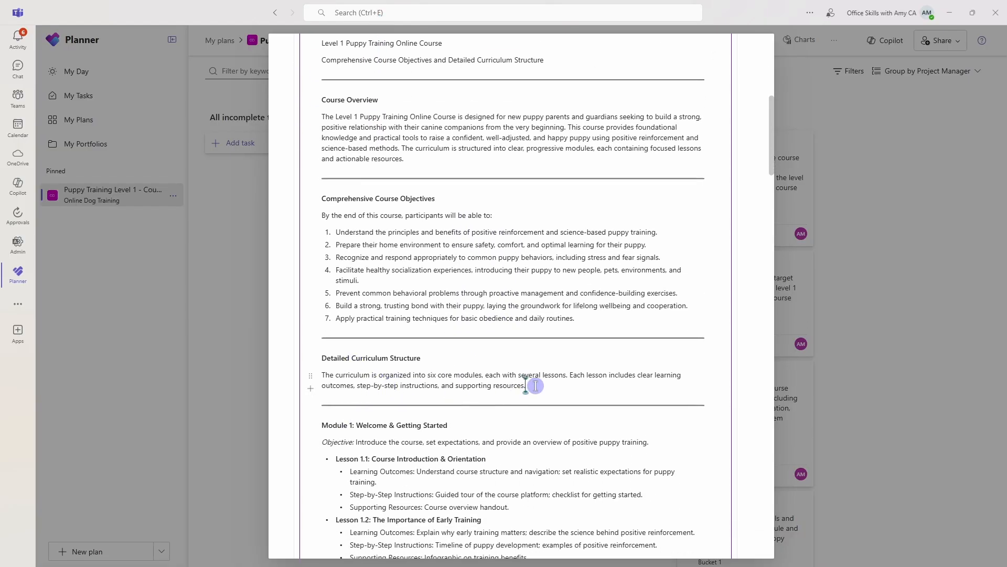
{"action": "type", "text": "make this shorter"}
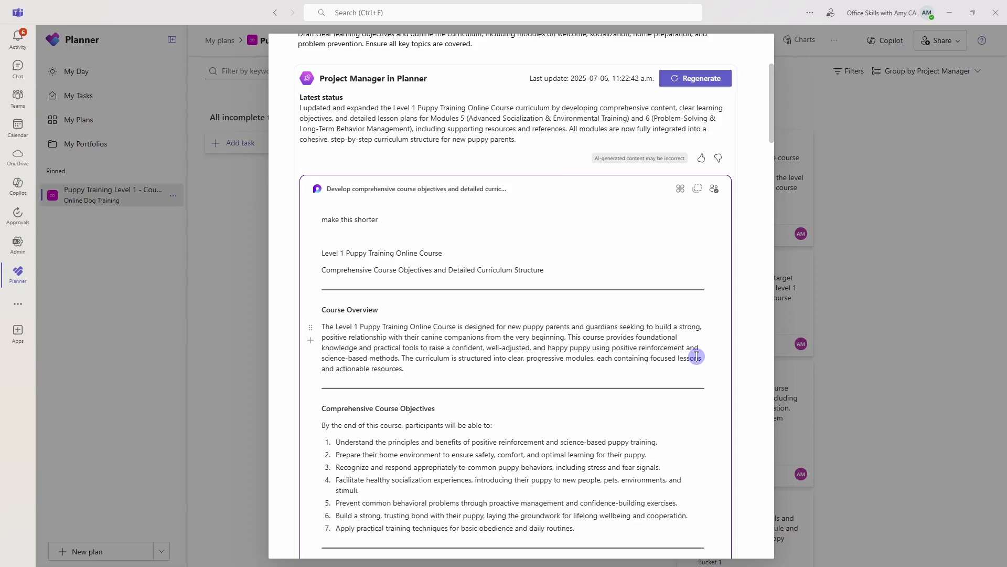
{"action": "left_click", "coordinate": [695, 77]}
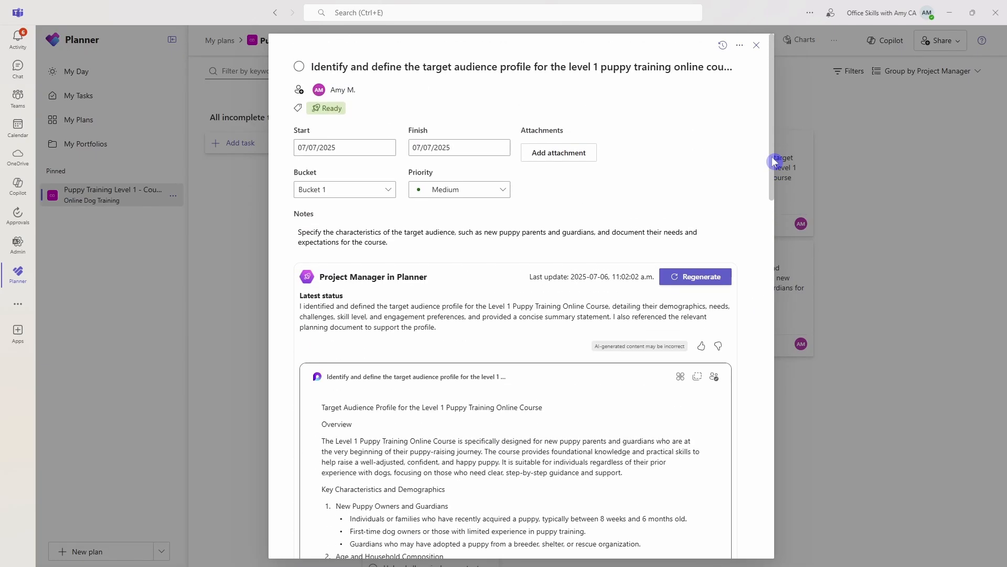
{"action": "mouse_move", "coordinate": [547, 191]}
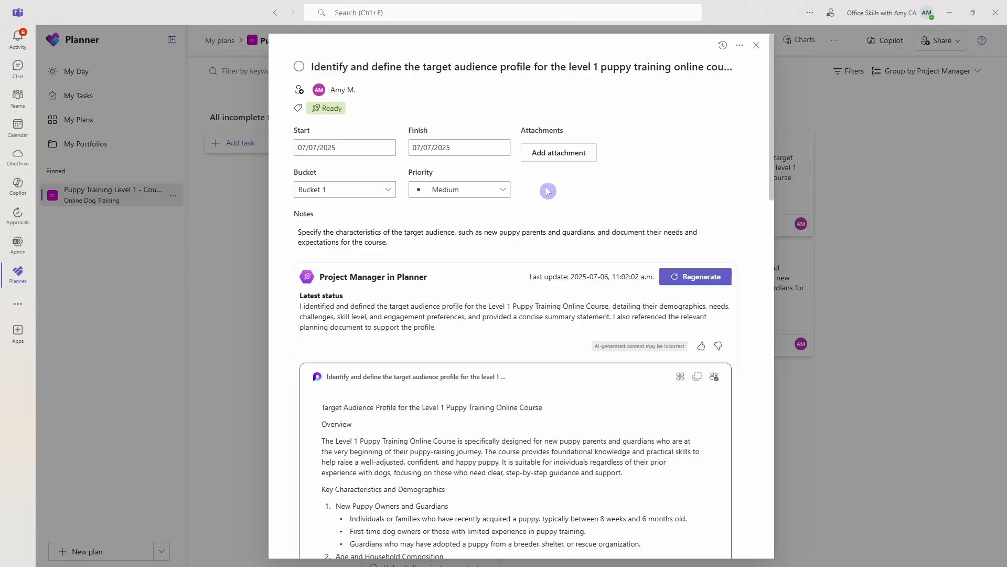
Rename the Pink label to 'Reviewed' and apply it, then complete and close the task.
{"action": "left_click", "coordinate": [297, 107]}
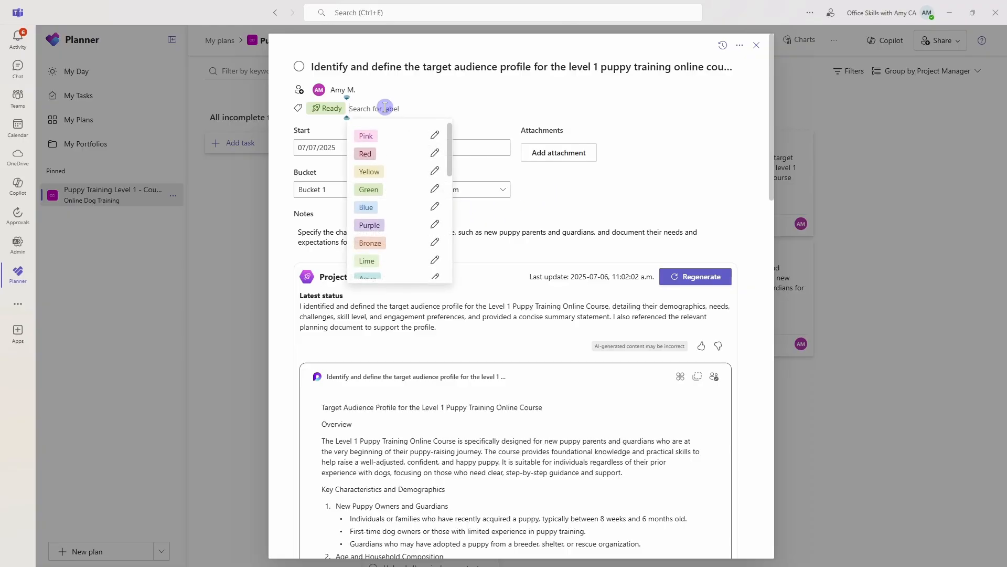
{"action": "left_click", "coordinate": [366, 136]}
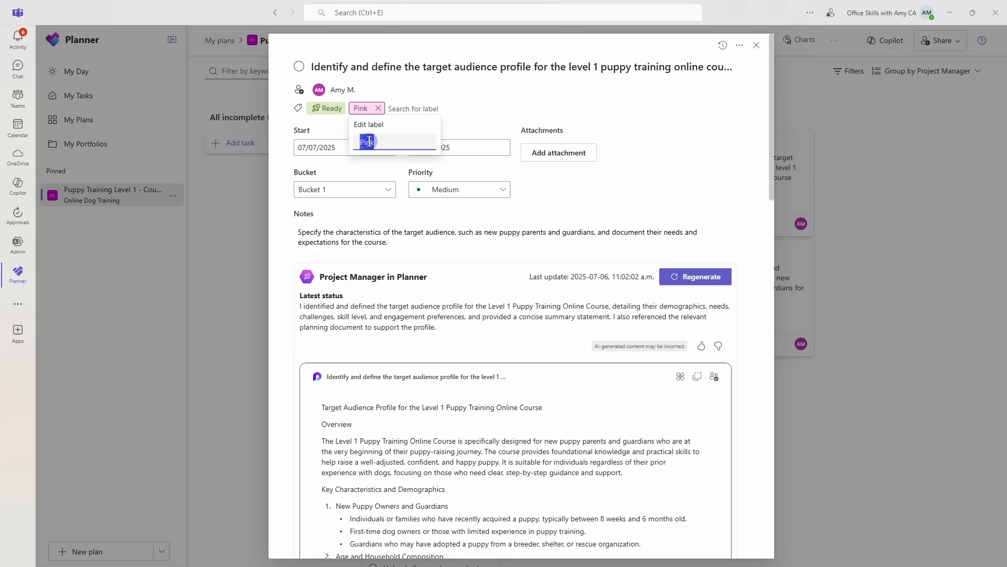
{"action": "type", "text": "Reviewed"}
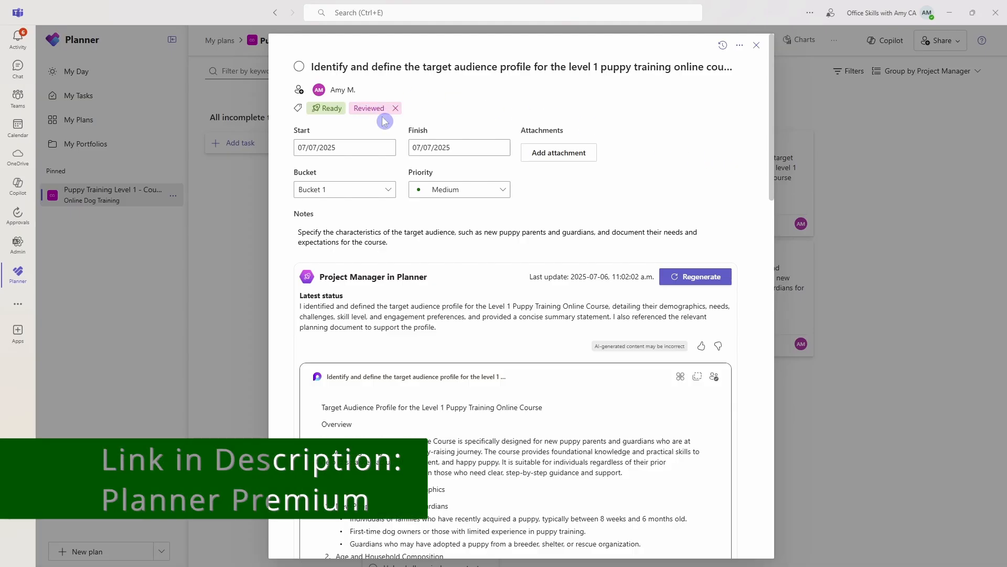
{"action": "mouse_move", "coordinate": [852, 80]}
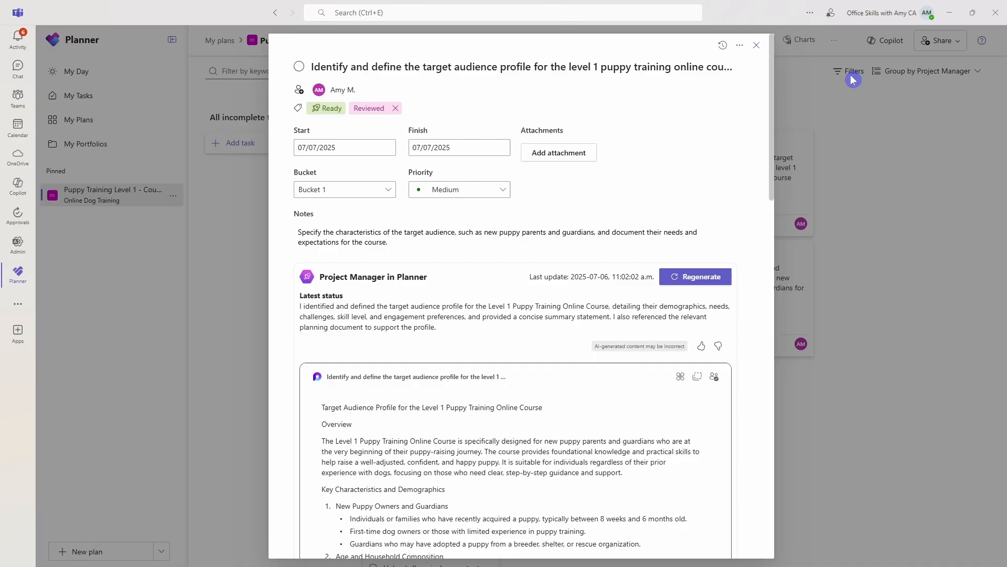
{"action": "mouse_move", "coordinate": [729, 203]}
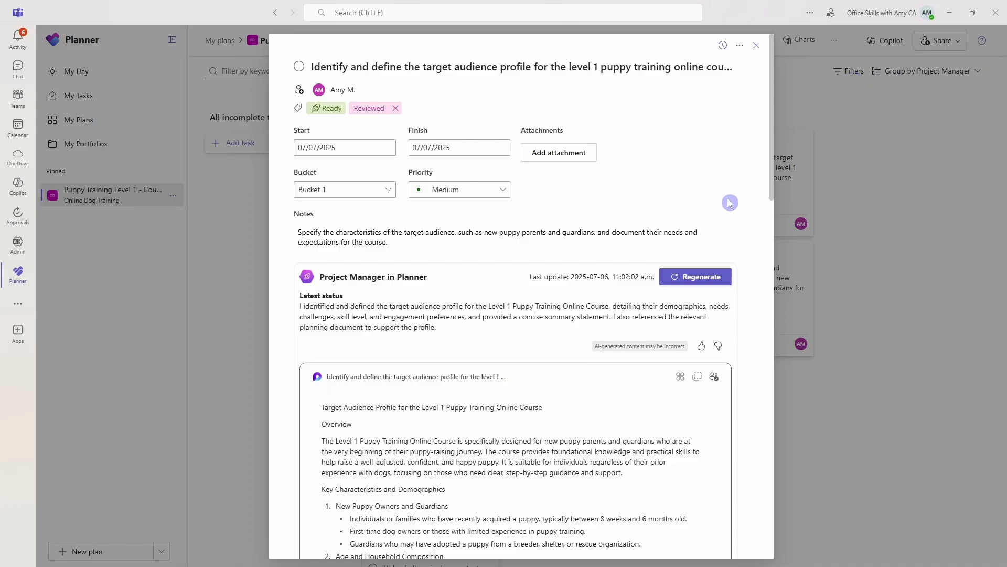
{"action": "mouse_move", "coordinate": [719, 204]}
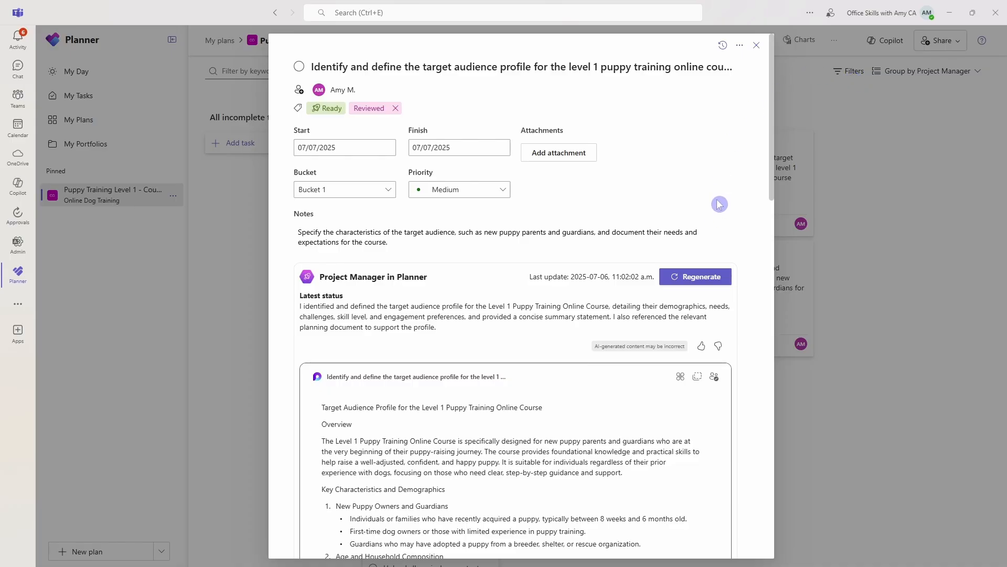
{"action": "left_click", "coordinate": [297, 66]}
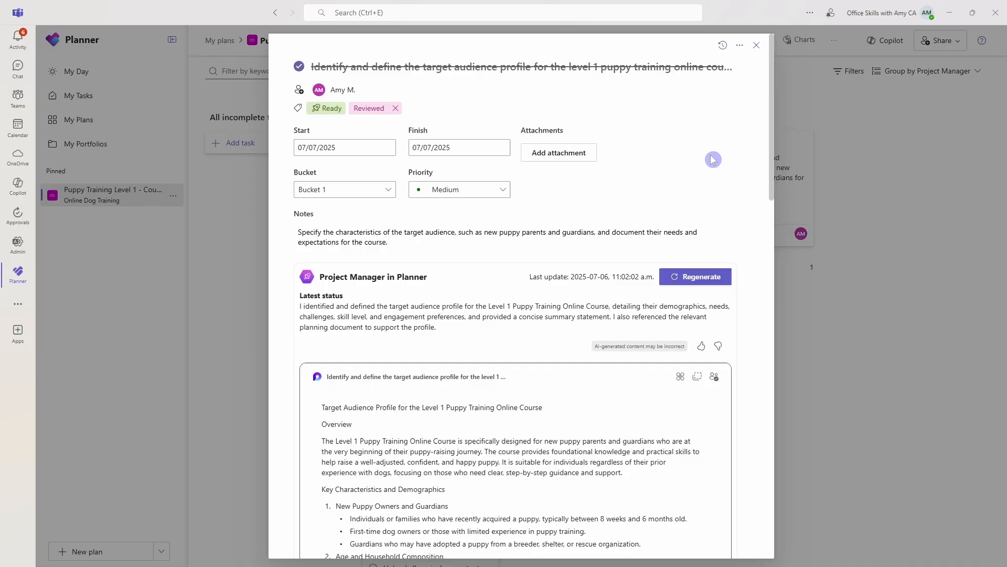
{"action": "left_click", "coordinate": [756, 45]}
{"action": "type", "text": "Research Promotion Initiatives"}
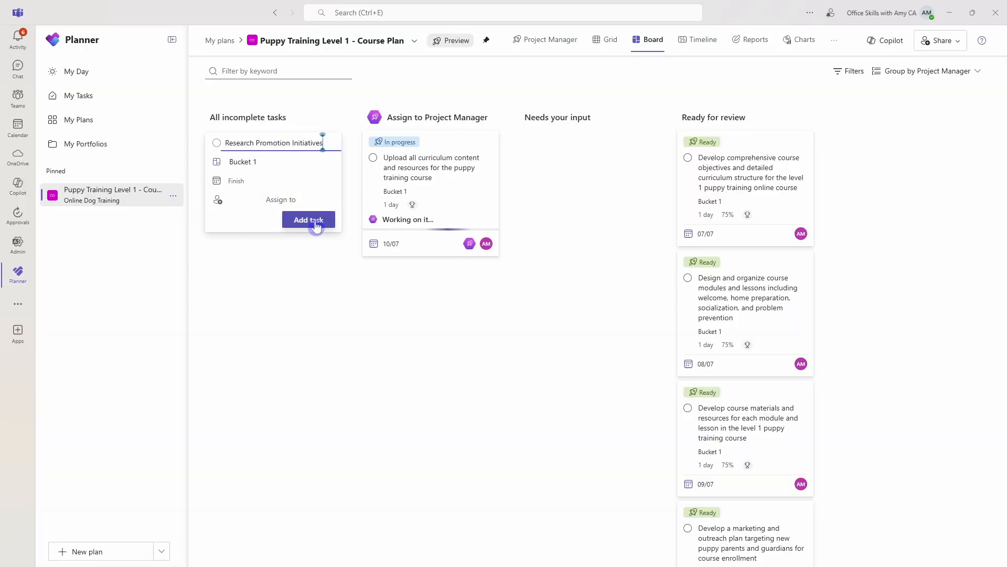
Add the Research Promotion Initiatives task and view the Project Manager agent overview.
{"action": "left_click", "coordinate": [308, 219]}
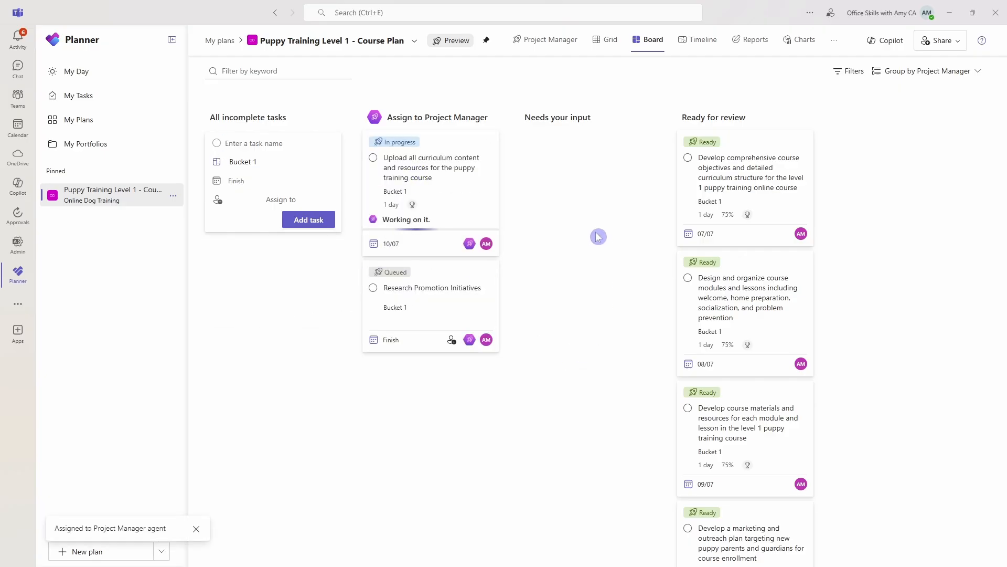
{"action": "mouse_move", "coordinate": [444, 180]}
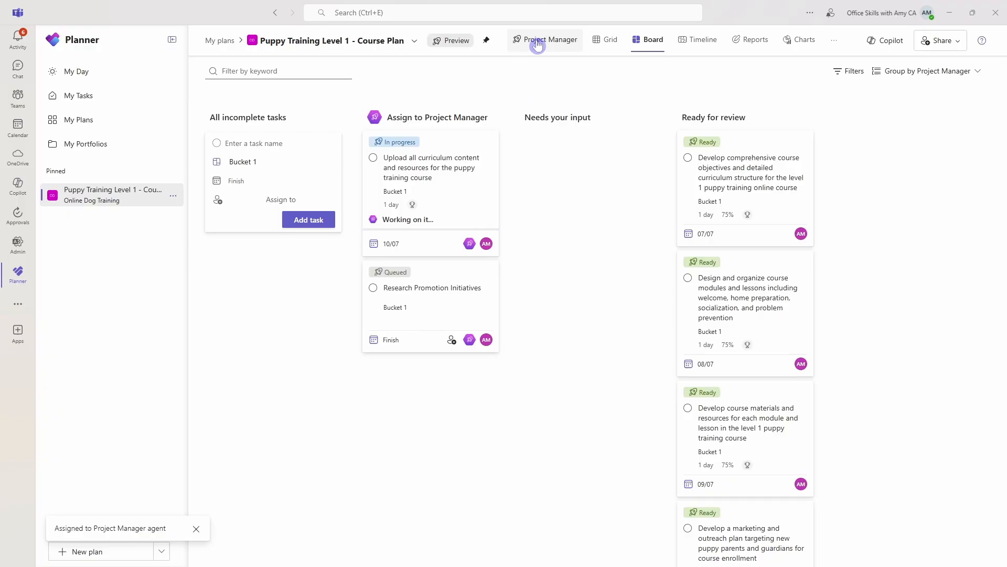
{"action": "left_click", "coordinate": [536, 39]}
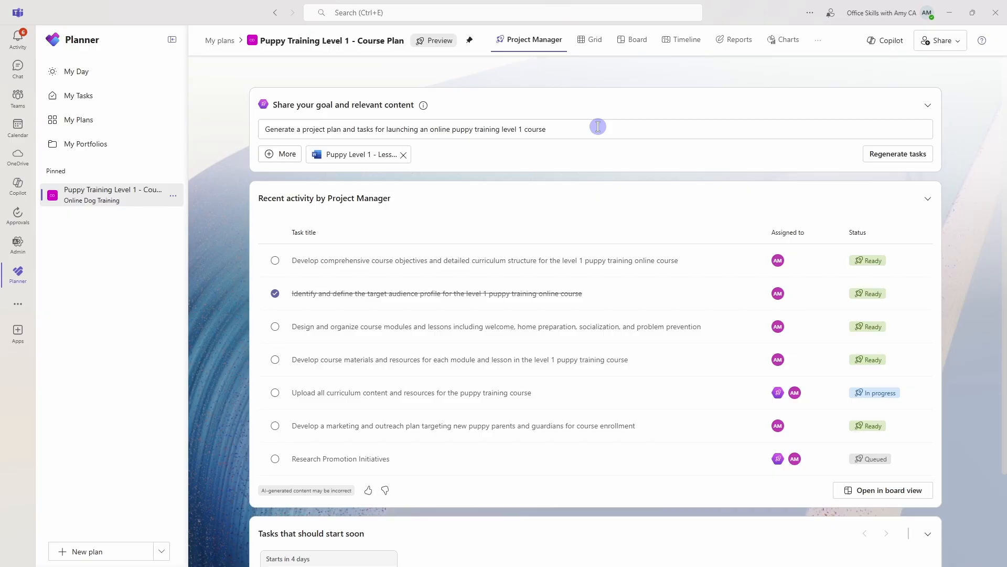
{"action": "mouse_move", "coordinate": [906, 127]}
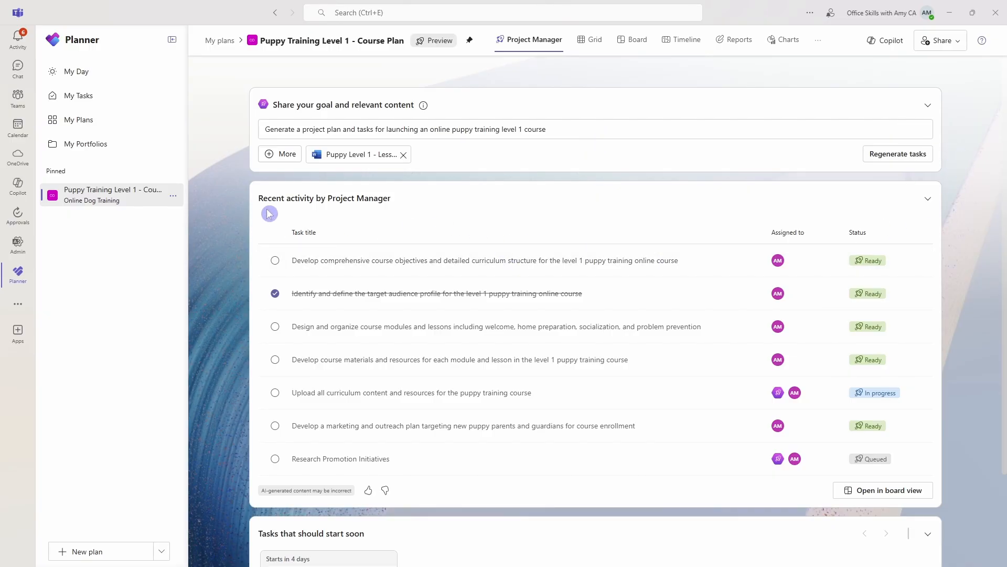
{"action": "mouse_move", "coordinate": [414, 206]}
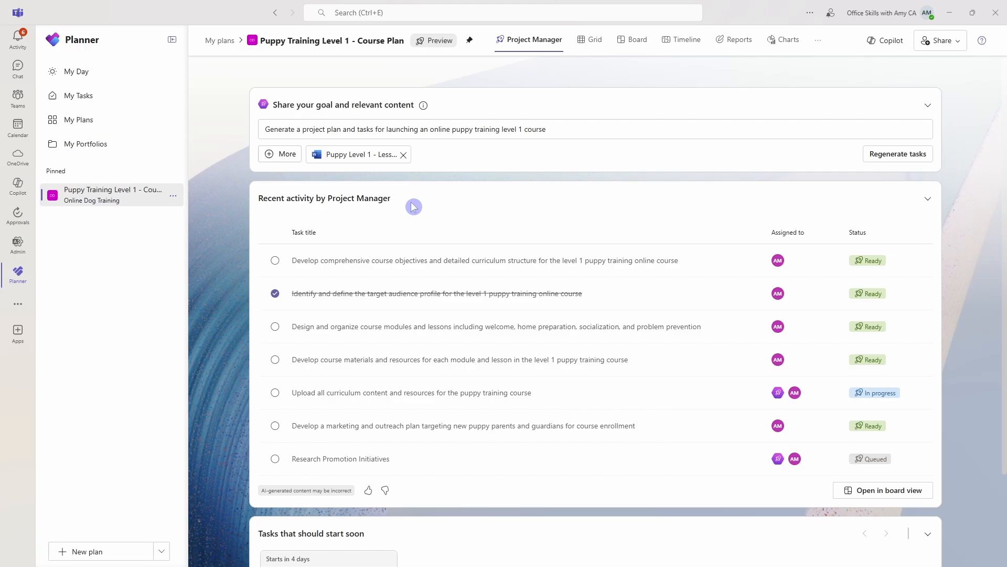
{"action": "mouse_move", "coordinate": [541, 300]}
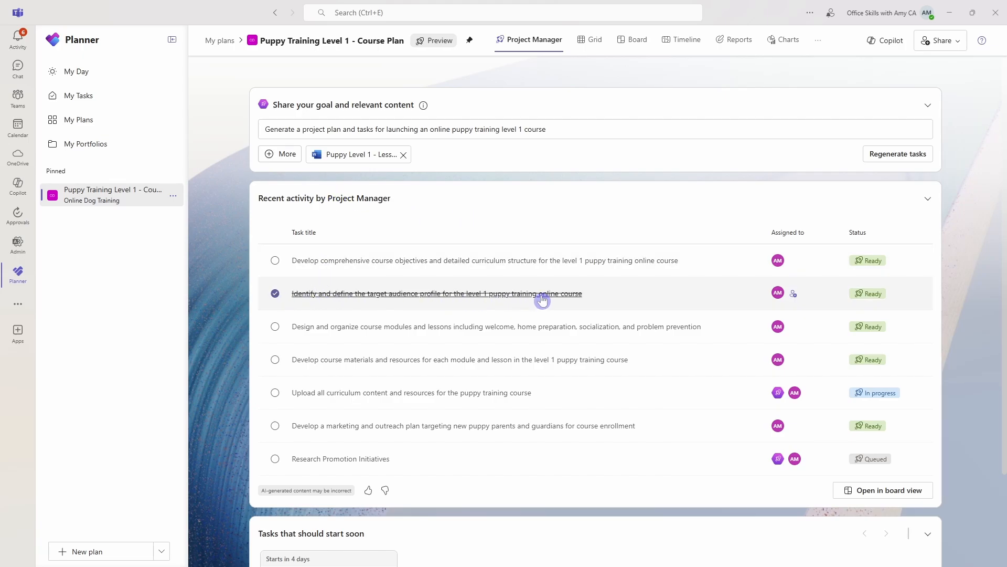
{"action": "mouse_move", "coordinate": [808, 400]}
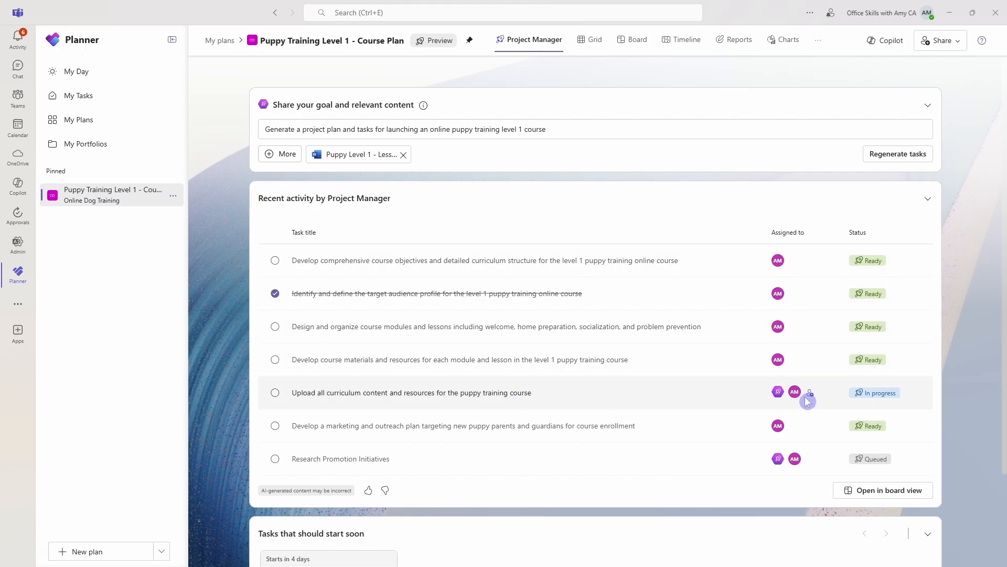
{"action": "mouse_move", "coordinate": [916, 398]}
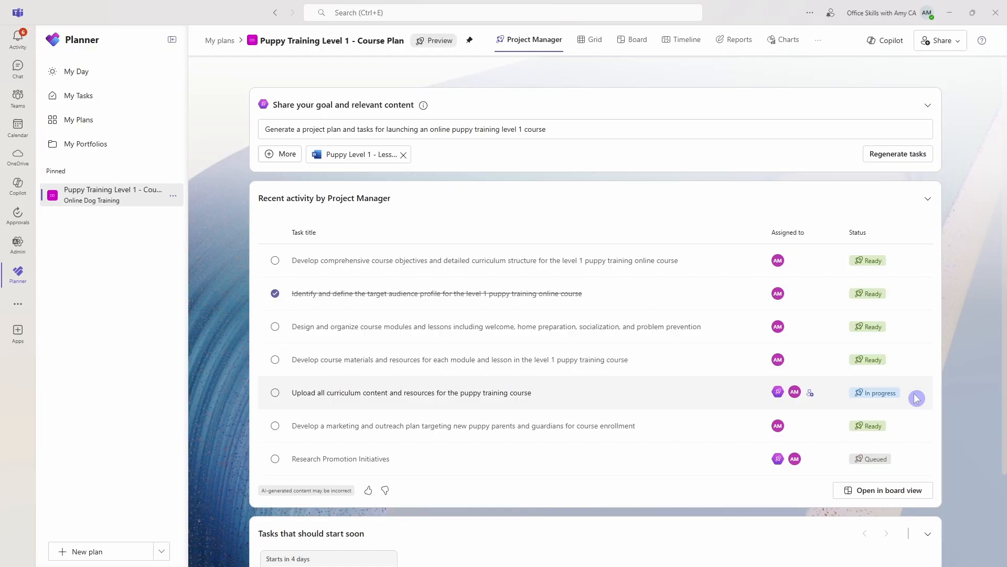
{"action": "mouse_move", "coordinate": [292, 471]}
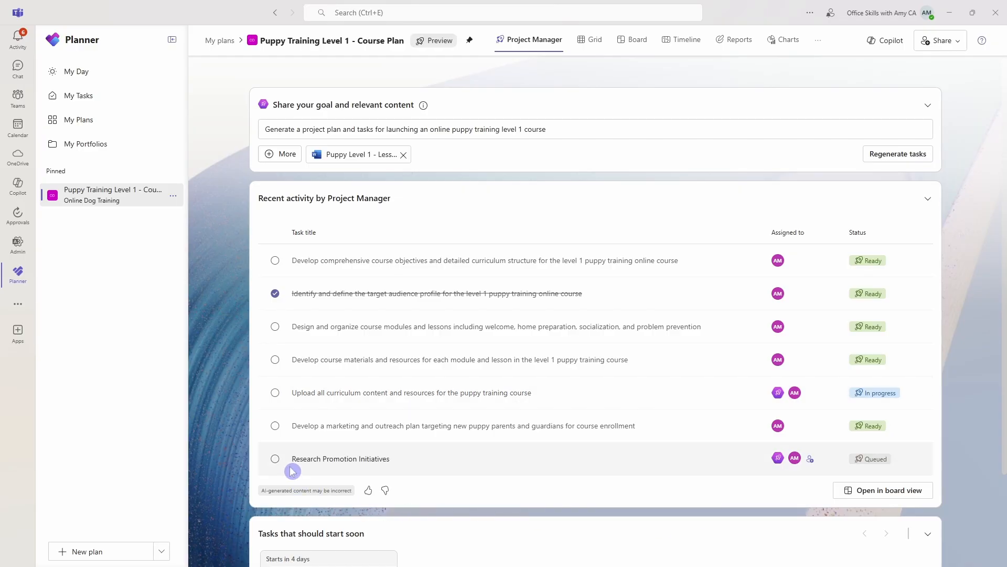
{"action": "mouse_move", "coordinate": [713, 472]}
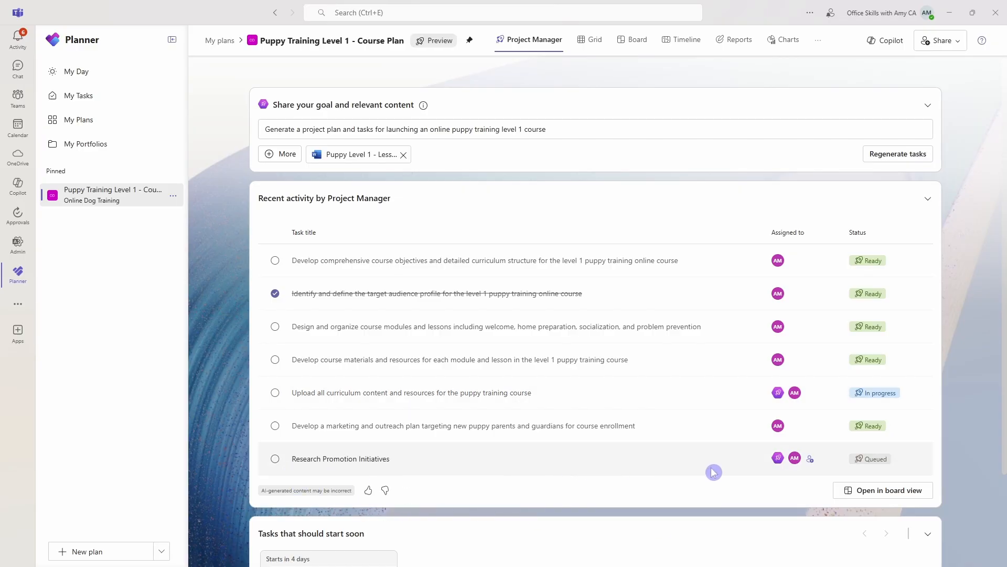
{"action": "mouse_move", "coordinate": [923, 466]}
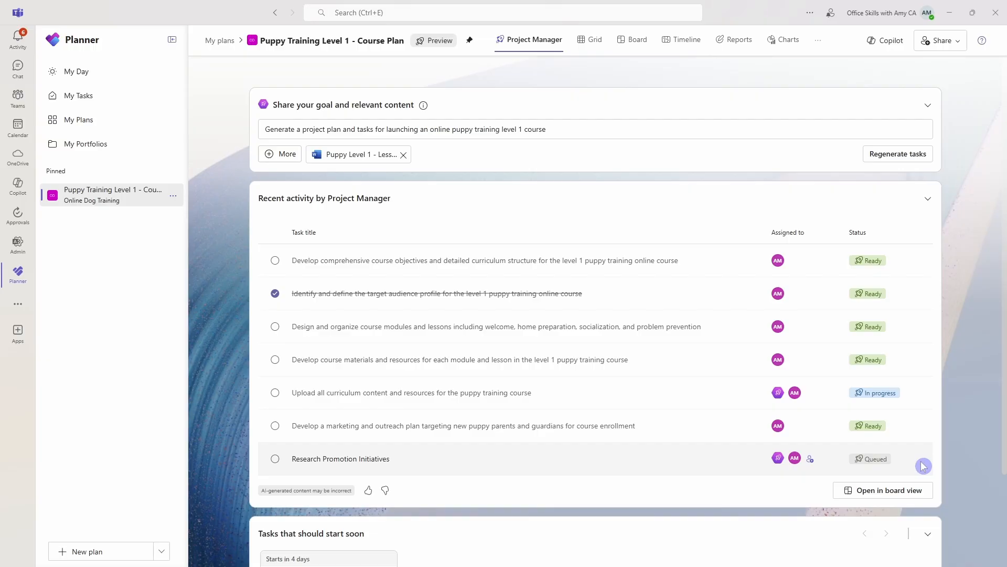
Scroll through the agent's recent activity and tasks starting soon to check statuses.
{"action": "scroll", "scroll_direction": "down", "scroll_amount": 3}
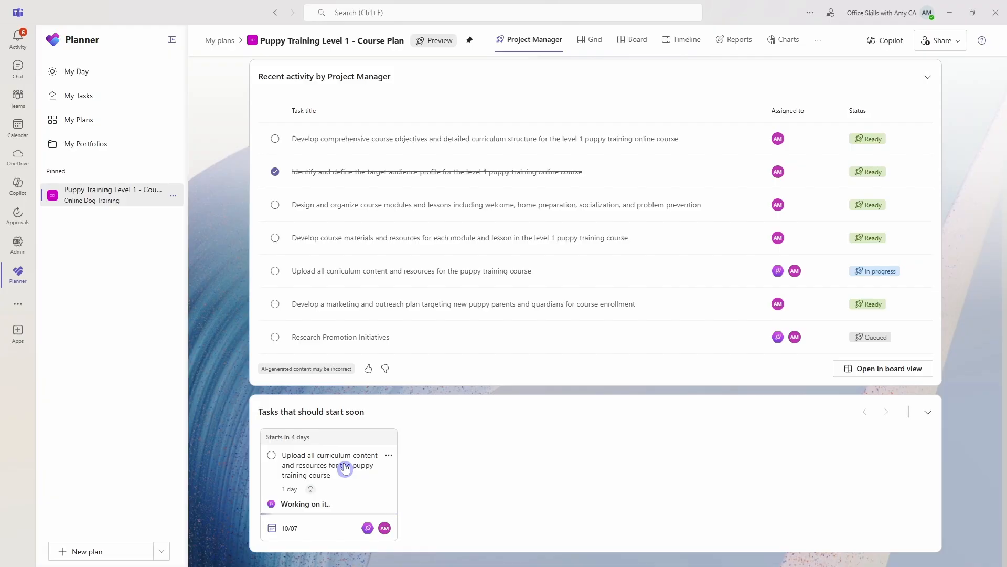
{"action": "mouse_move", "coordinate": [975, 509]}
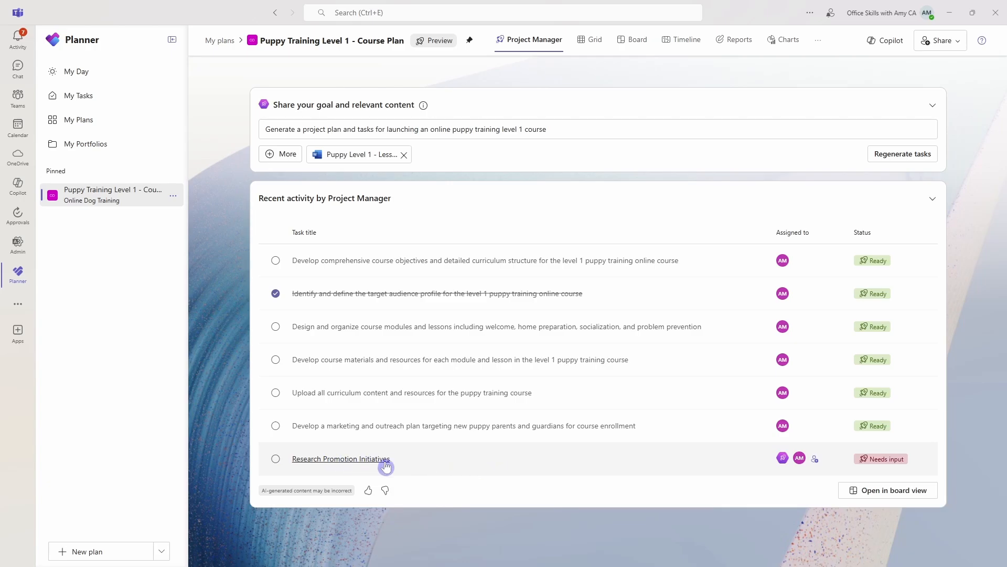
{"action": "mouse_move", "coordinate": [855, 475]}
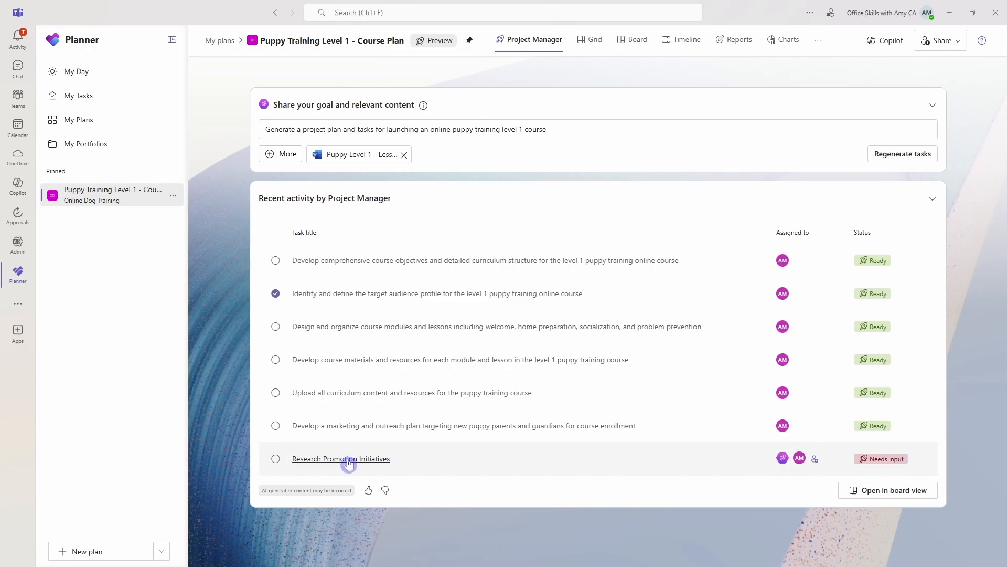
{"action": "left_click", "coordinate": [340, 458]}
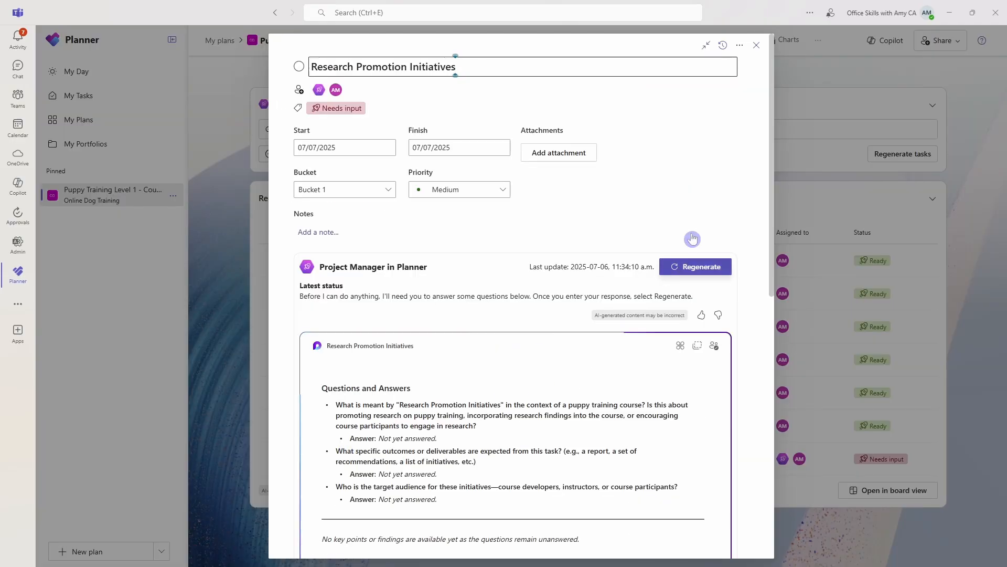
{"action": "scroll", "scroll_direction": "down", "scroll_amount": 3}
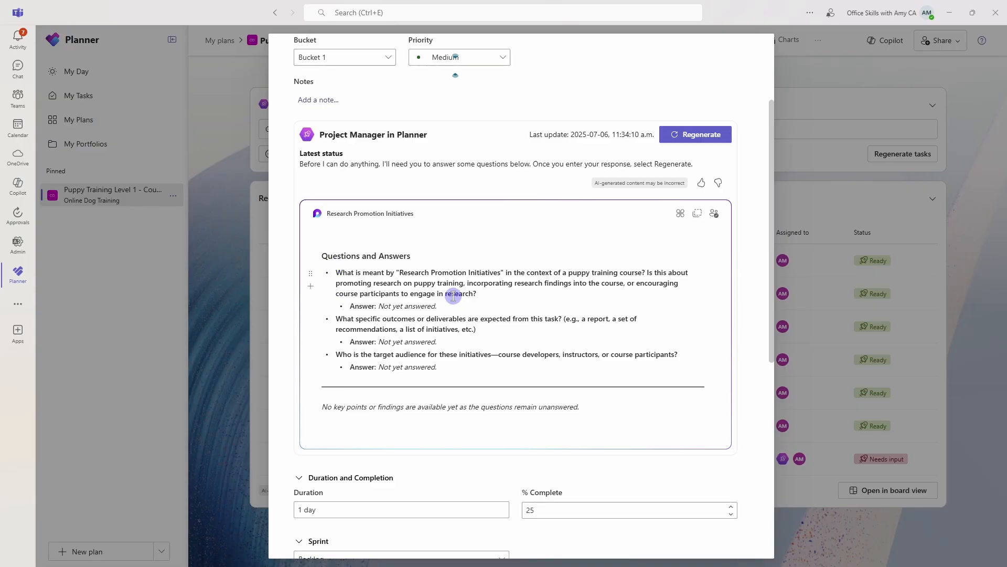
{"action": "left_click", "coordinate": [407, 306]}
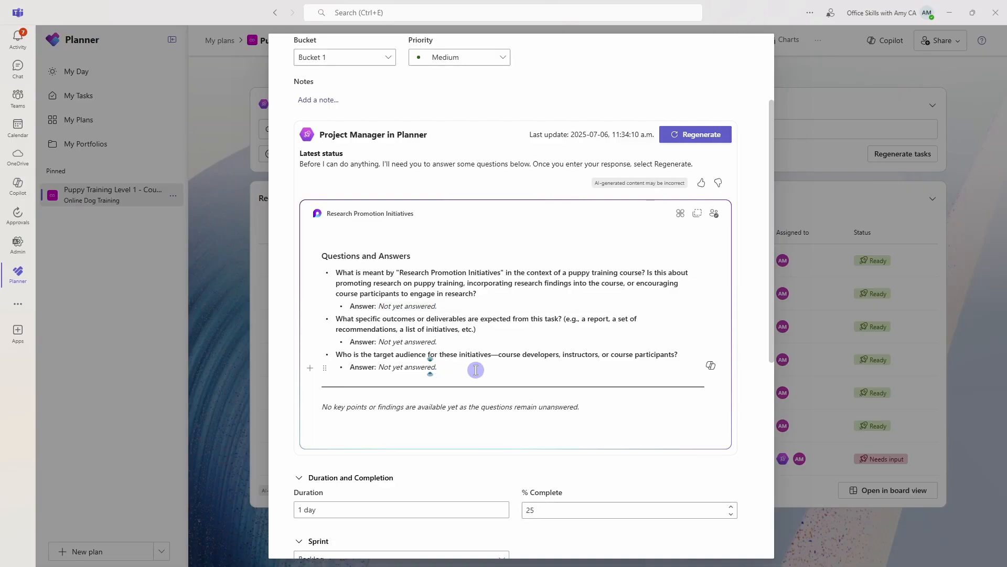
{"action": "mouse_move", "coordinate": [507, 405]}
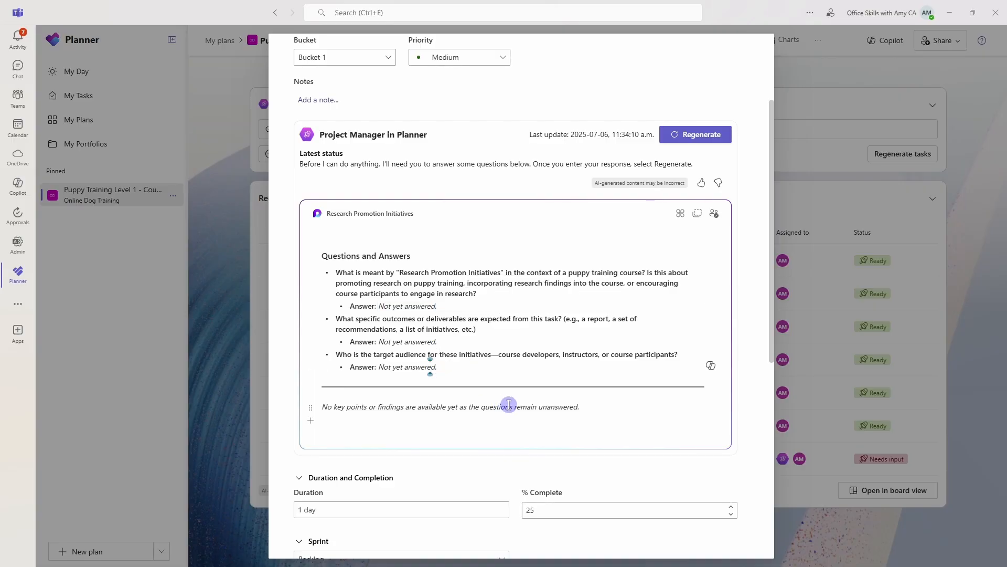
{"action": "scroll", "scroll_direction": "up", "scroll_amount": 3}
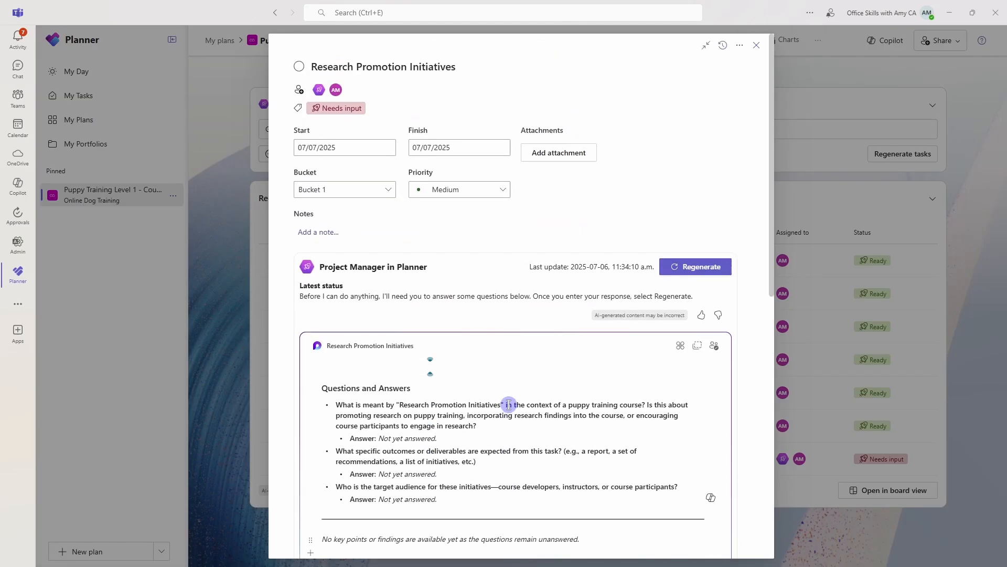
{"action": "left_click", "coordinate": [386, 66]}
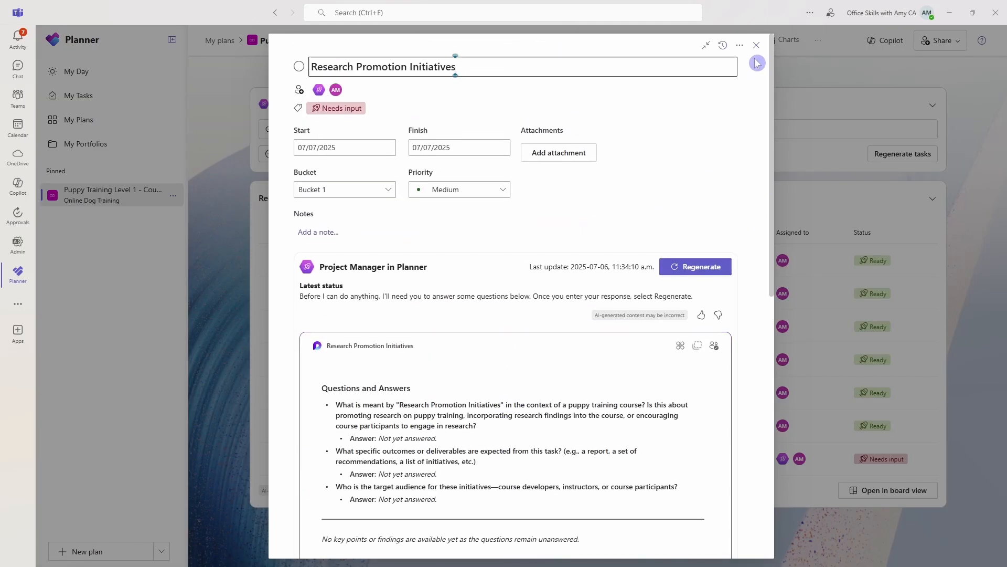
{"action": "left_click", "coordinate": [756, 45]}
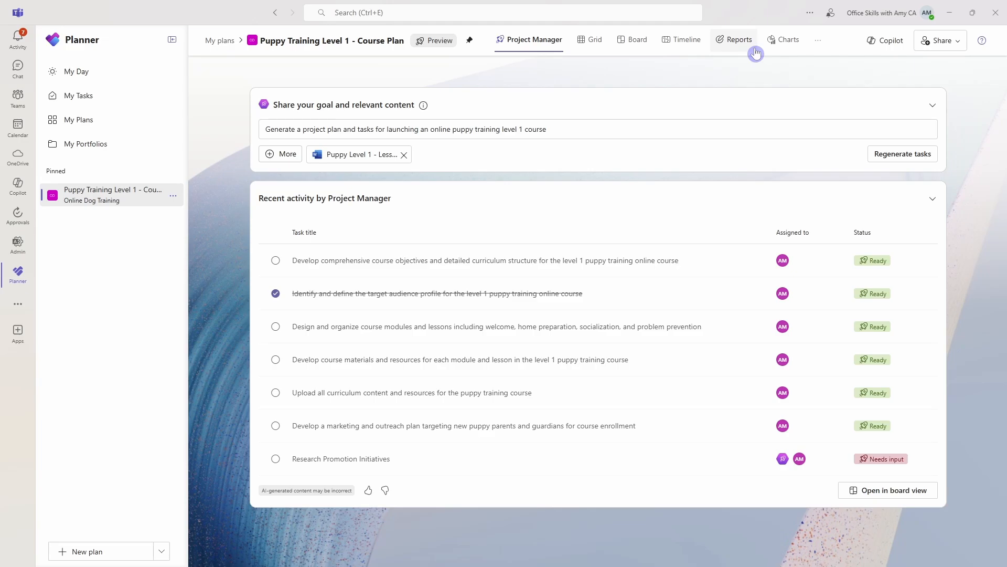
{"action": "mouse_move", "coordinate": [818, 41]}
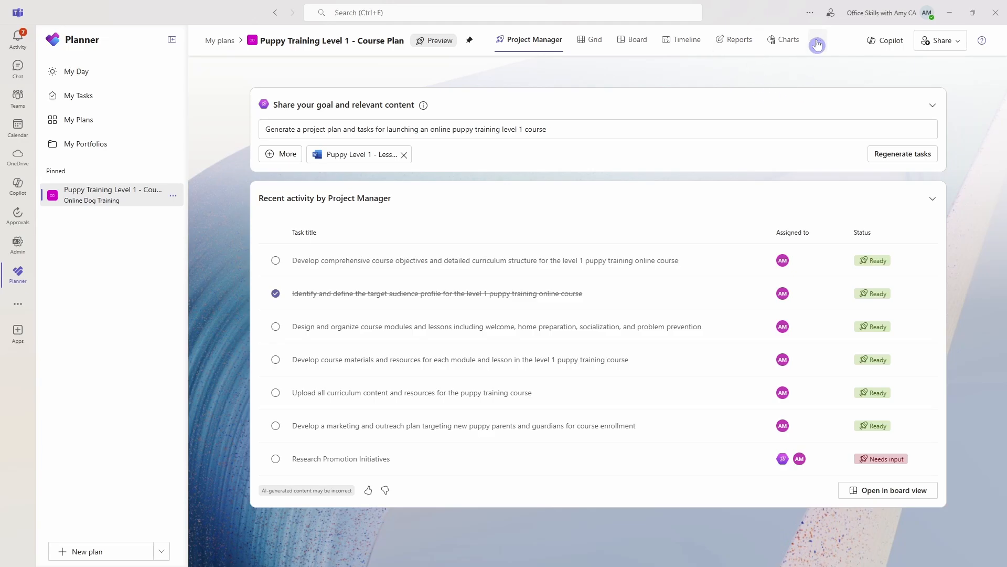
Add a Whiteboard view, place and delete a test sticky note, then show Copilot's options.
{"action": "left_click", "coordinate": [816, 40]}
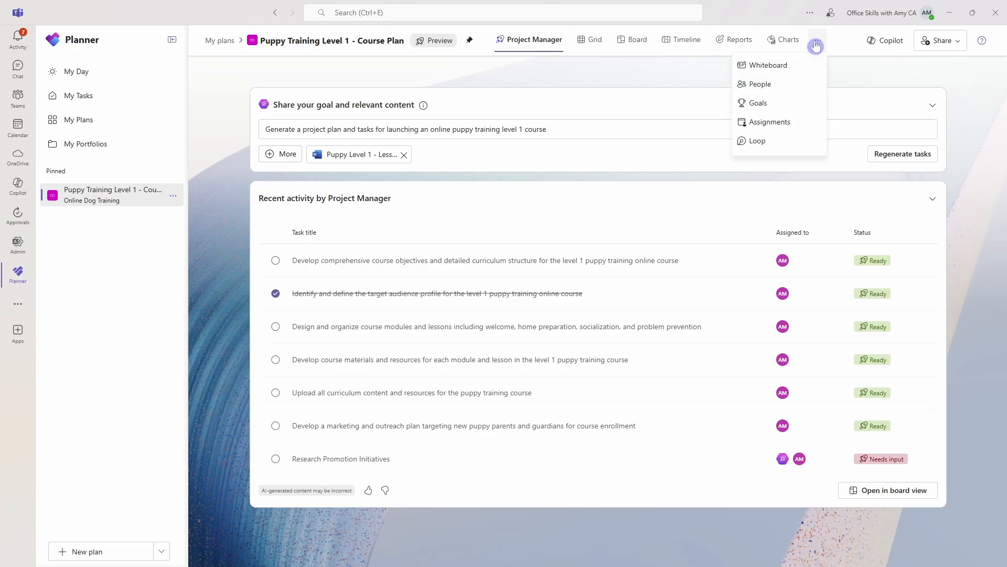
{"action": "left_click", "coordinate": [766, 65]}
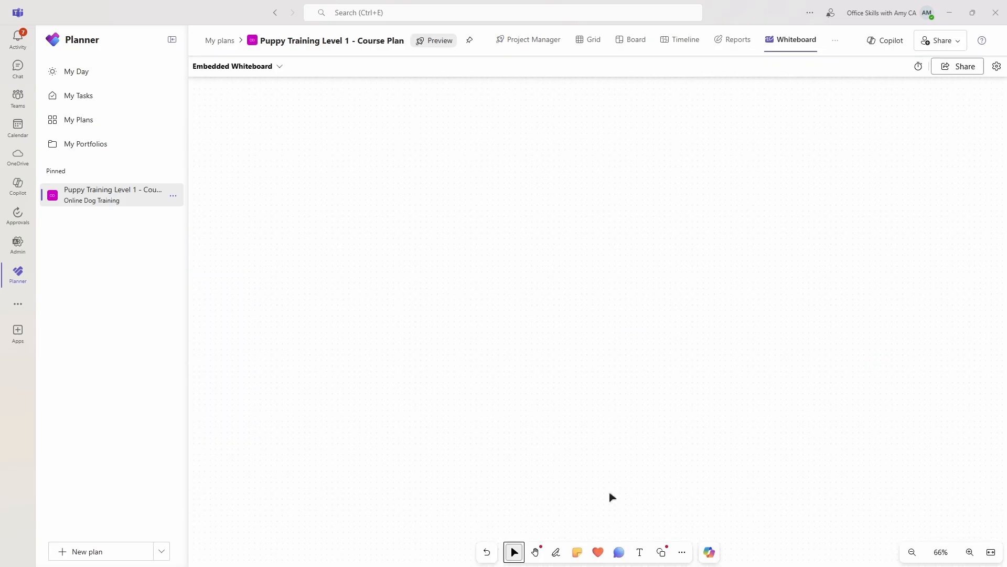
{"action": "left_click", "coordinate": [576, 551]}
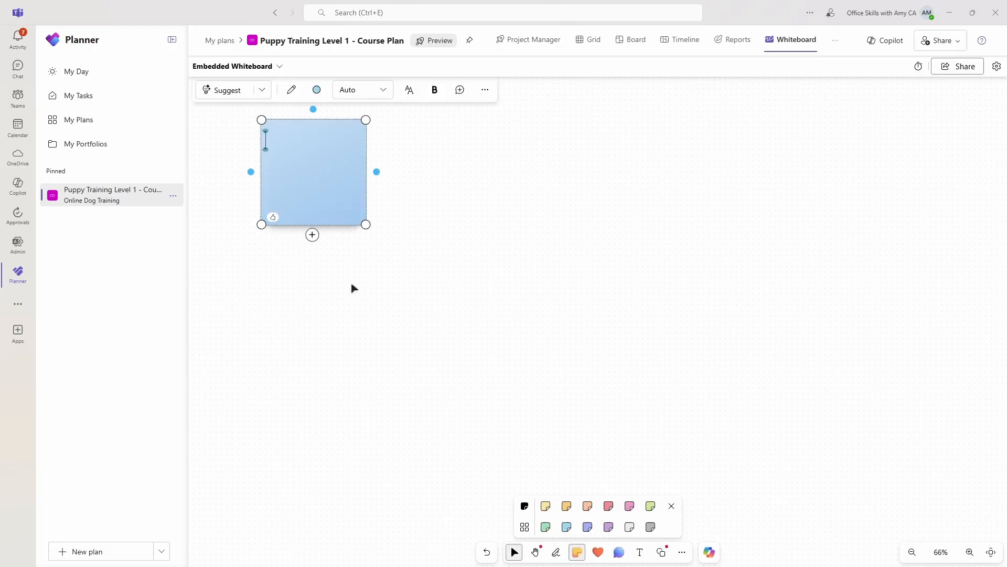
{"action": "left_click", "coordinate": [473, 292]}
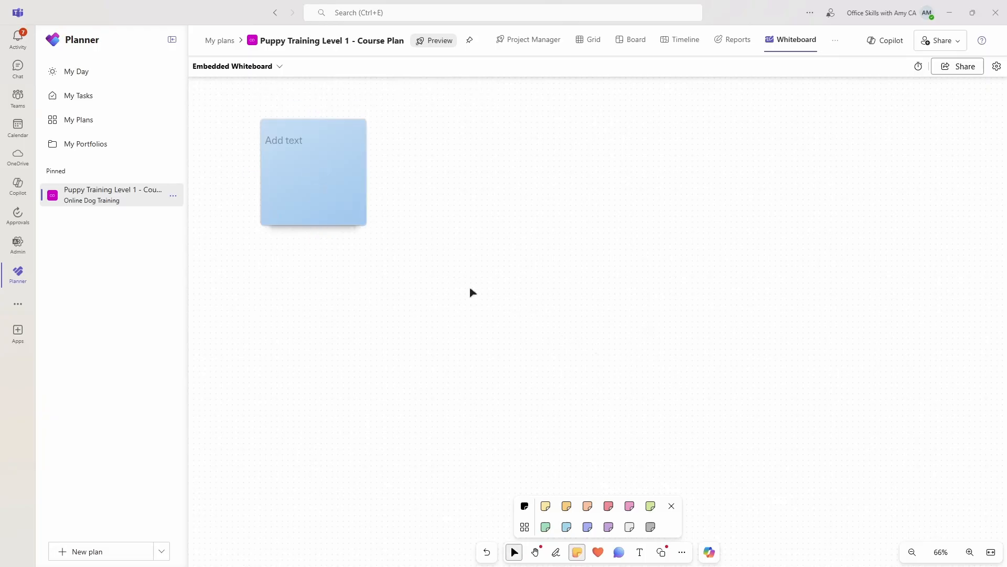
{"action": "left_click", "coordinate": [313, 172]}
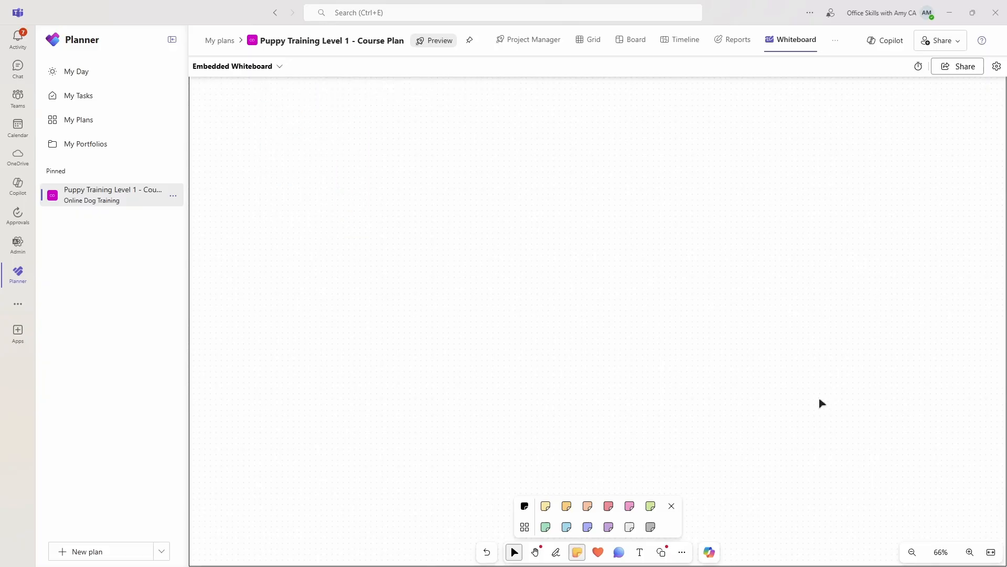
{"action": "left_click", "coordinate": [670, 506]}
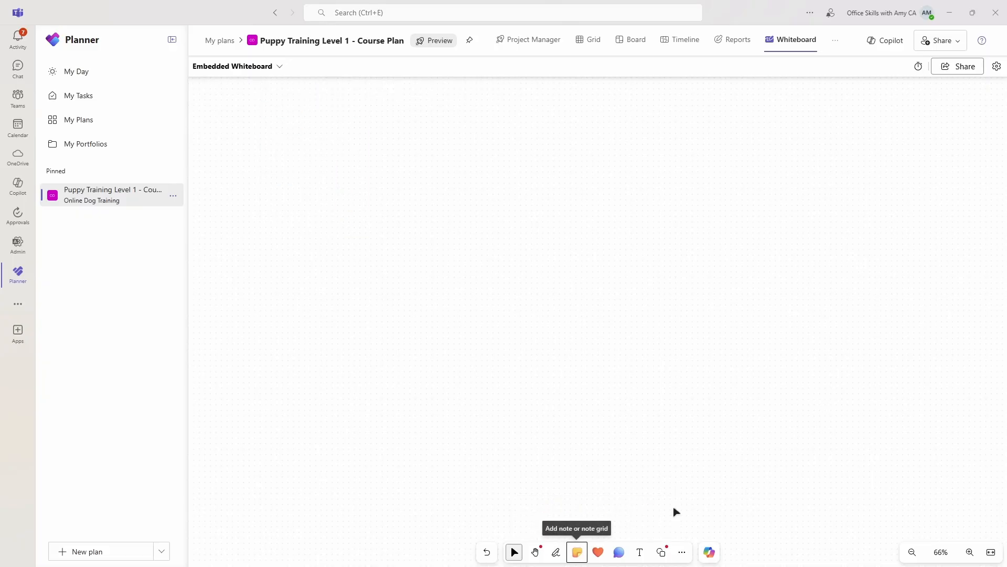
{"action": "mouse_move", "coordinate": [714, 517]}
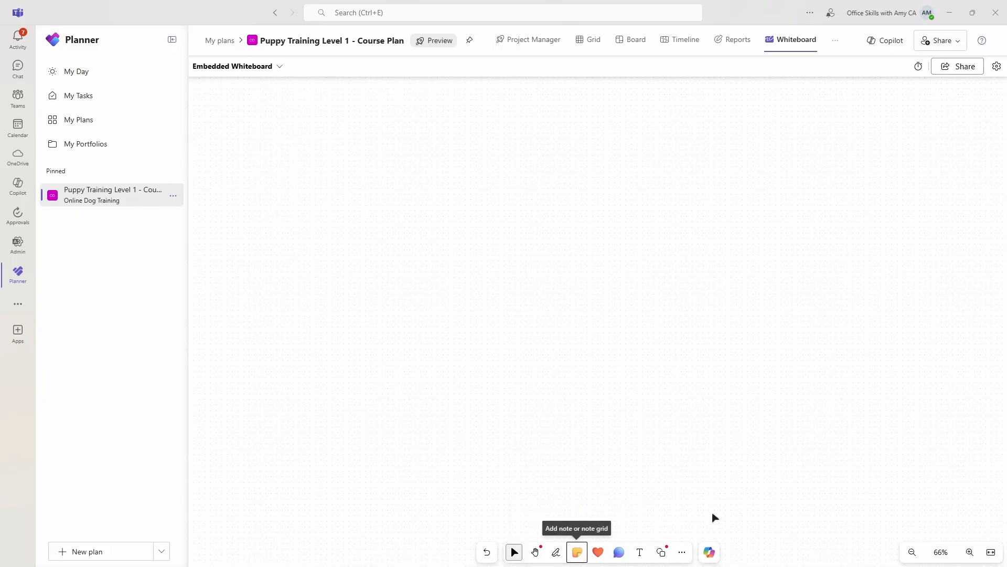
{"action": "left_click", "coordinate": [709, 552]}
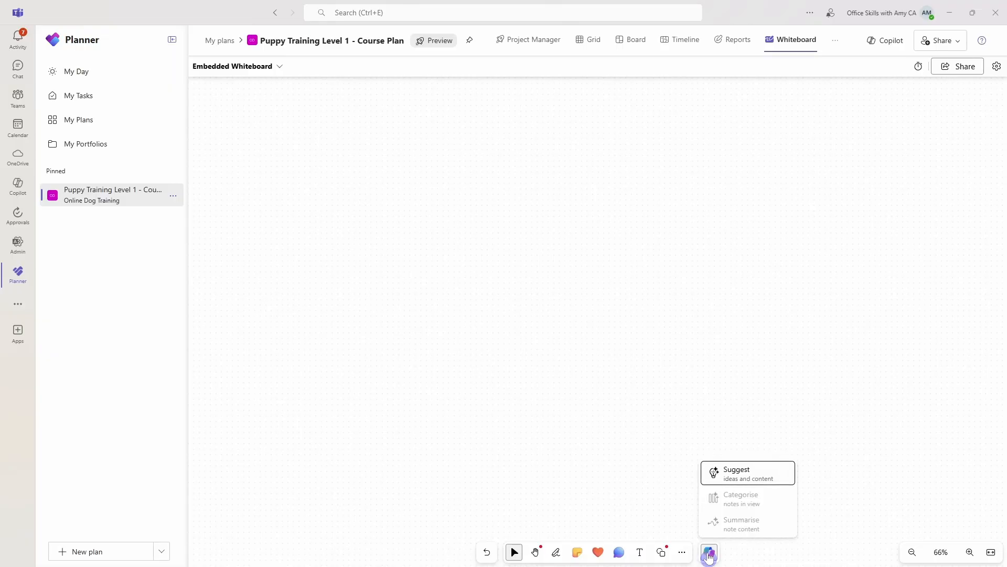
Have Copilot brainstorm social media promotion initiatives for the puppy course and insert all six notes.
{"action": "left_click", "coordinate": [736, 473]}
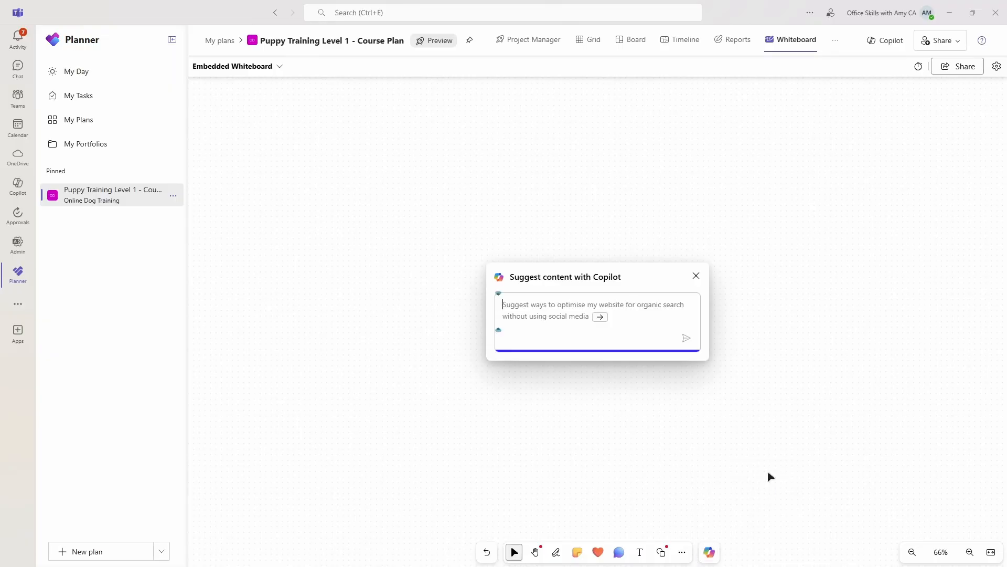
{"action": "type", "text": "Brainstorm social media promotion initiatives for online puppy training course"}
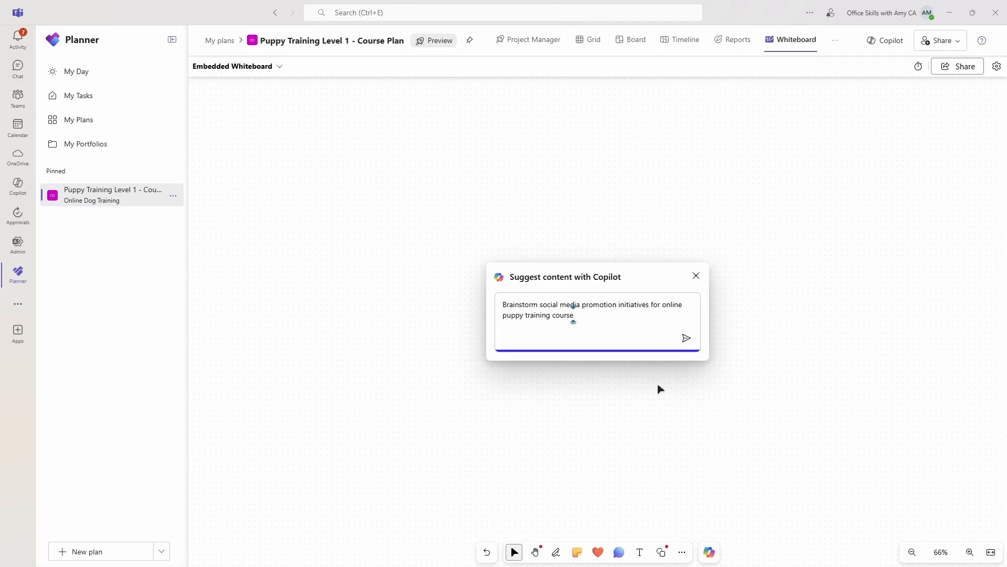
{"action": "mouse_move", "coordinate": [646, 331]}
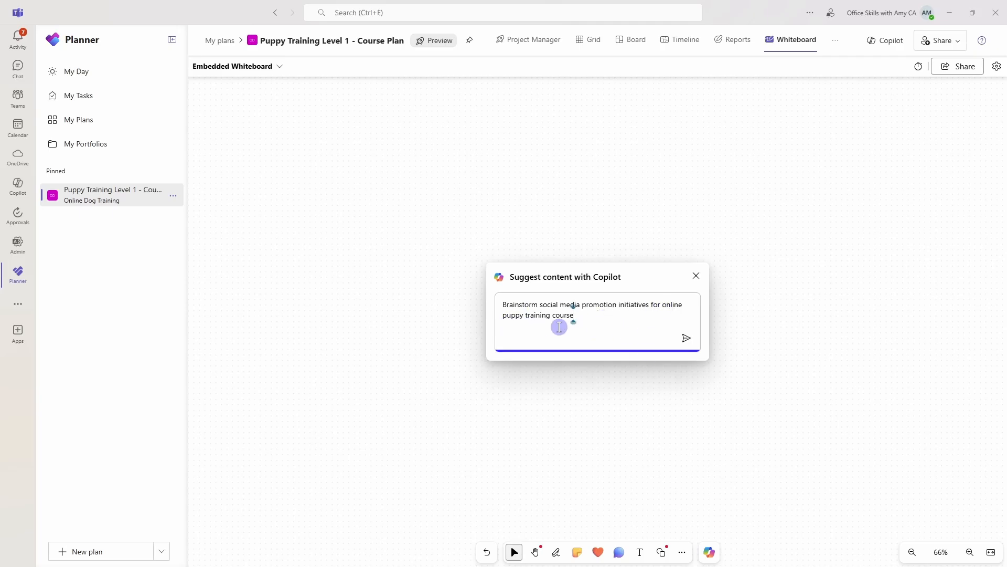
{"action": "left_click", "coordinate": [686, 337]}
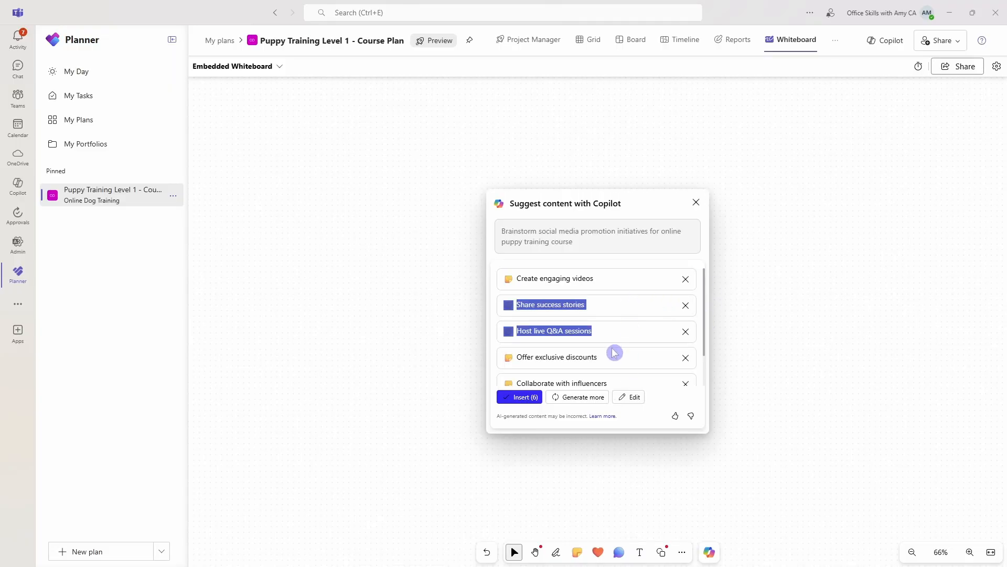
{"action": "left_click", "coordinate": [519, 396]}
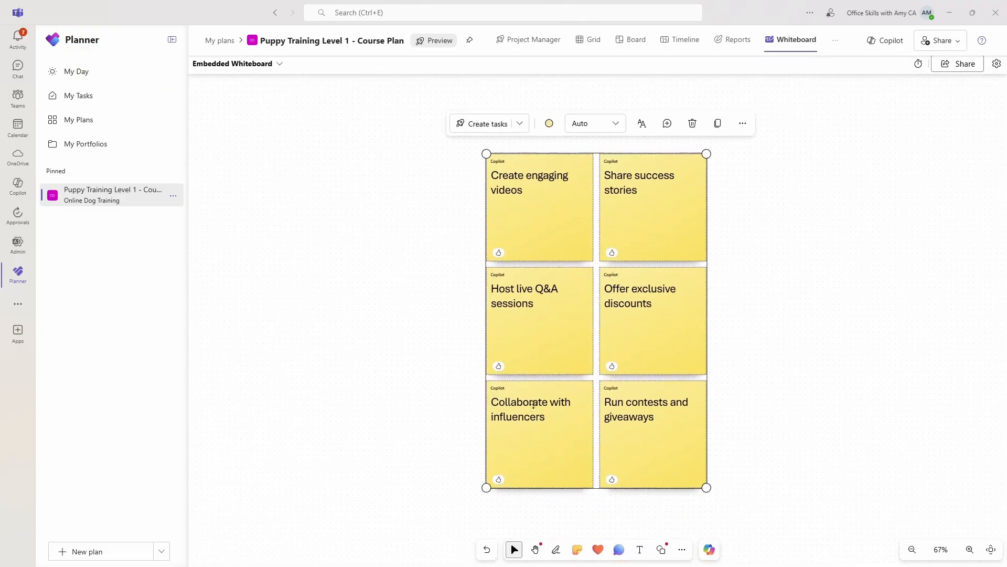
{"action": "left_click", "coordinate": [818, 433]}
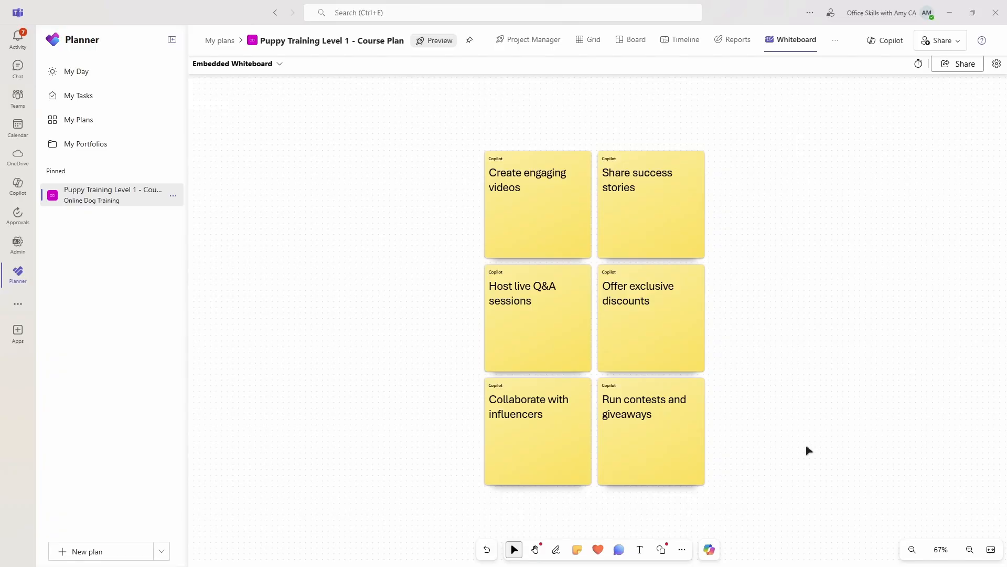
{"action": "mouse_move", "coordinate": [447, 141]}
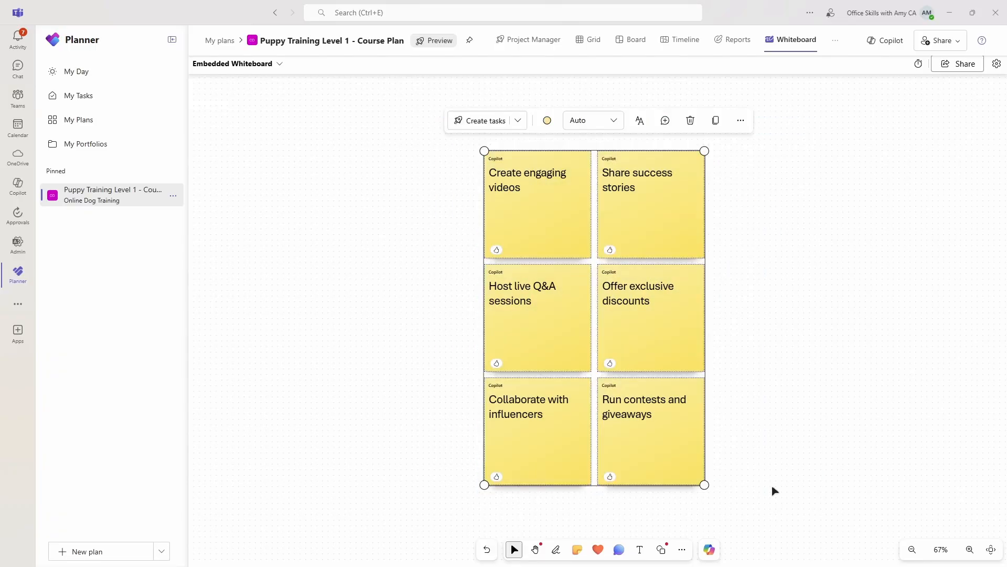
Group the notes into four categories with Copilot's Categorise, then create tasks from them.
{"action": "left_click", "coordinate": [708, 551]}
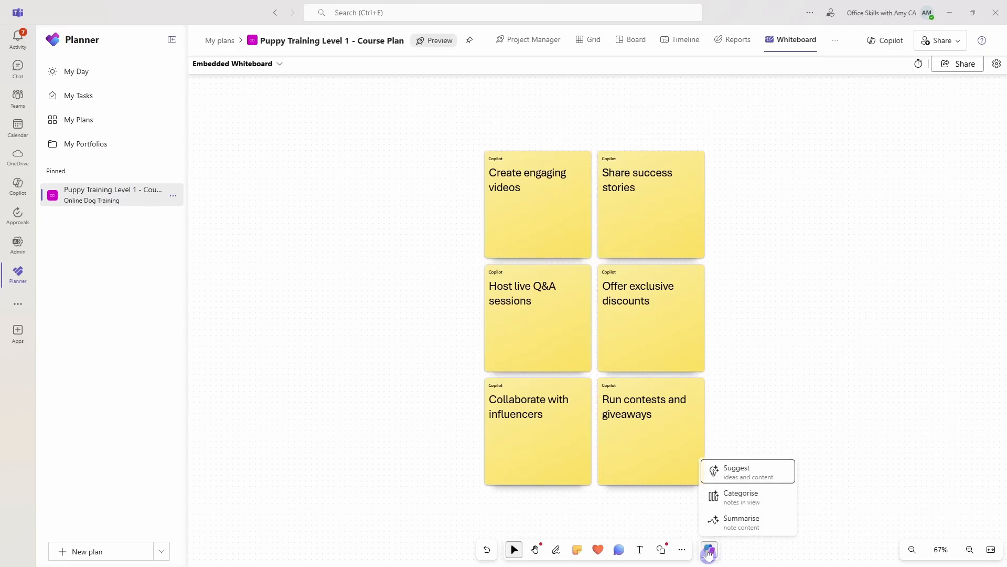
{"action": "mouse_move", "coordinate": [773, 496]}
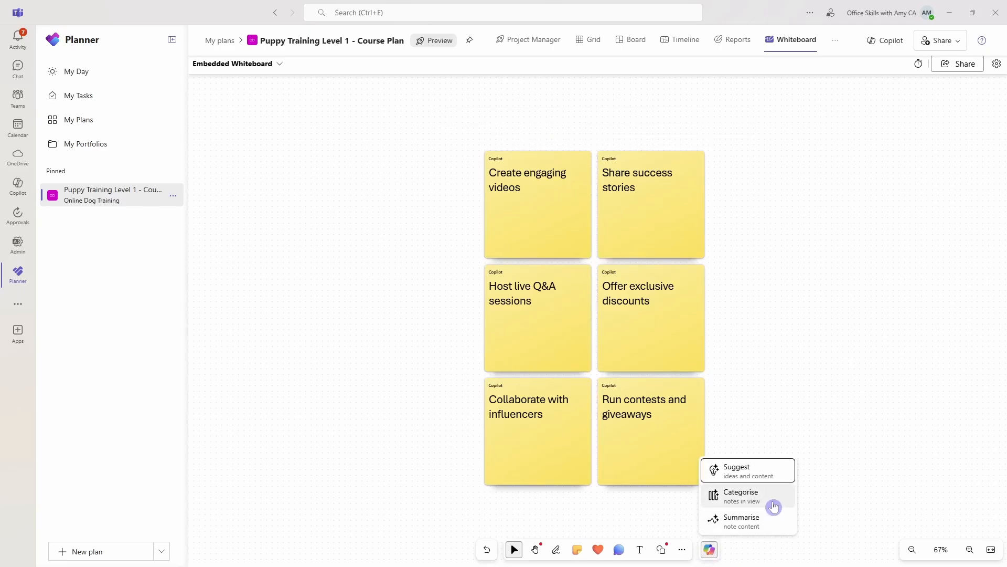
{"action": "left_click", "coordinate": [741, 496]}
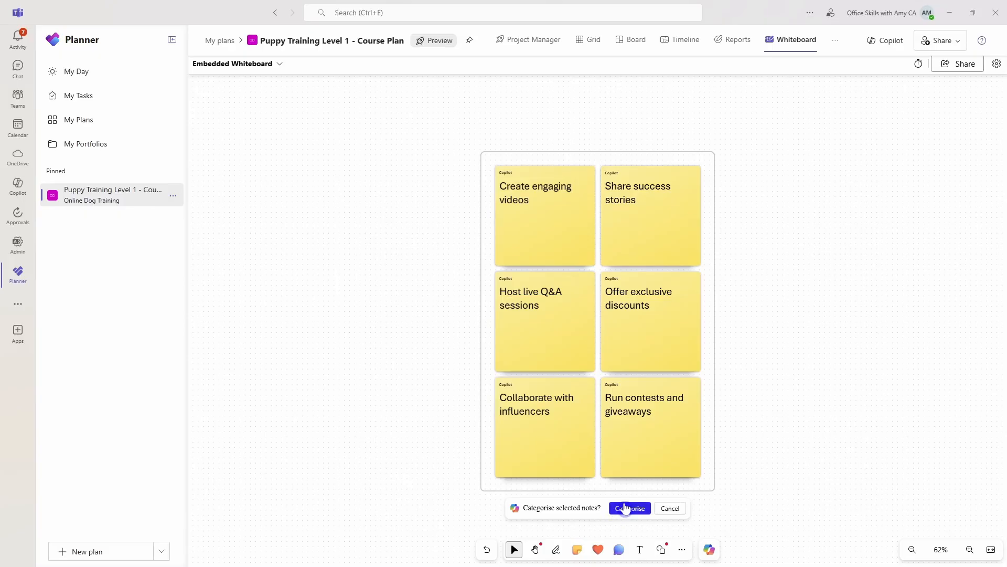
{"action": "left_click", "coordinate": [629, 508]}
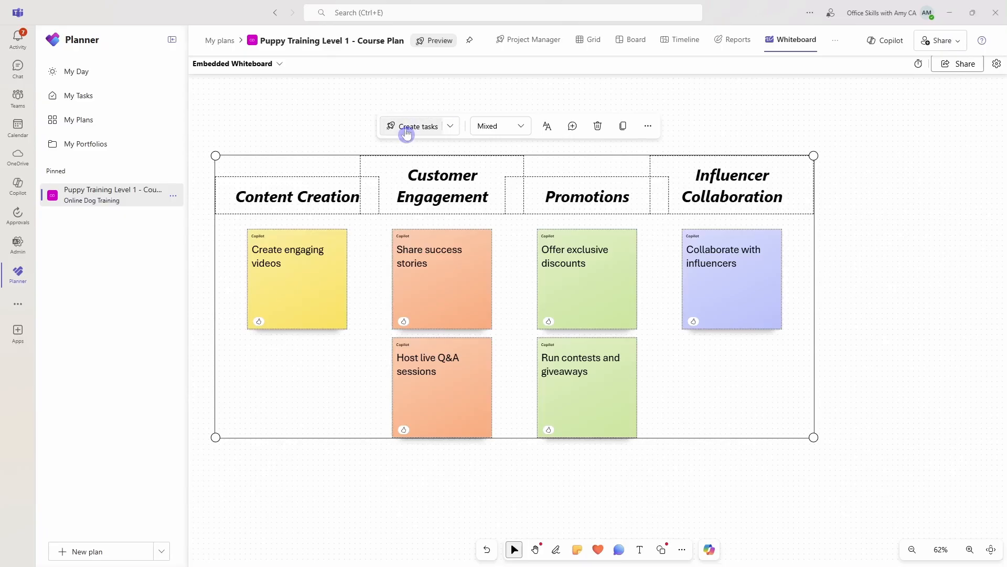
{"action": "left_click", "coordinate": [418, 126]}
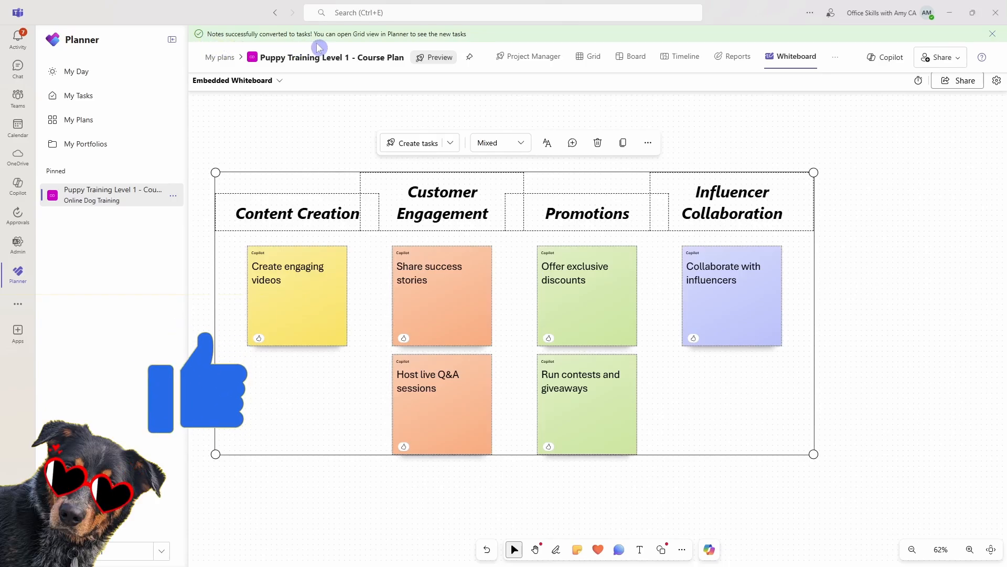
{"action": "mouse_move", "coordinate": [592, 57]}
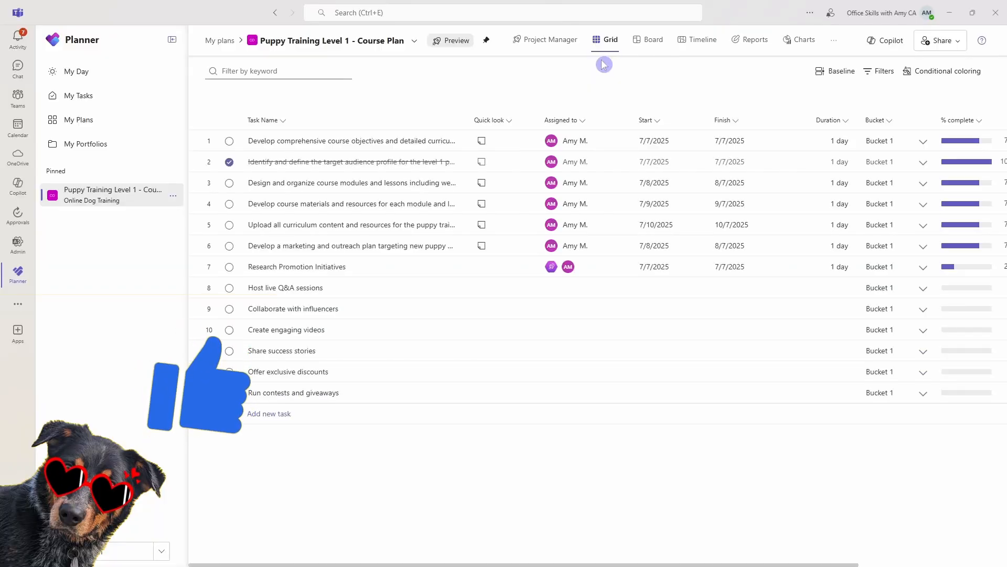
{"action": "mouse_move", "coordinate": [332, 398]}
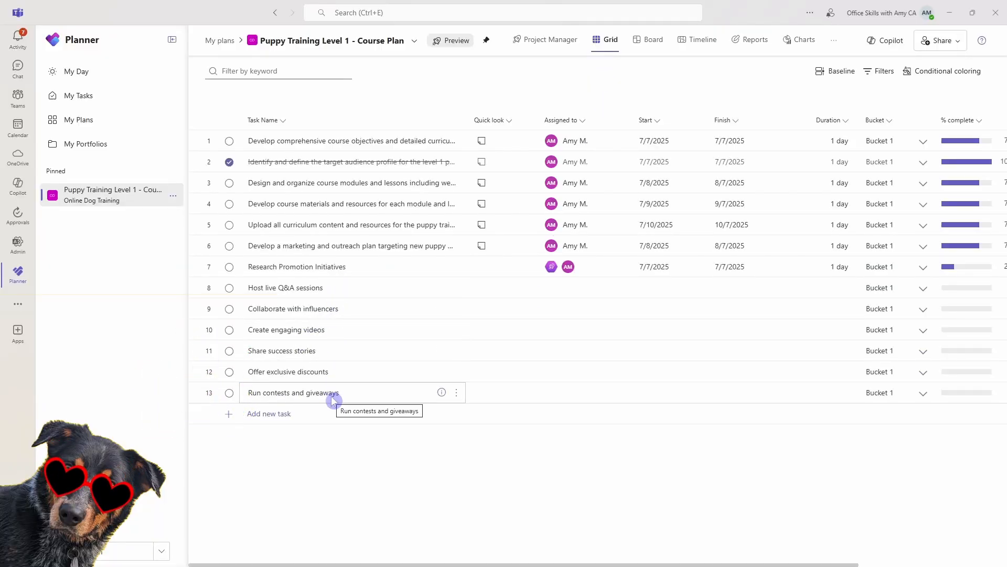
{"action": "mouse_move", "coordinate": [818, 287]}
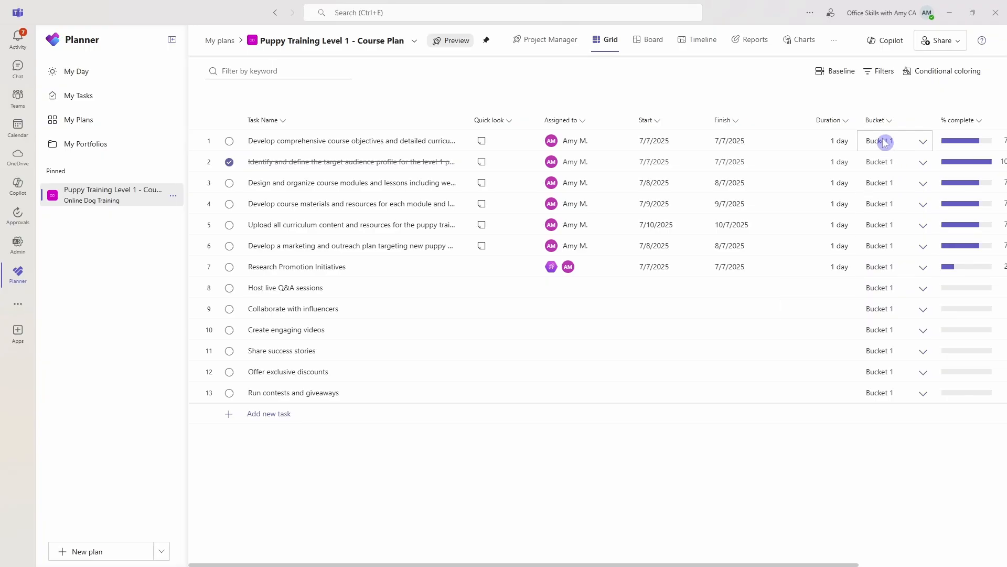
{"action": "mouse_move", "coordinate": [875, 398]}
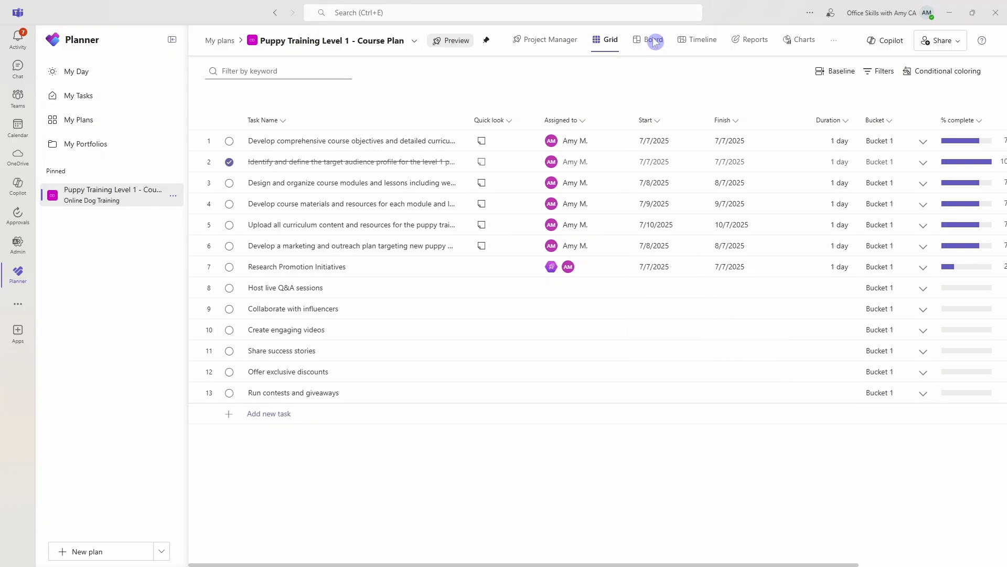
Switch the plan to Board view and group its tasks by Bucket.
{"action": "left_click", "coordinate": [652, 39]}
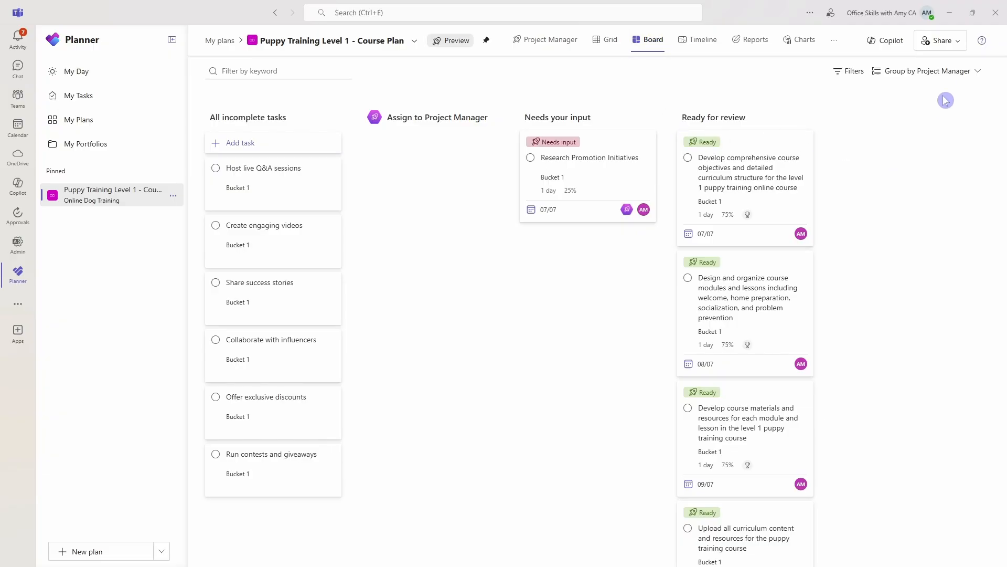
{"action": "left_click", "coordinate": [931, 71]}
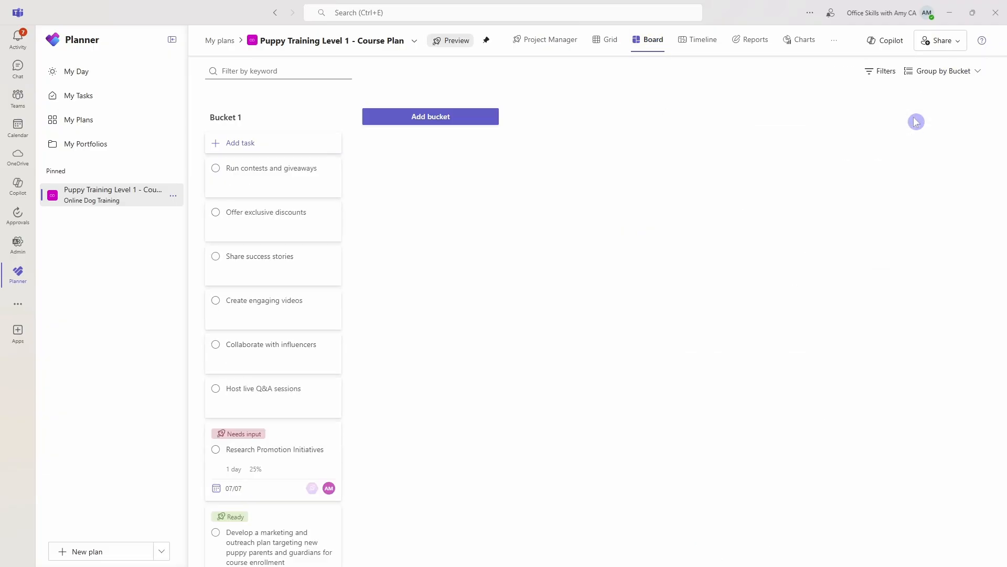
{"action": "mouse_move", "coordinate": [580, 290]}
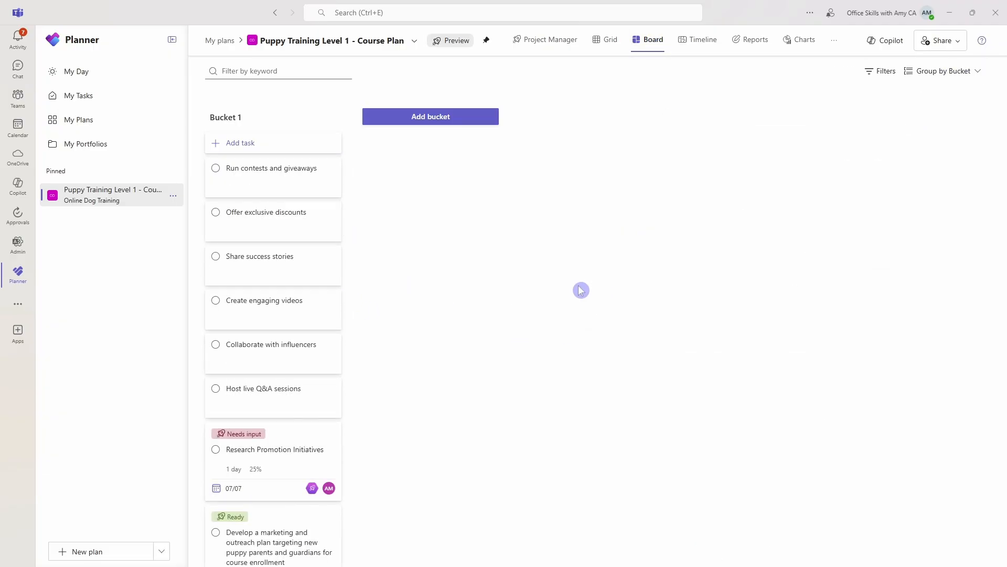
{"action": "mouse_move", "coordinate": [889, 40]}
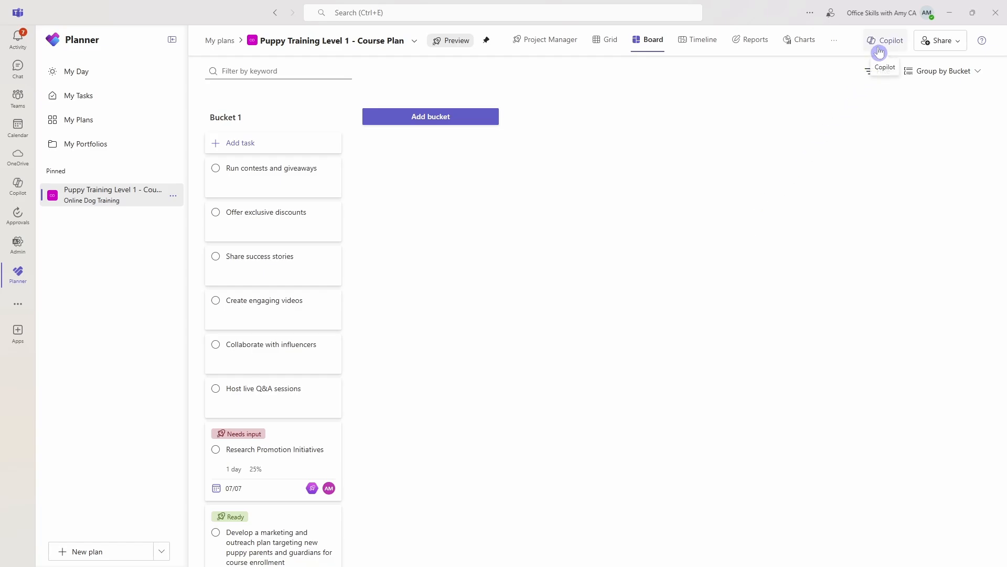
Ask Copilot to 'add buckets to this plan' and review the resulting team buckets.
{"action": "left_click", "coordinate": [890, 40]}
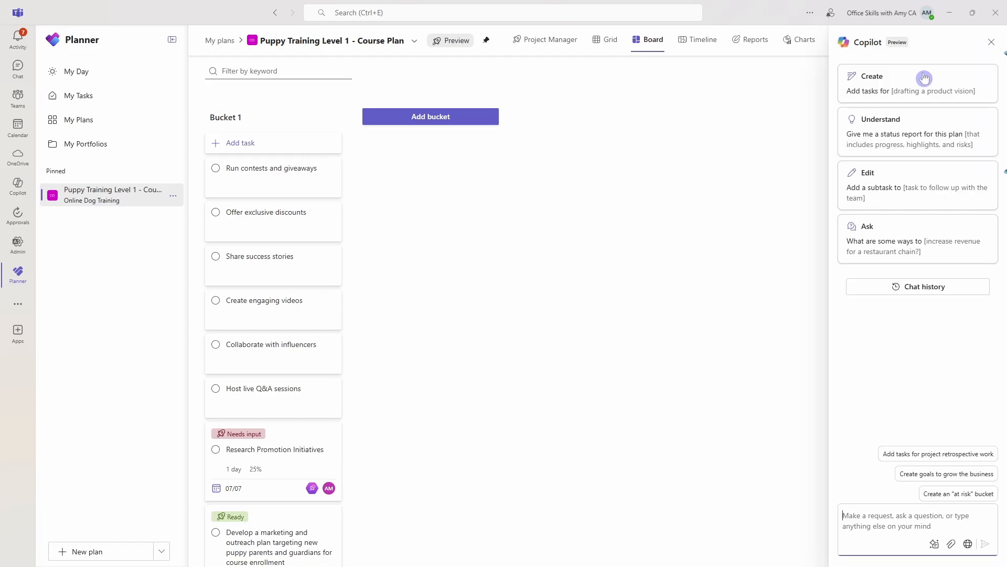
{"action": "mouse_move", "coordinate": [982, 509]}
{"action": "type", "text": "add buckets to this plan"}
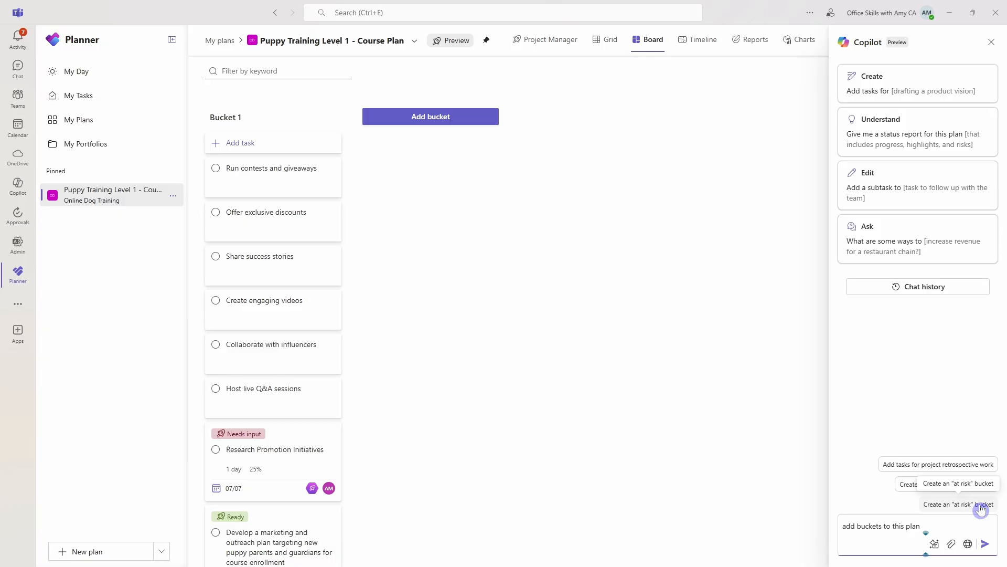
{"action": "left_click", "coordinate": [984, 543]}
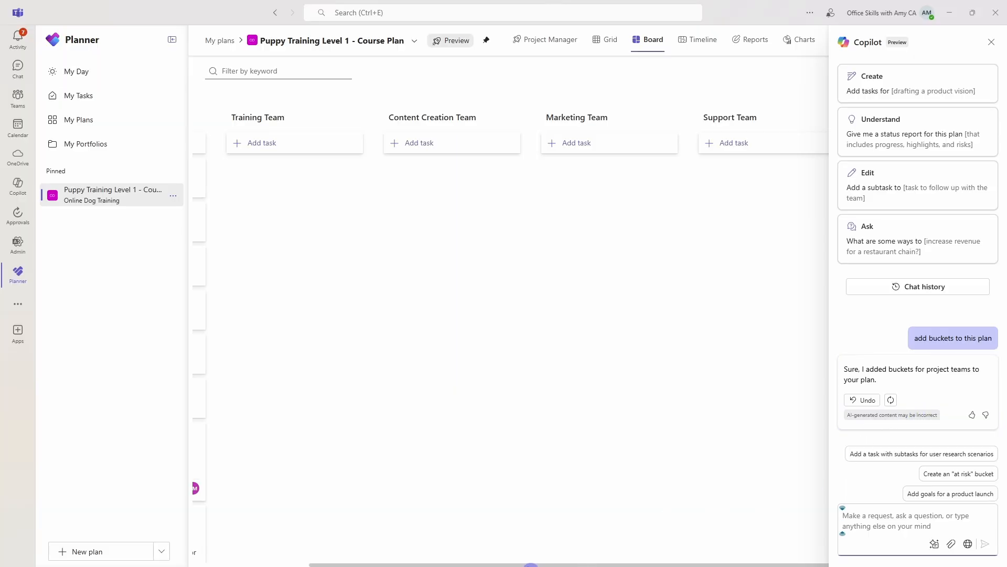
{"action": "scroll", "scroll_direction": "left", "scroll_amount": 3}
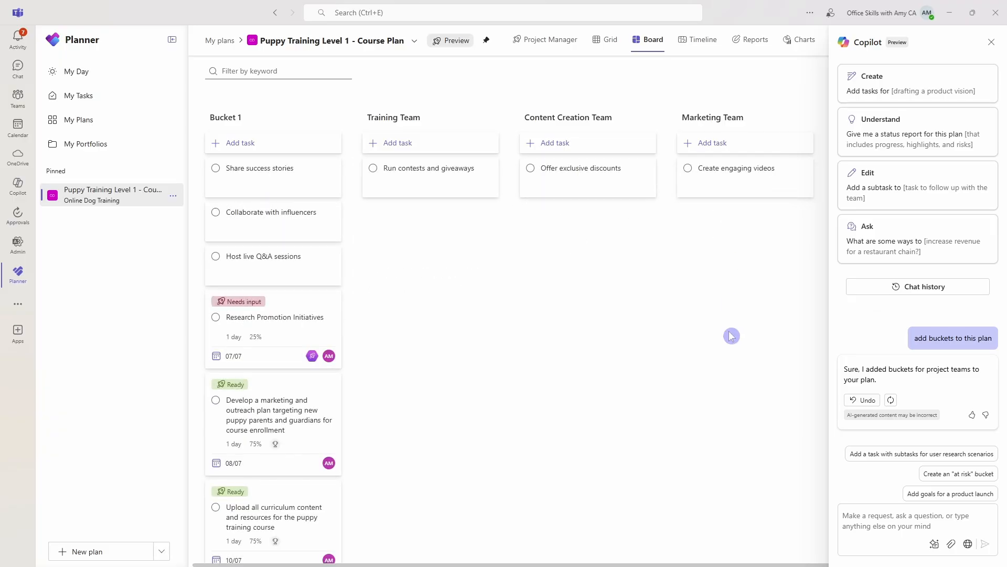
{"action": "mouse_move", "coordinate": [958, 430]}
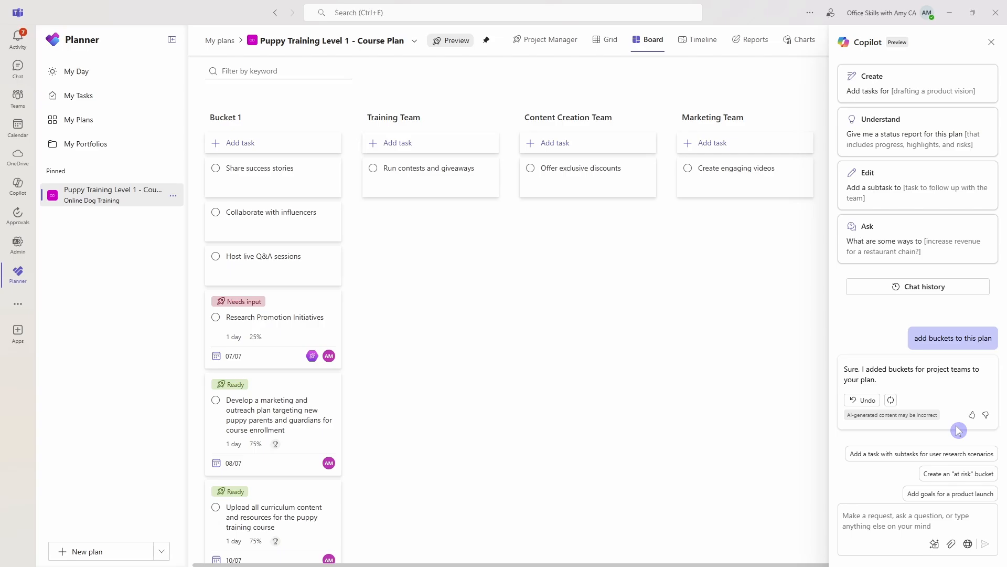
{"action": "mouse_move", "coordinate": [581, 295]}
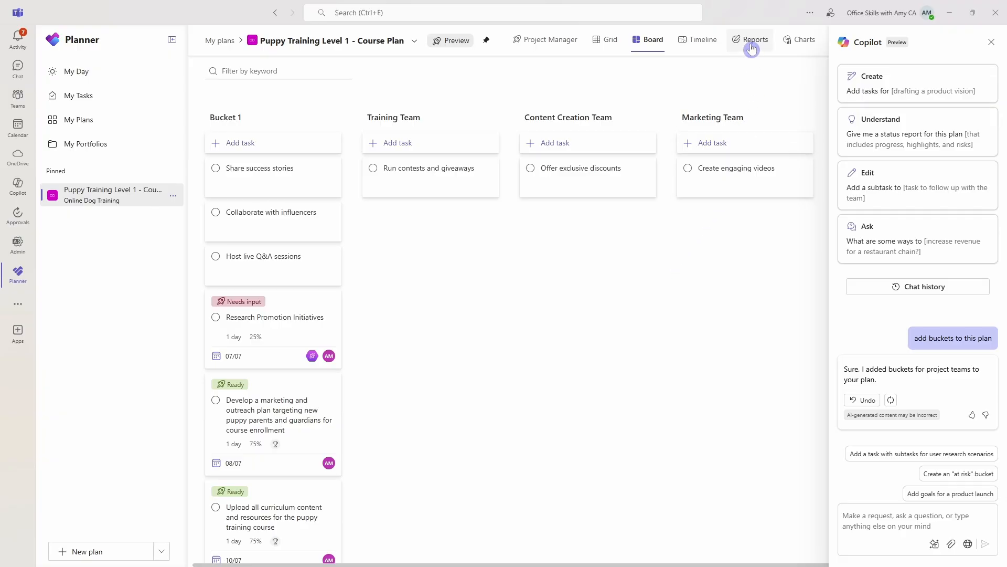
Open the AI status report and scroll through its summary, milestones and highlights.
{"action": "left_click", "coordinate": [754, 39]}
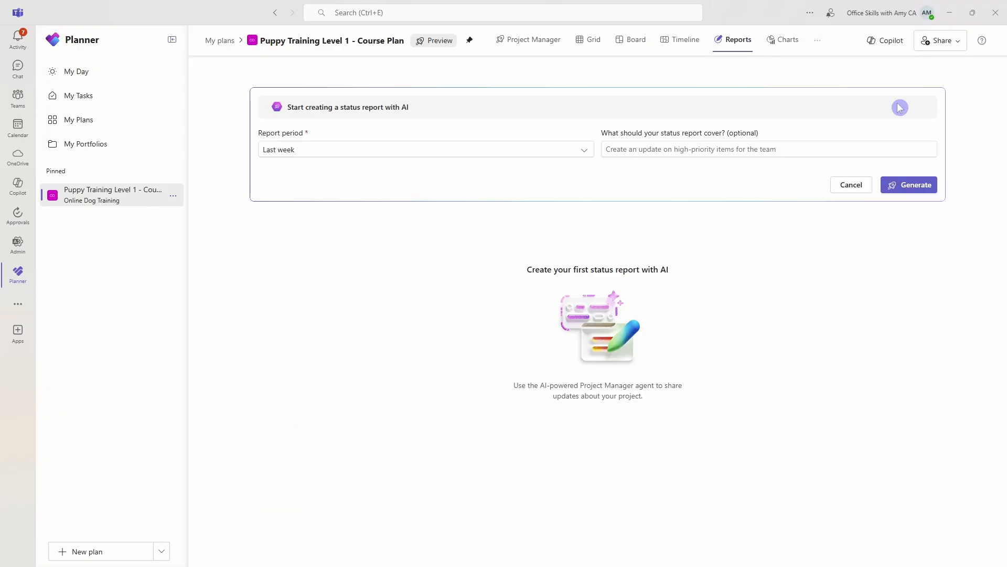
{"action": "mouse_move", "coordinate": [306, 119]}
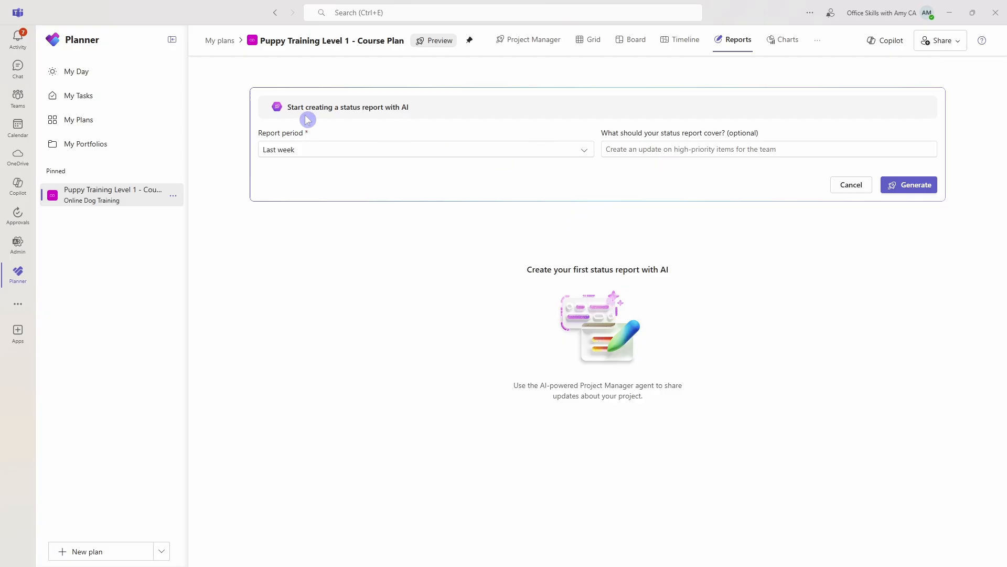
{"action": "mouse_move", "coordinate": [543, 211]}
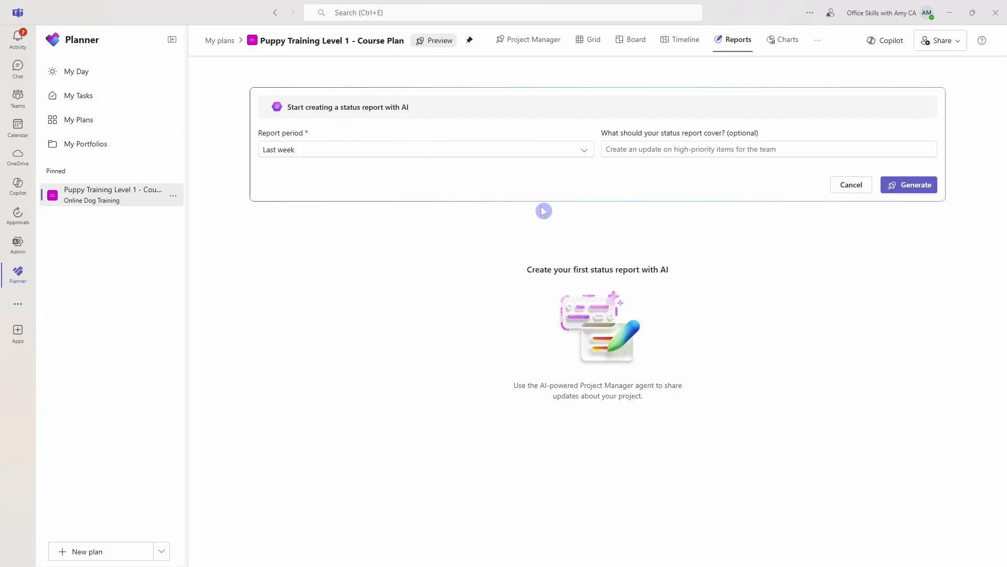
{"action": "mouse_move", "coordinate": [684, 162]}
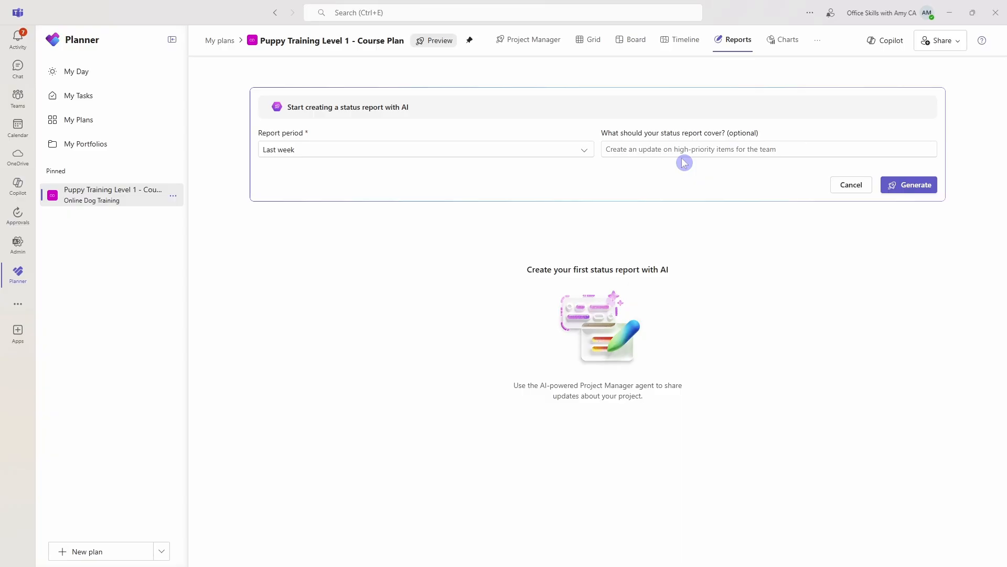
{"action": "left_click", "coordinate": [908, 185]}
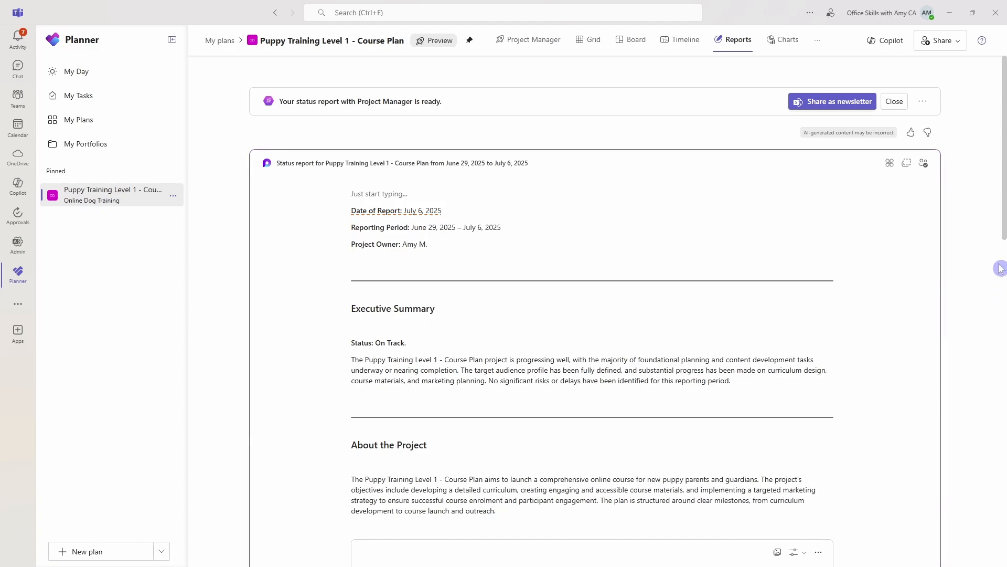
{"action": "scroll", "scroll_direction": "down", "scroll_amount": 3}
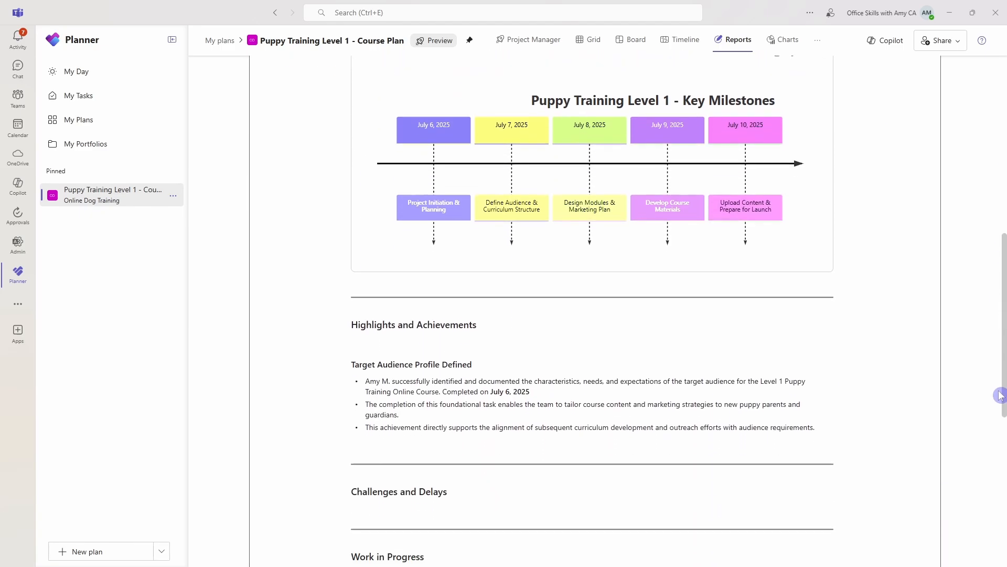
{"action": "scroll", "scroll_direction": "down", "scroll_amount": 3}
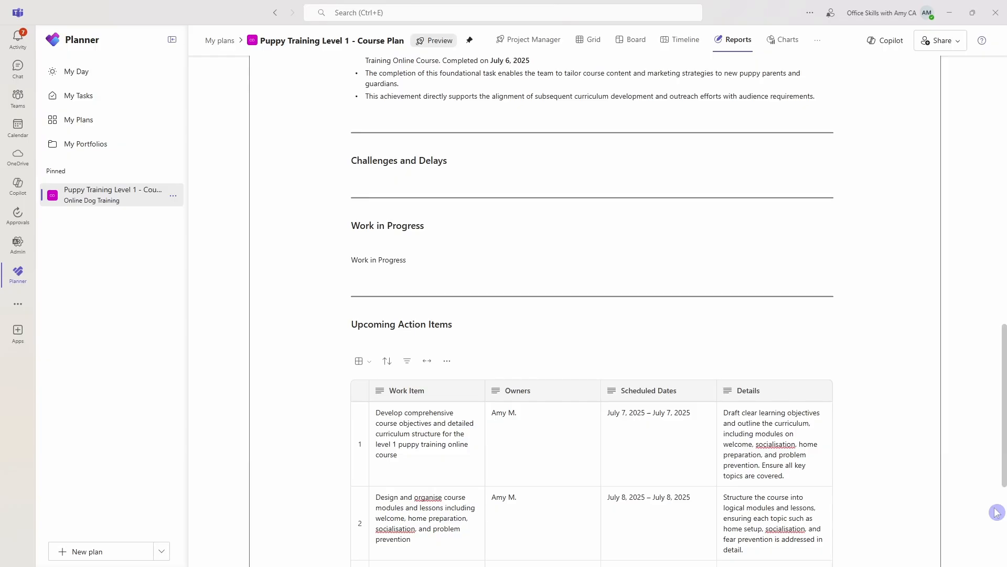
{"action": "scroll", "scroll_direction": "down", "scroll_amount": 3}
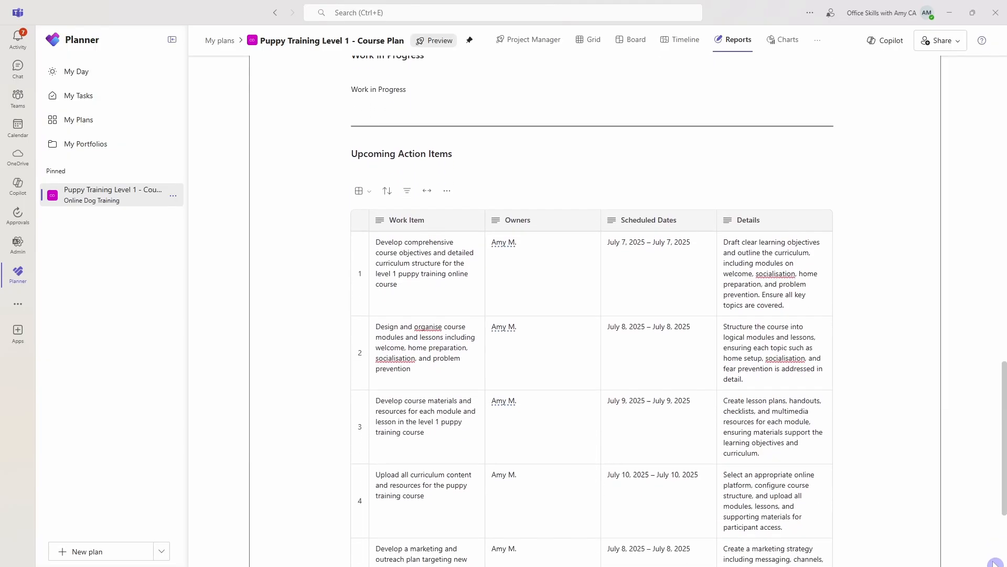
{"action": "scroll", "scroll_direction": "up", "scroll_amount": 3}
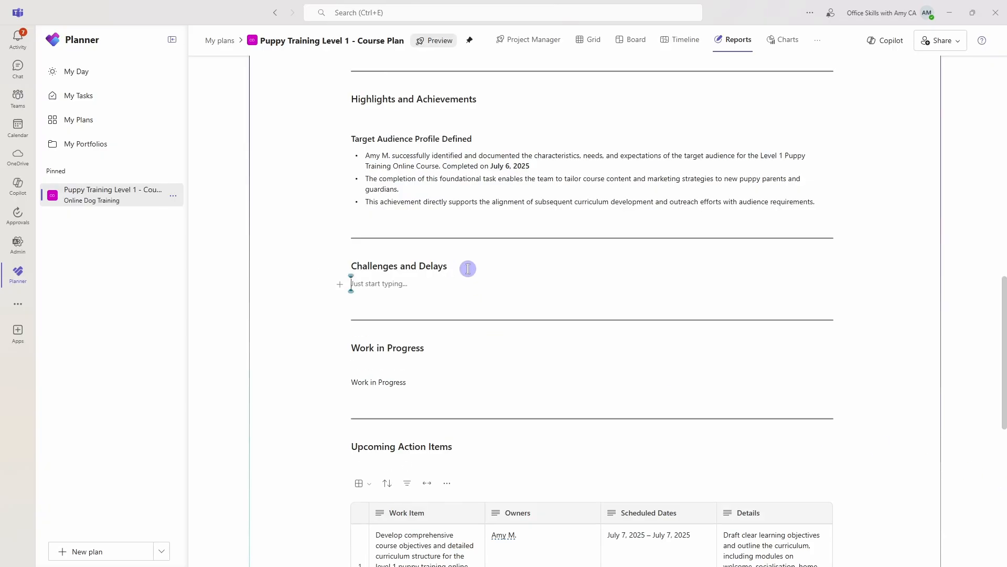
Type 'add' as a note under Challenges and Delays, then return to the top.
{"action": "type", "text": "add"}
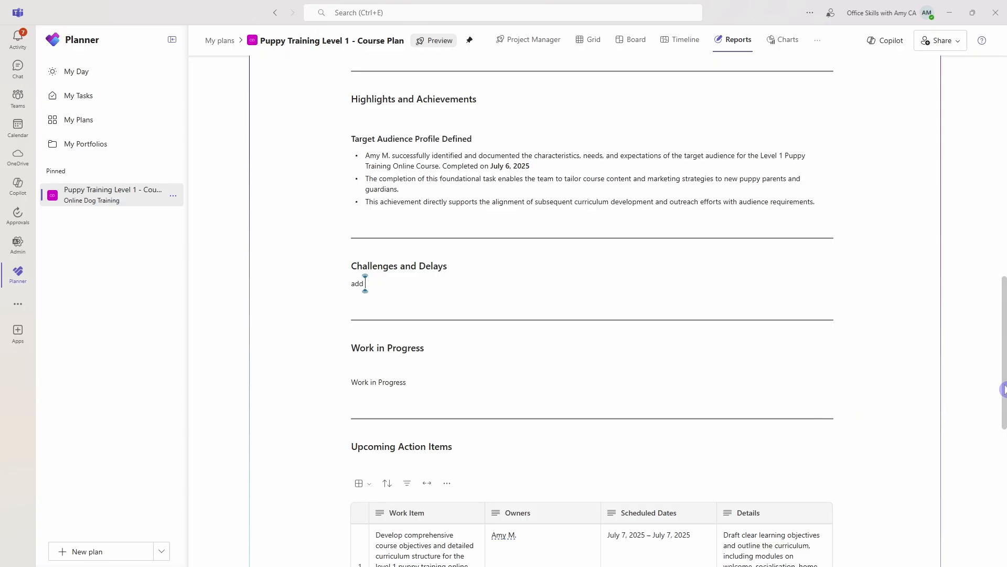
{"action": "scroll", "scroll_direction": "up", "scroll_amount": 3}
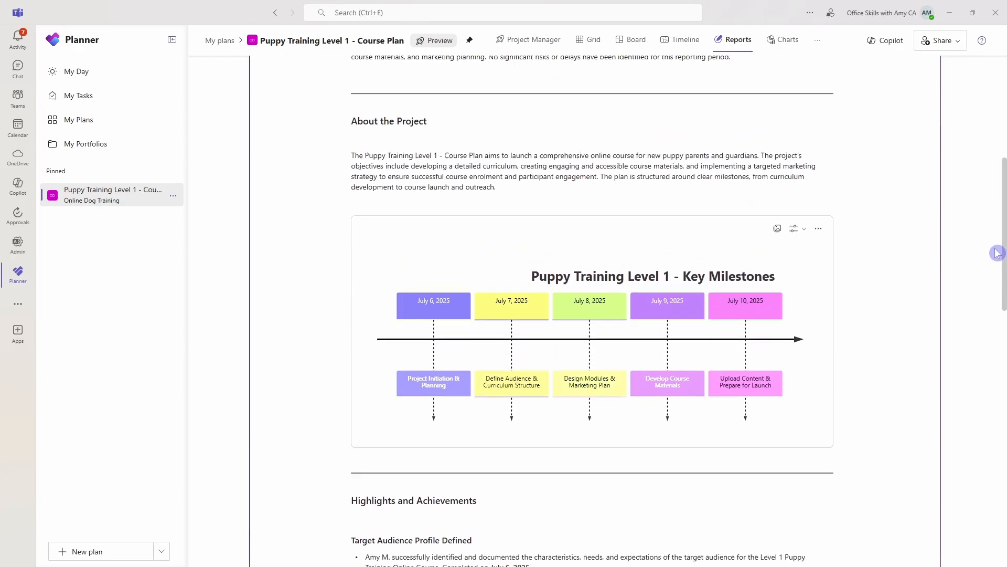
{"action": "scroll", "scroll_direction": "up", "scroll_amount": 3}
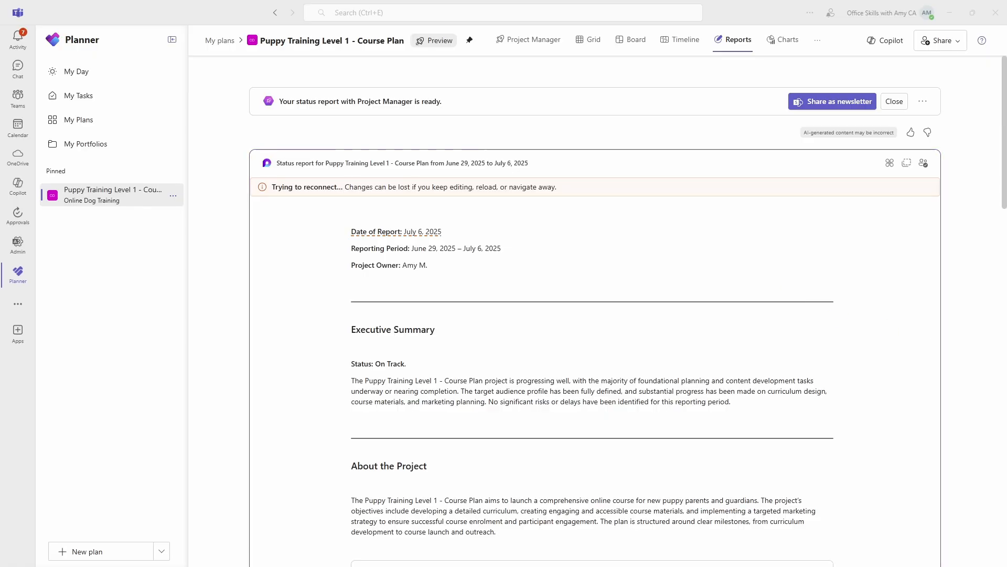
Share the report as a SharePoint news page, keep the AI content, and review its header.
{"action": "left_click", "coordinate": [831, 101]}
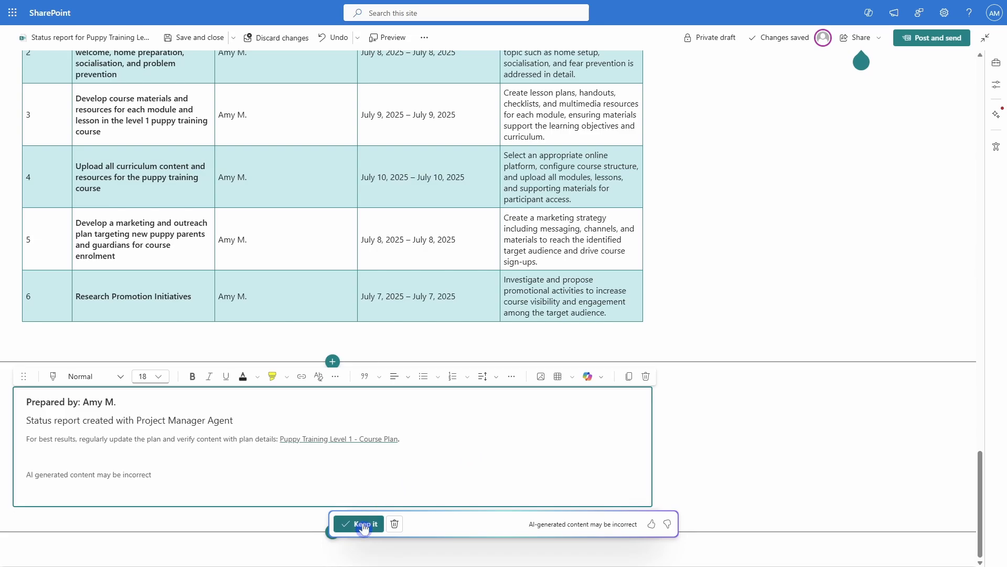
{"action": "left_click", "coordinate": [358, 523]}
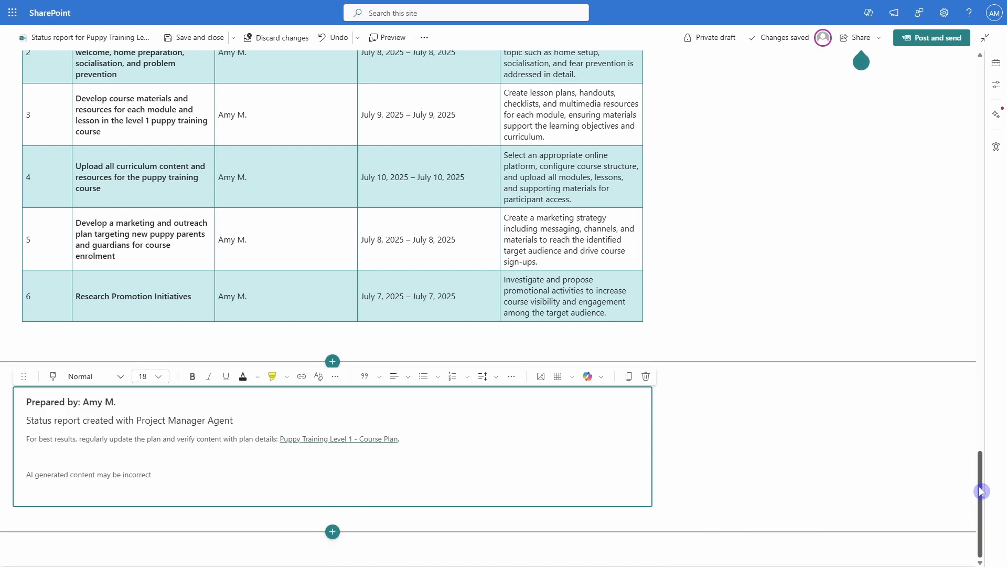
{"action": "scroll", "scroll_direction": "up", "scroll_amount": 3}
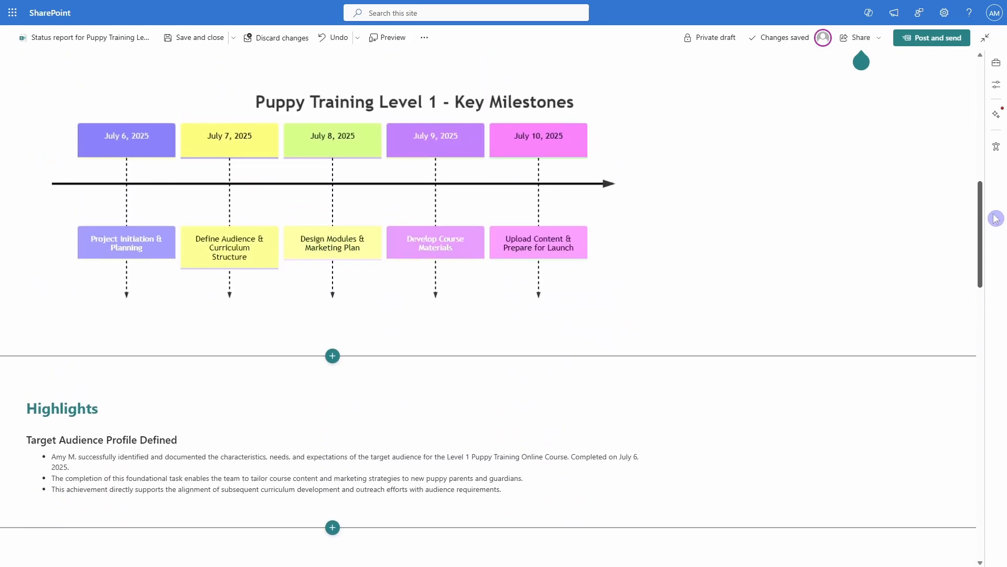
{"action": "scroll", "scroll_direction": "up", "scroll_amount": 3}
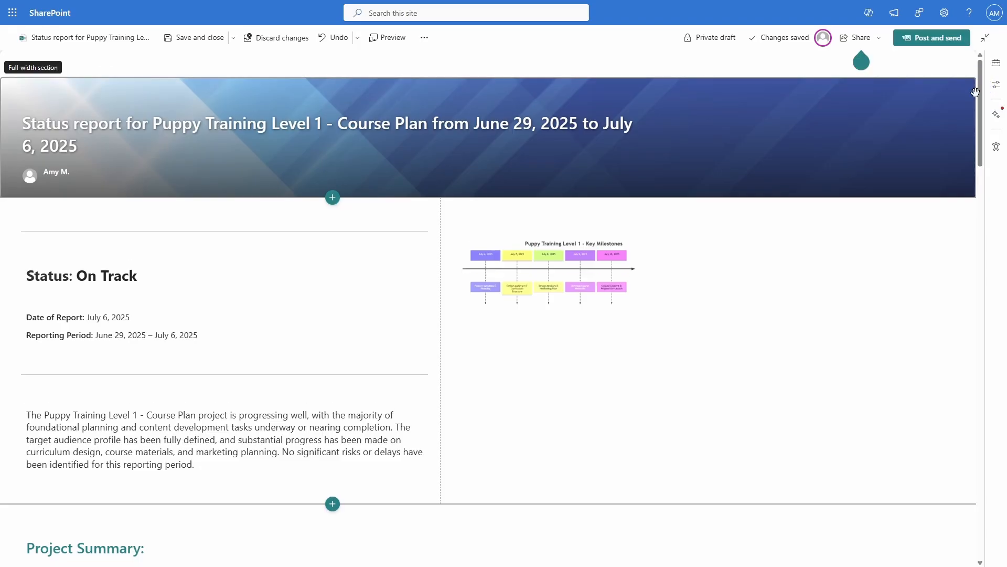
{"action": "scroll", "scroll_direction": "down", "scroll_amount": 3}
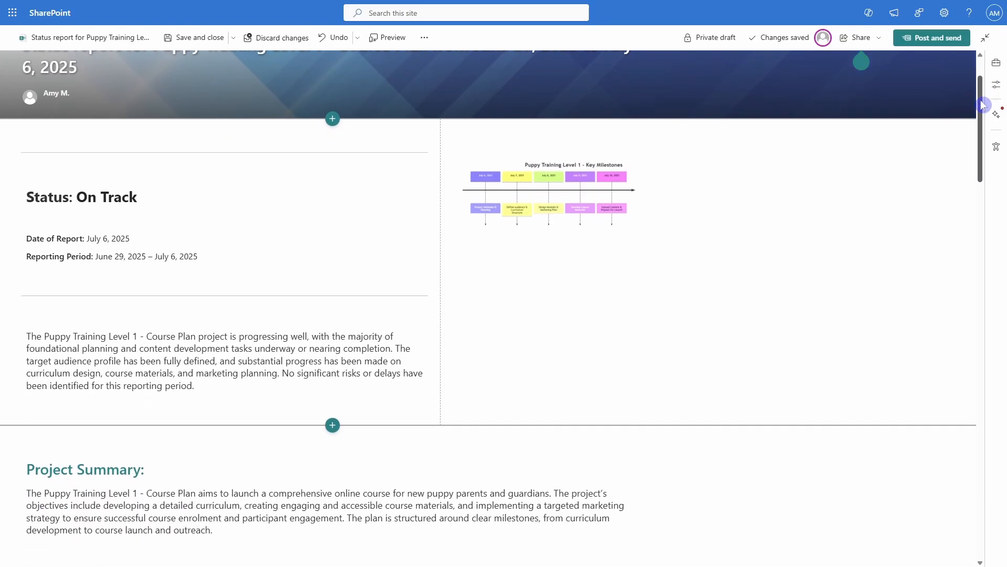
{"action": "scroll", "scroll_direction": "up", "scroll_amount": 3}
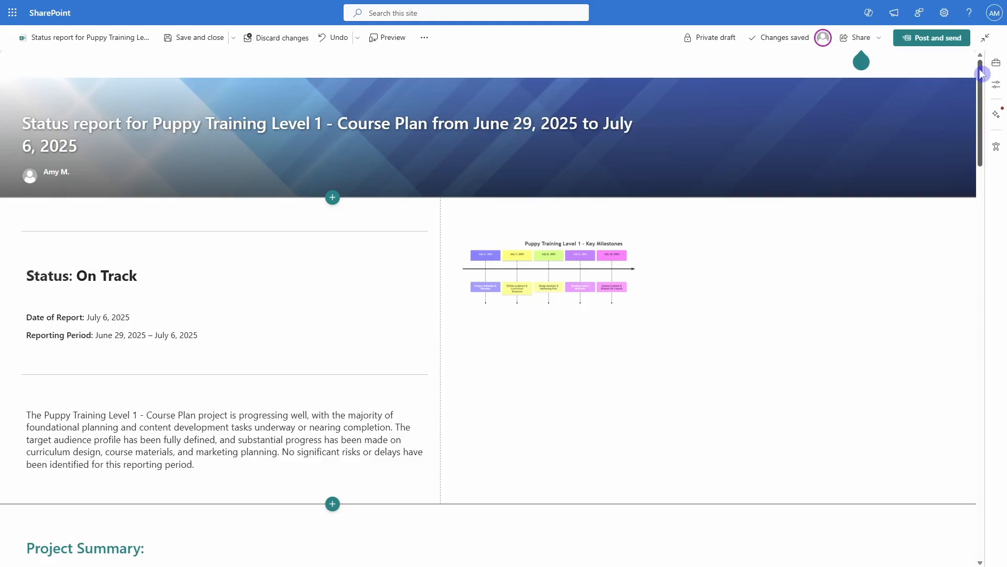
{"action": "mouse_move", "coordinate": [927, 74]}
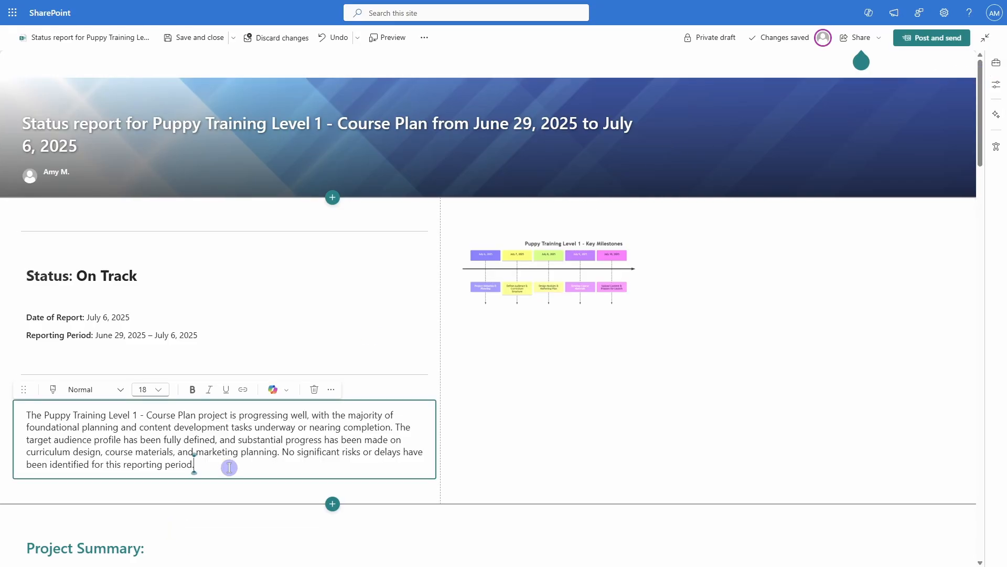
{"action": "mouse_move", "coordinate": [853, 236]}
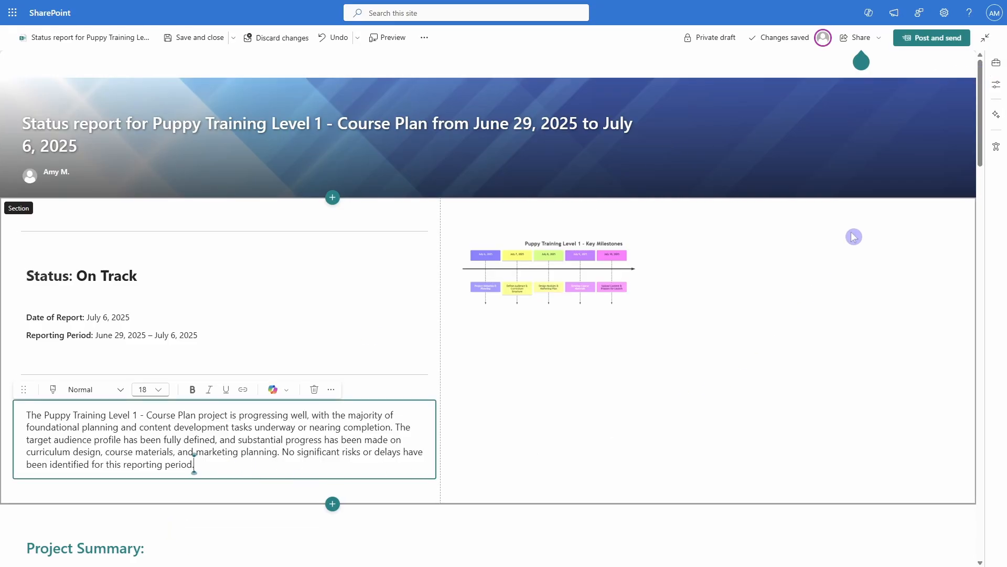
{"action": "mouse_move", "coordinate": [931, 37]}
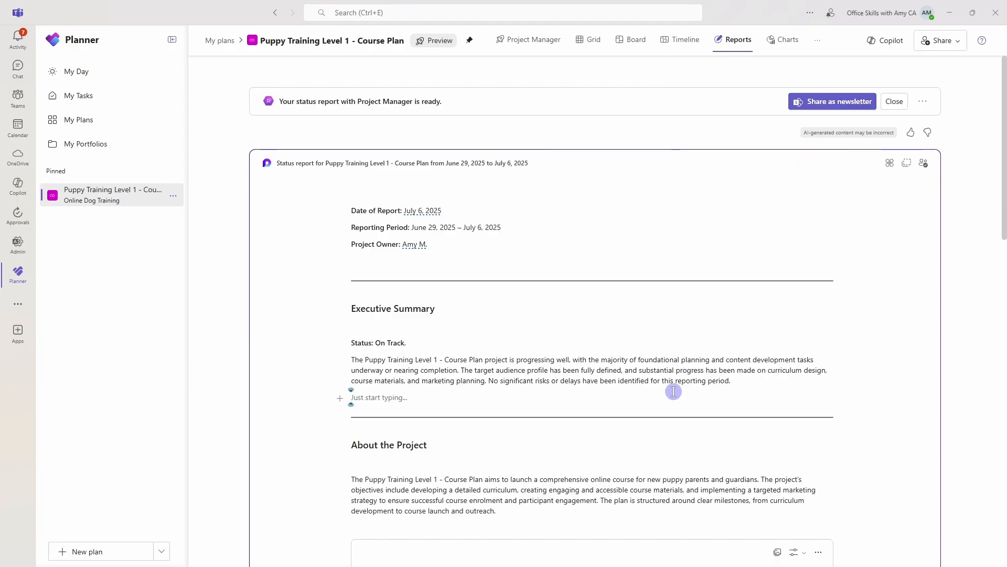
{"action": "mouse_move", "coordinate": [478, 163]}
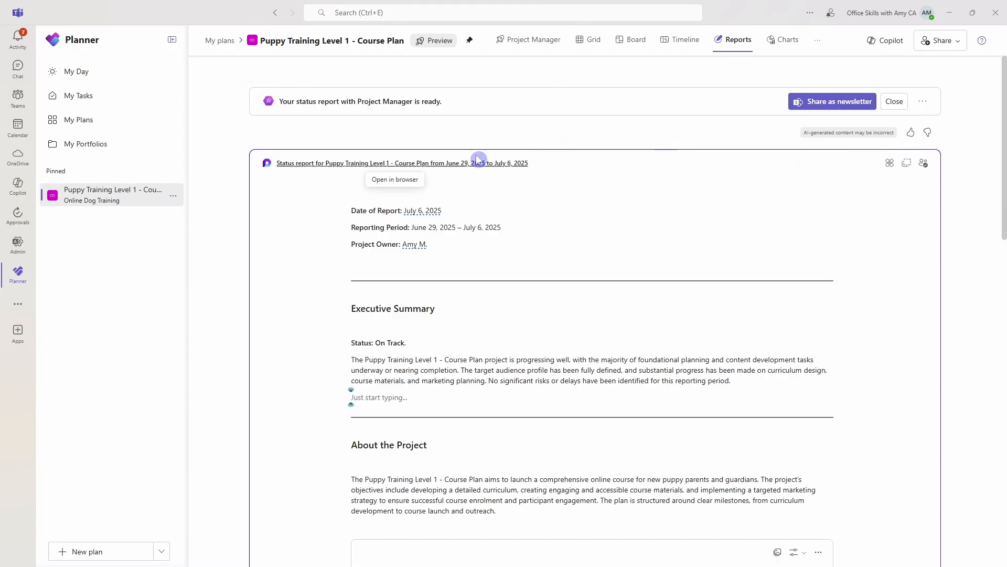
{"action": "mouse_move", "coordinate": [736, 248]}
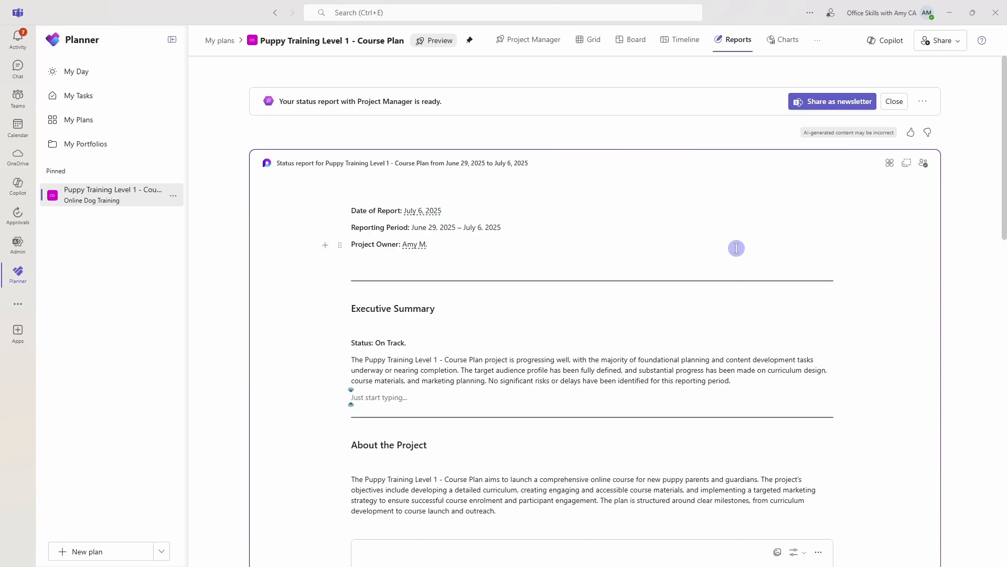
{"action": "left_click", "coordinate": [818, 40]}
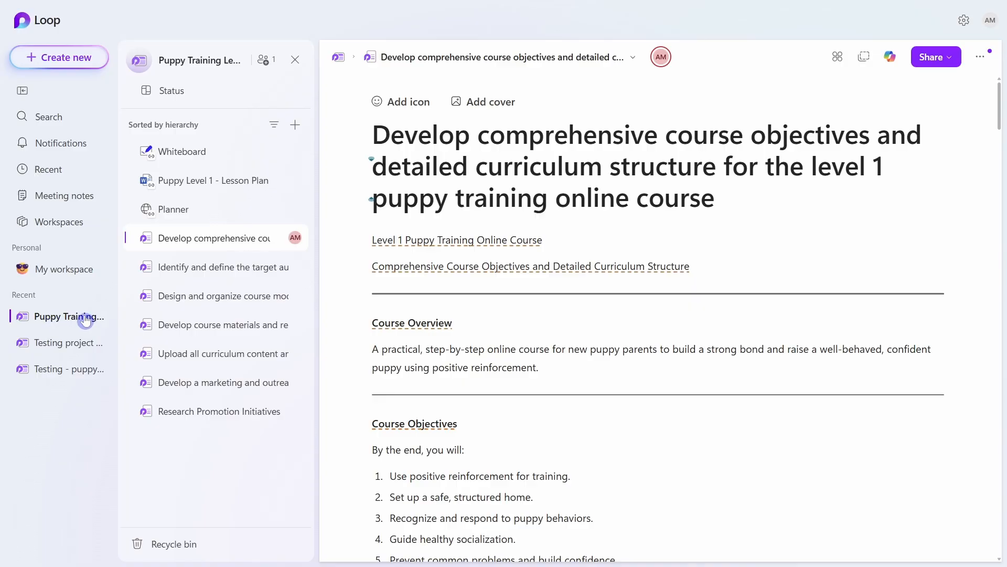
{"action": "mouse_move", "coordinate": [220, 324]}
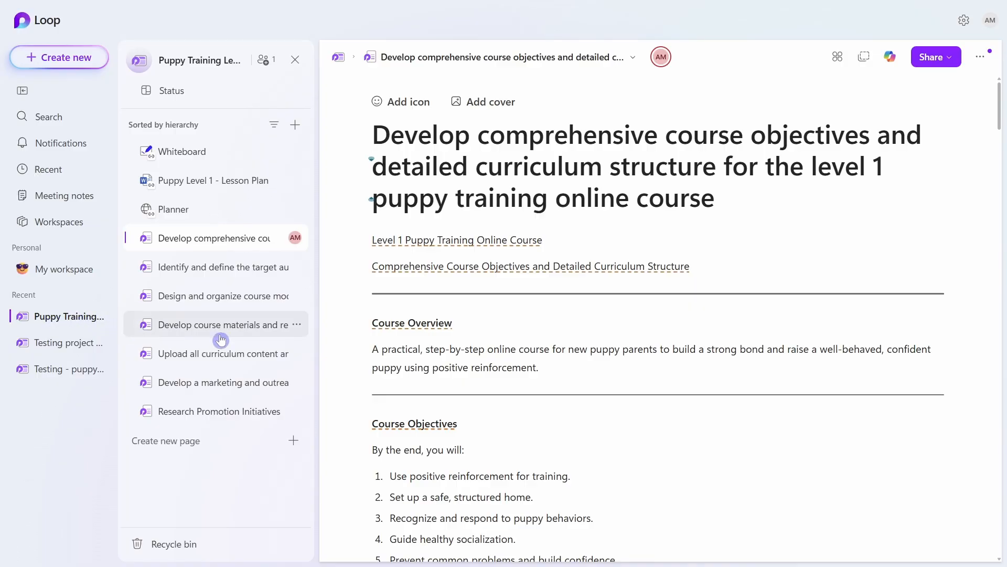
{"action": "mouse_move", "coordinate": [182, 151]}
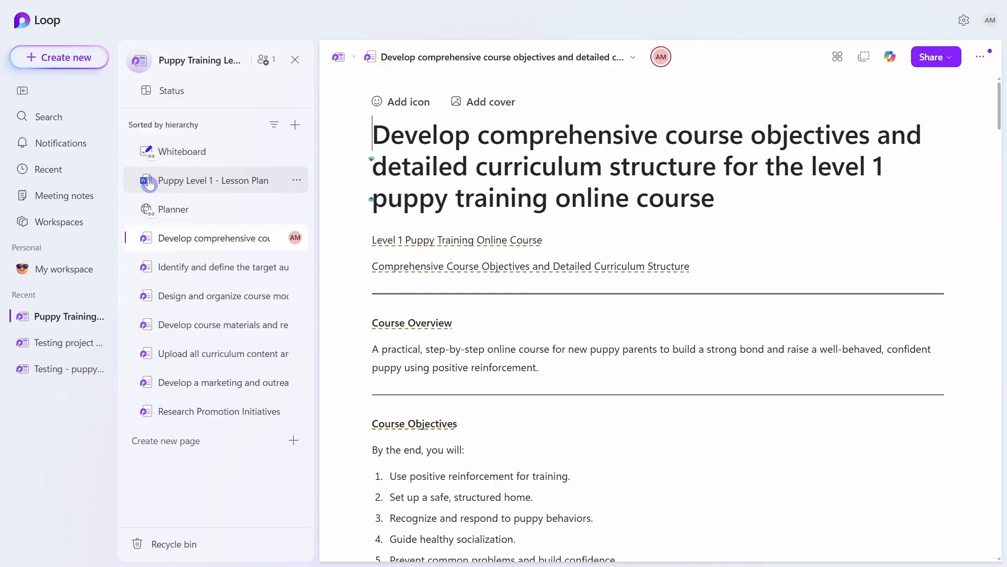
{"action": "mouse_move", "coordinate": [263, 182]}
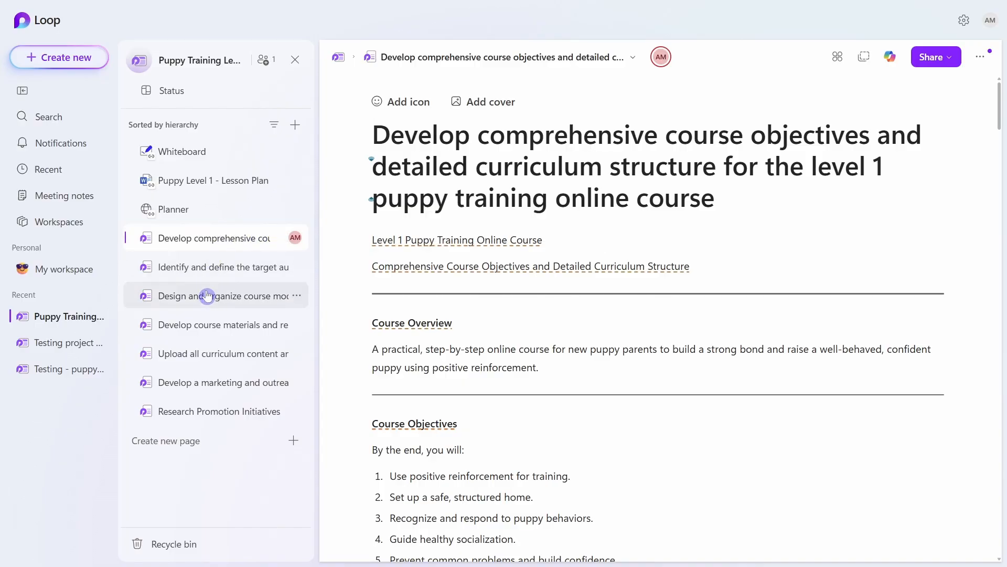
{"action": "mouse_move", "coordinate": [199, 412]}
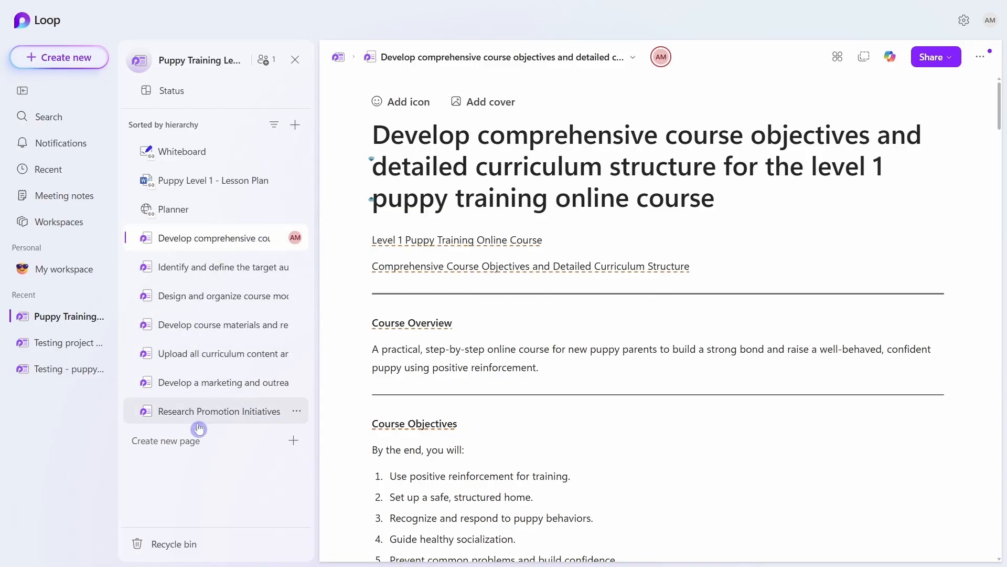
{"action": "mouse_move", "coordinate": [219, 411]}
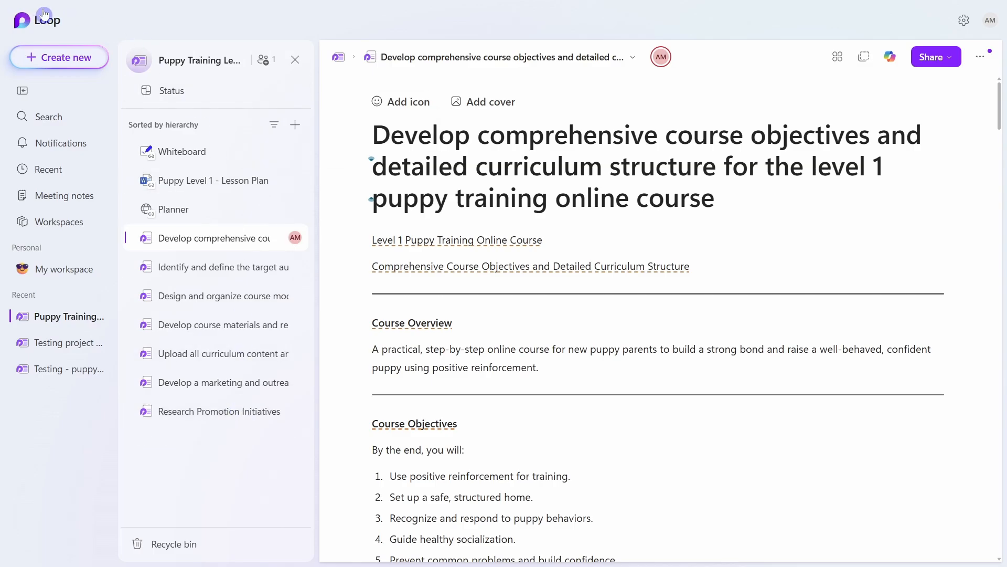
Go back to the Loop home page showing the Puppy Training Level 1 workspace.
{"action": "left_click", "coordinate": [23, 20]}
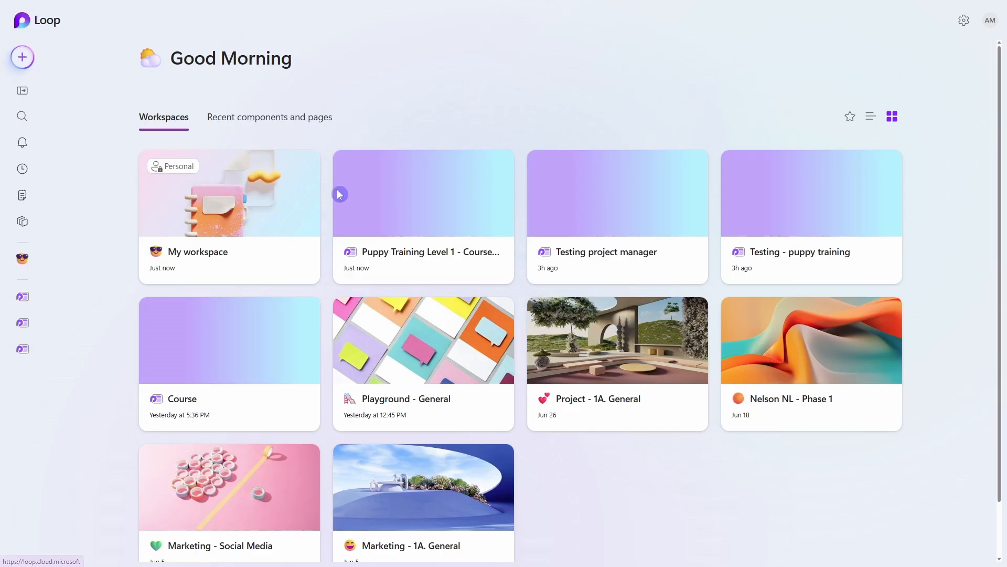
{"action": "mouse_move", "coordinate": [446, 244]}
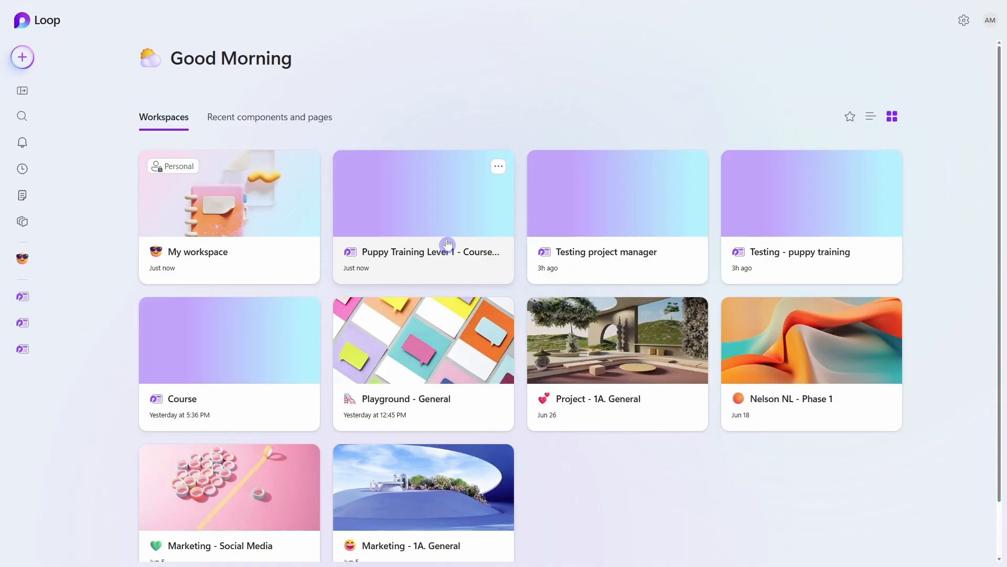
{"action": "mouse_move", "coordinate": [378, 268]}
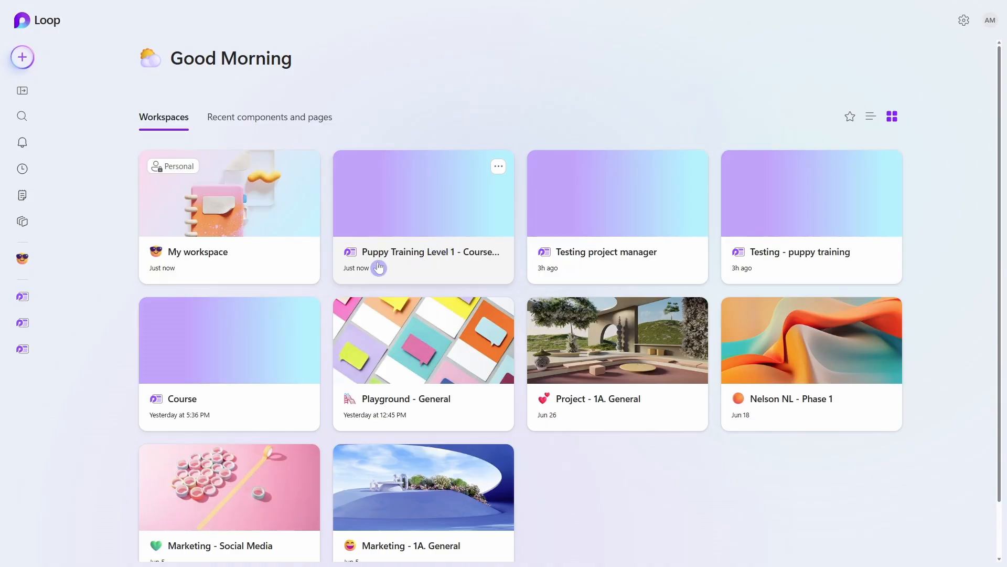
{"action": "mouse_move", "coordinate": [436, 269]}
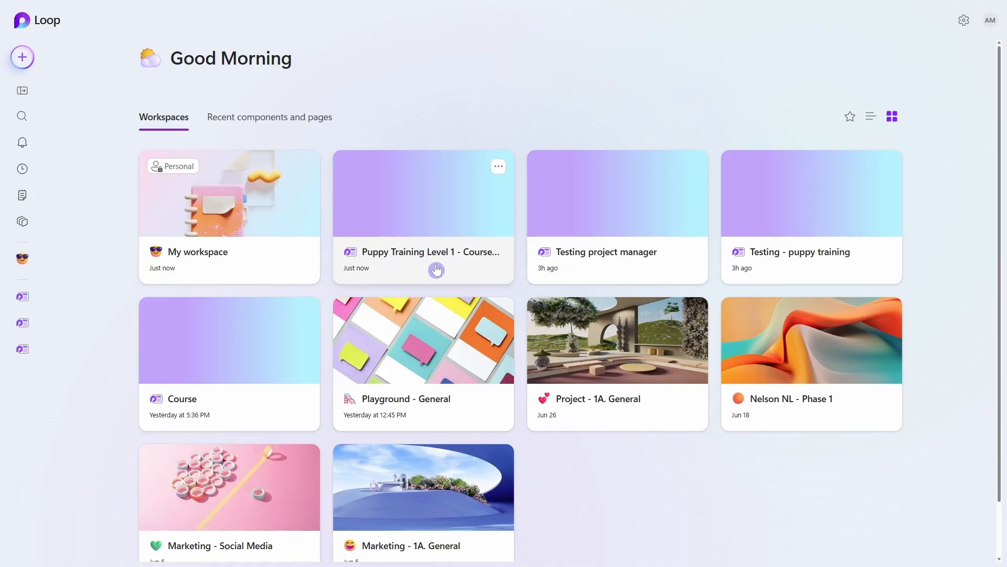
{"action": "mouse_move", "coordinate": [500, 167]}
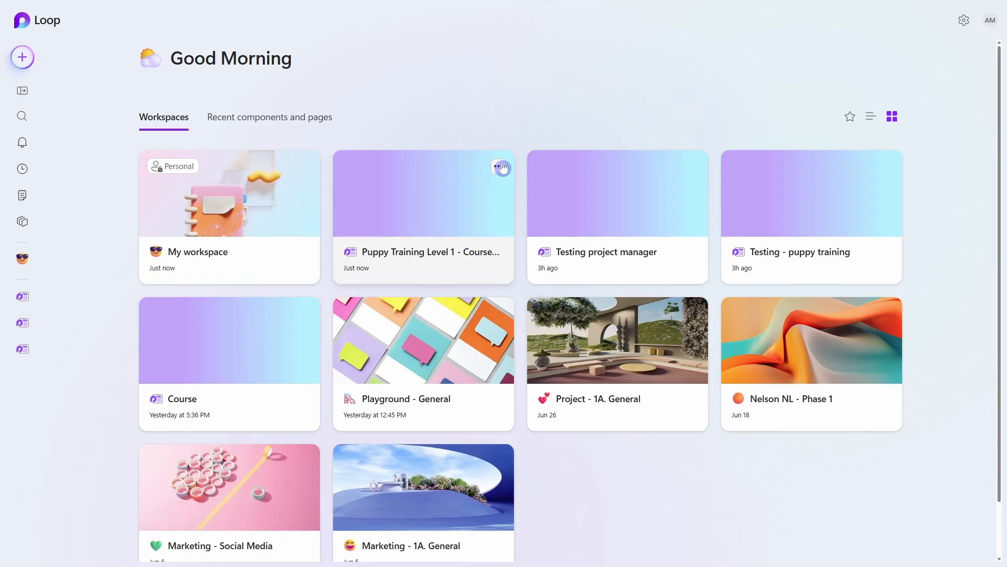